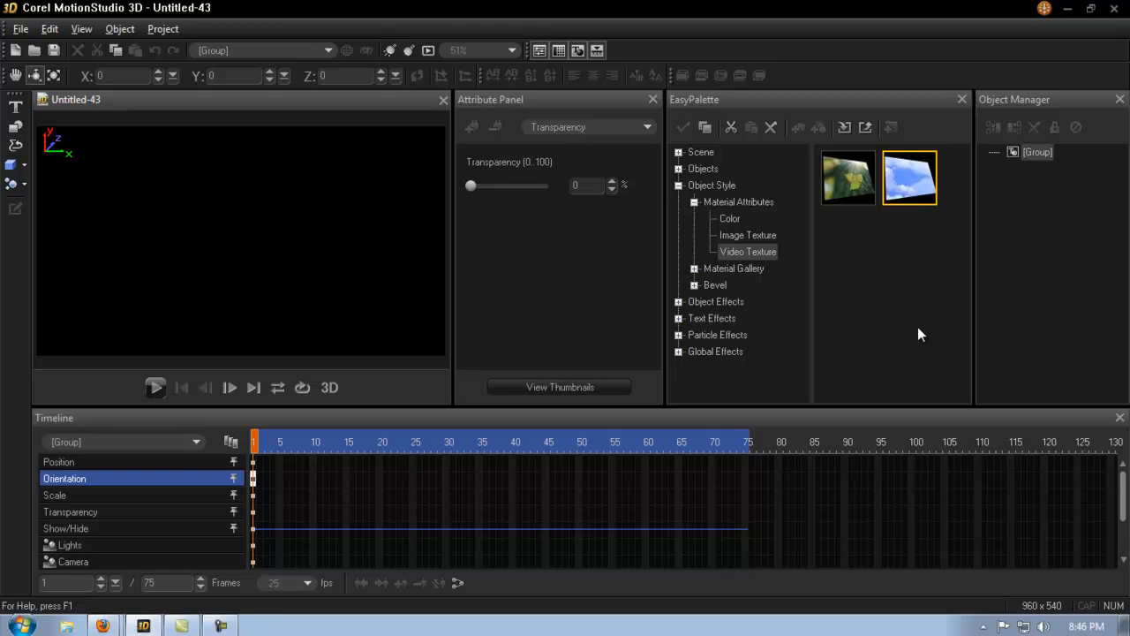
mouse_move(936, 337)
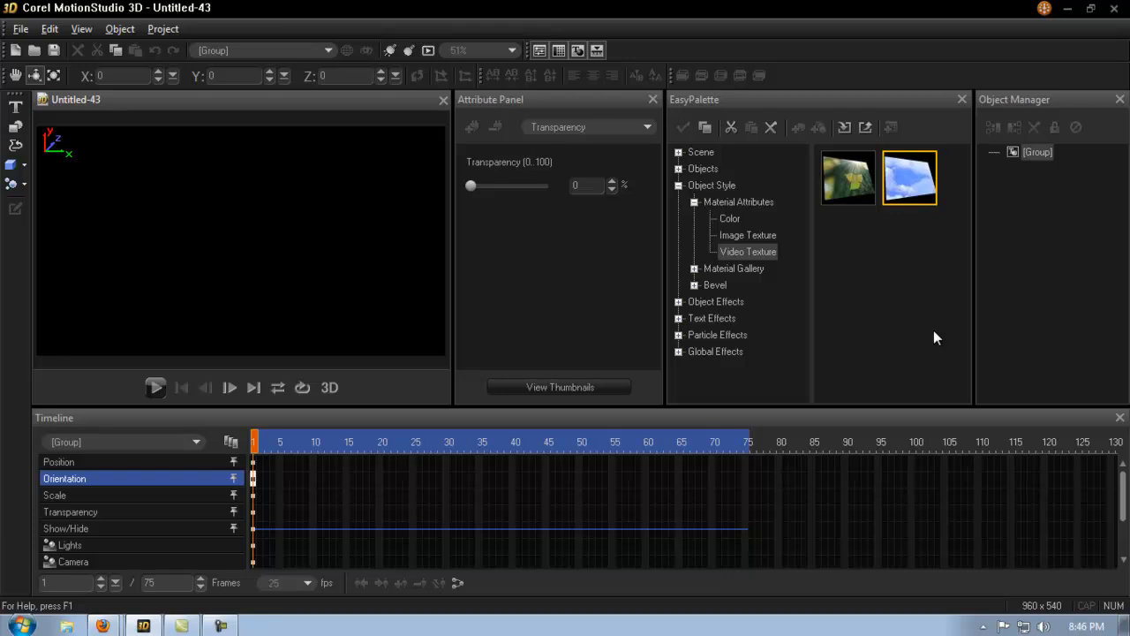
Edit the project height and confirm the 960 by 540 project size
left_click(679, 185)
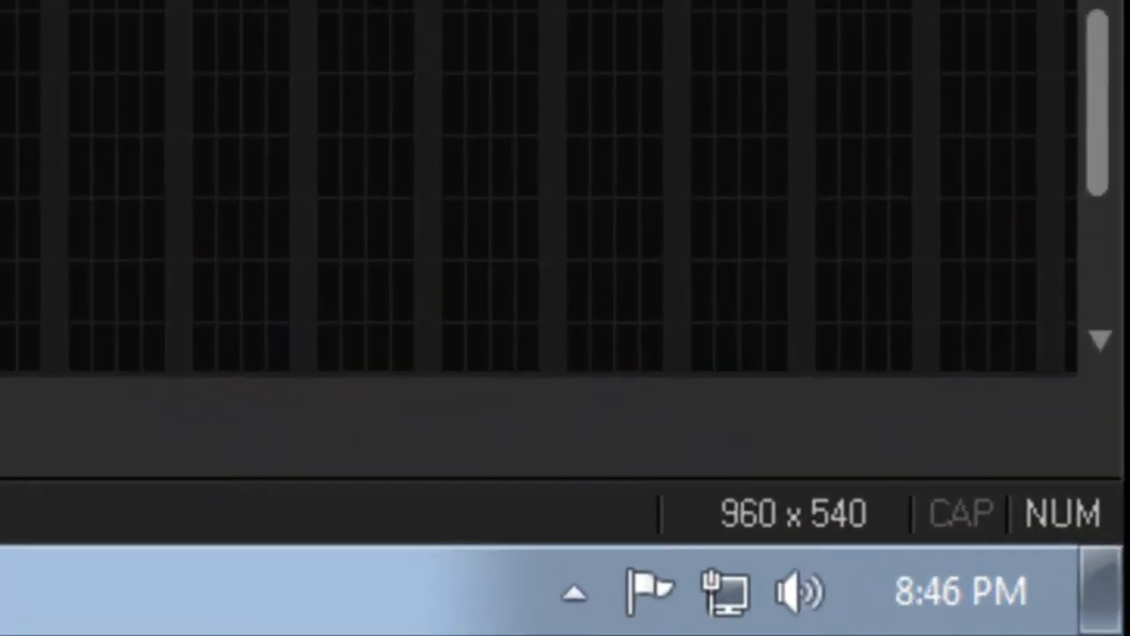
mouse_move(44, 22)
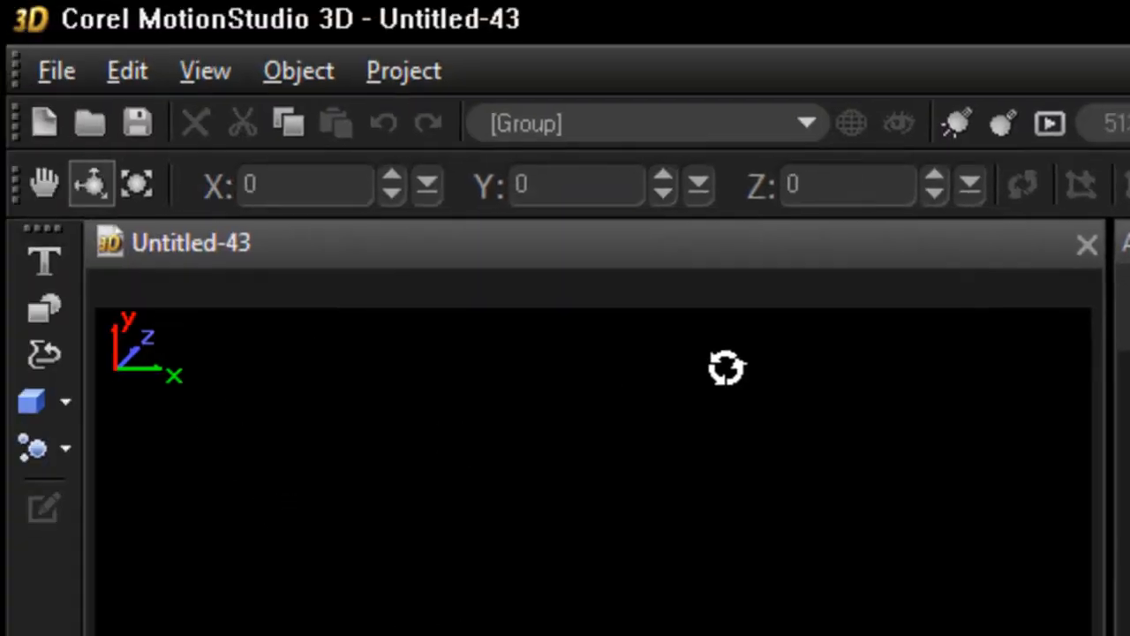
mouse_move(567, 497)
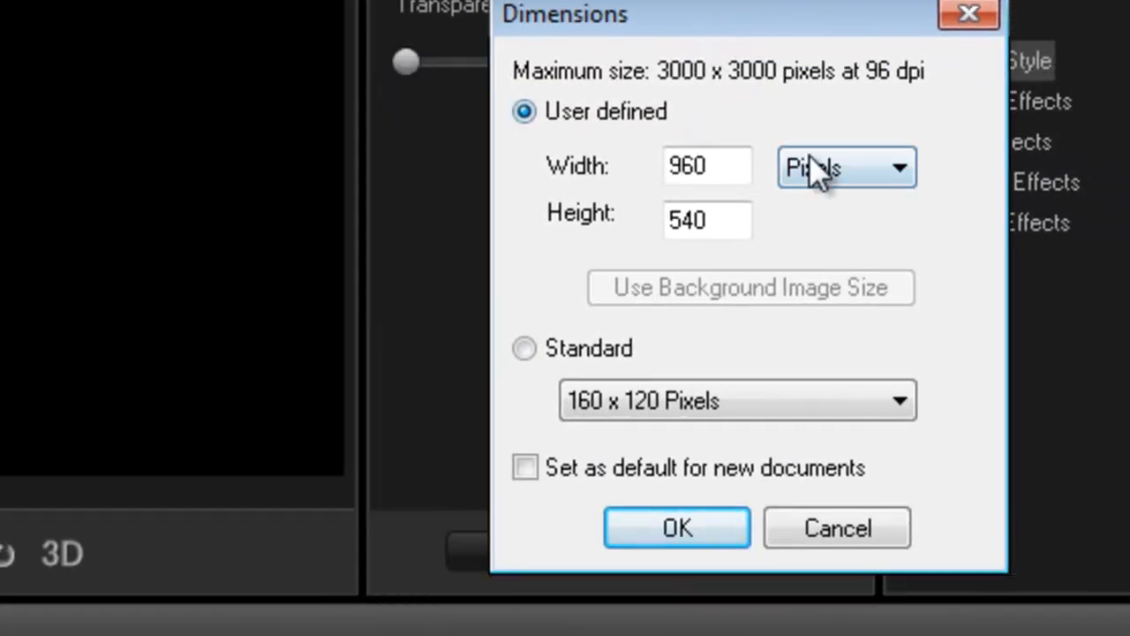
mouse_move(618, 234)
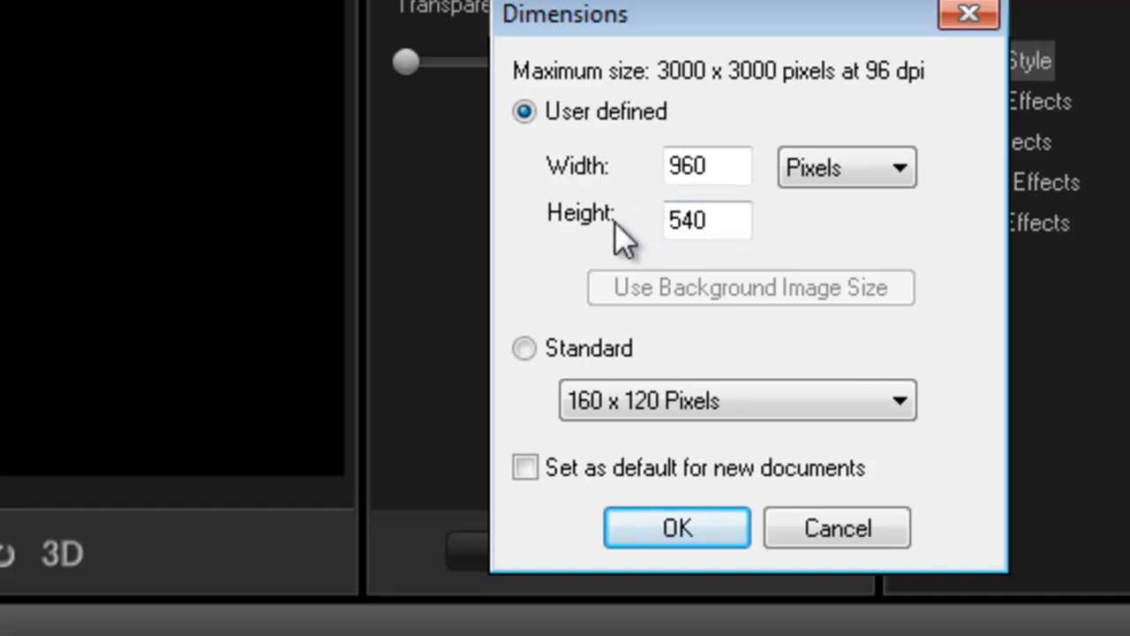
left_click(706, 166)
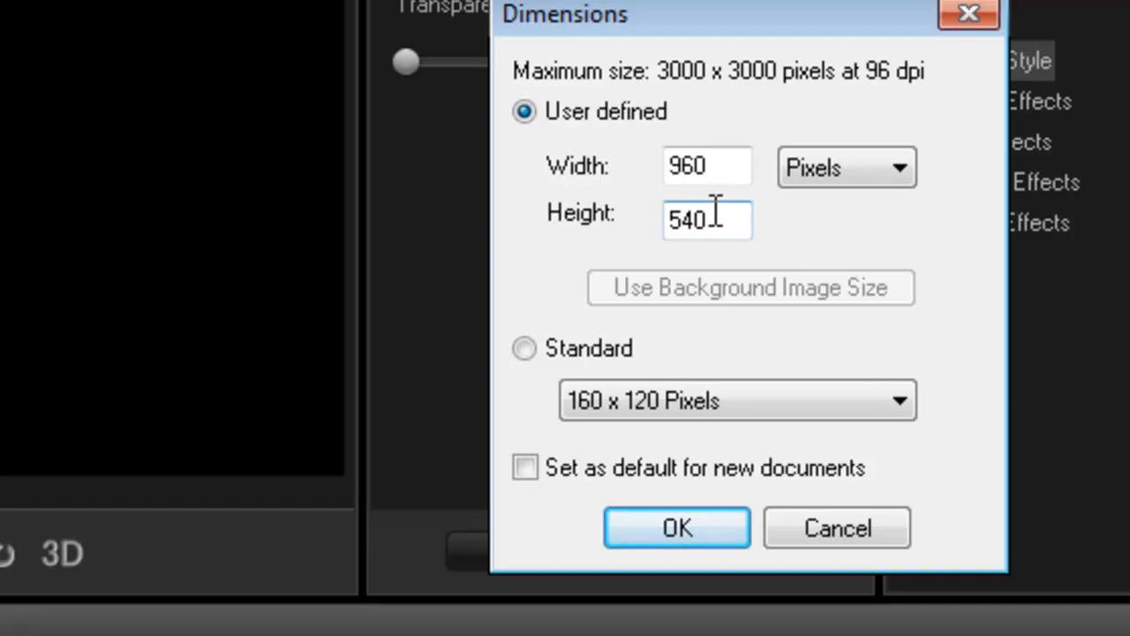
mouse_move(918, 283)
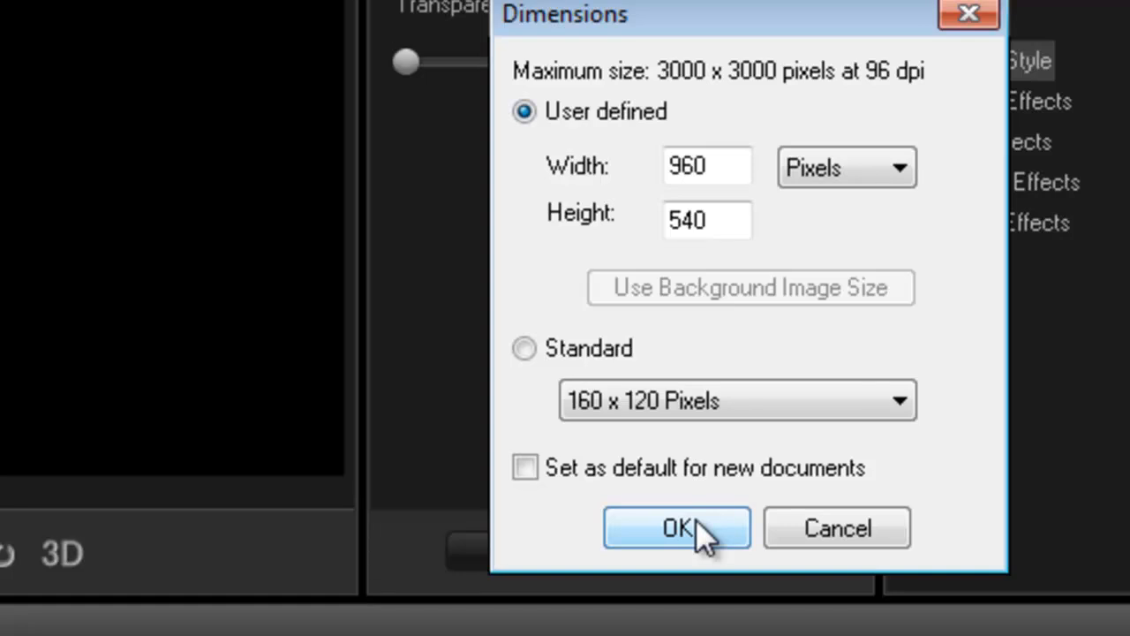
left_click(676, 528)
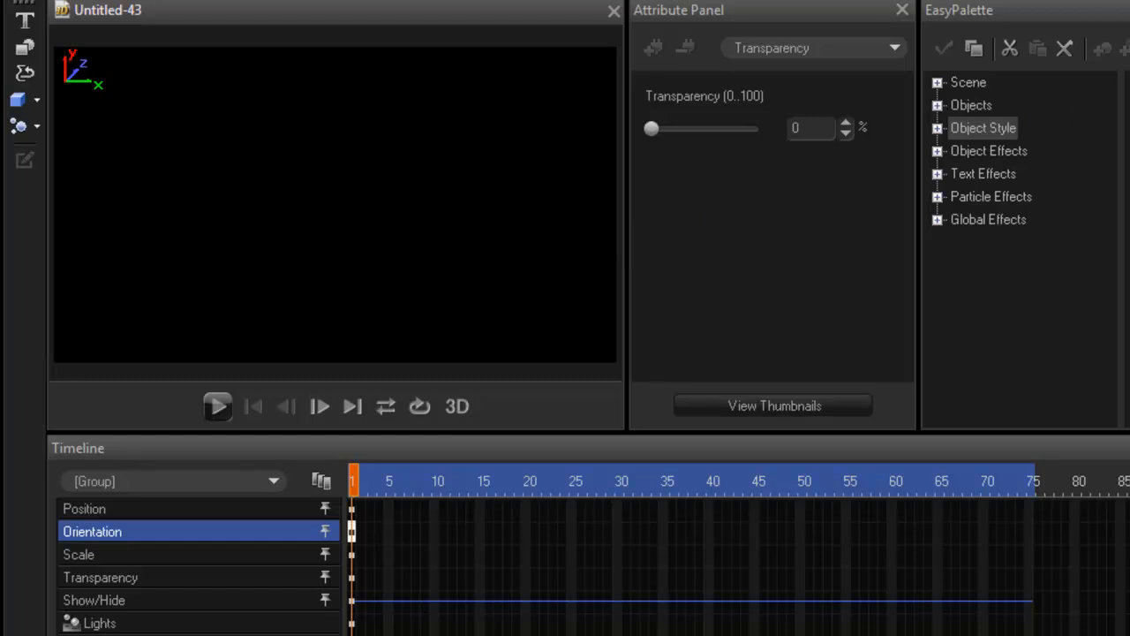
mouse_move(634, 369)
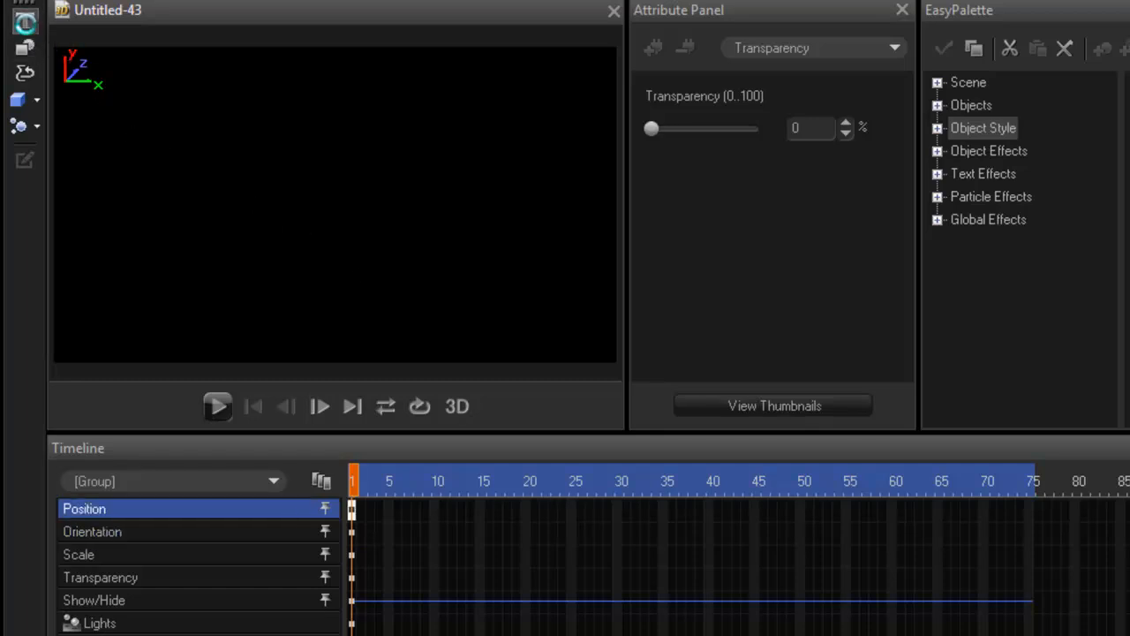
Insert 3D text reading 'Test' into the scene
left_click(25, 20)
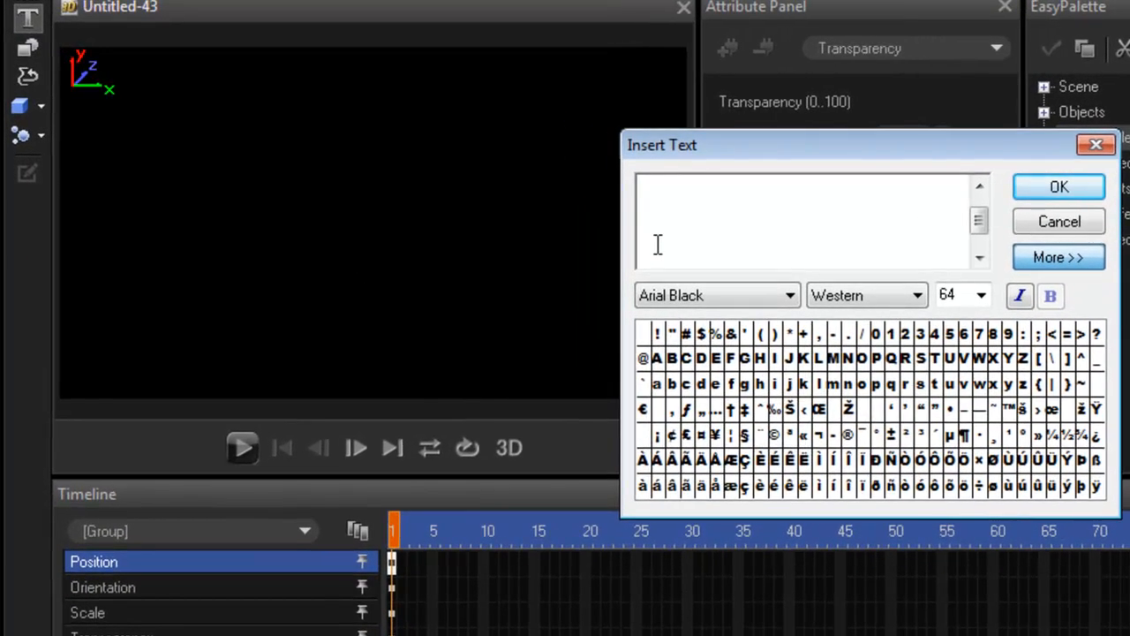
type("Test")
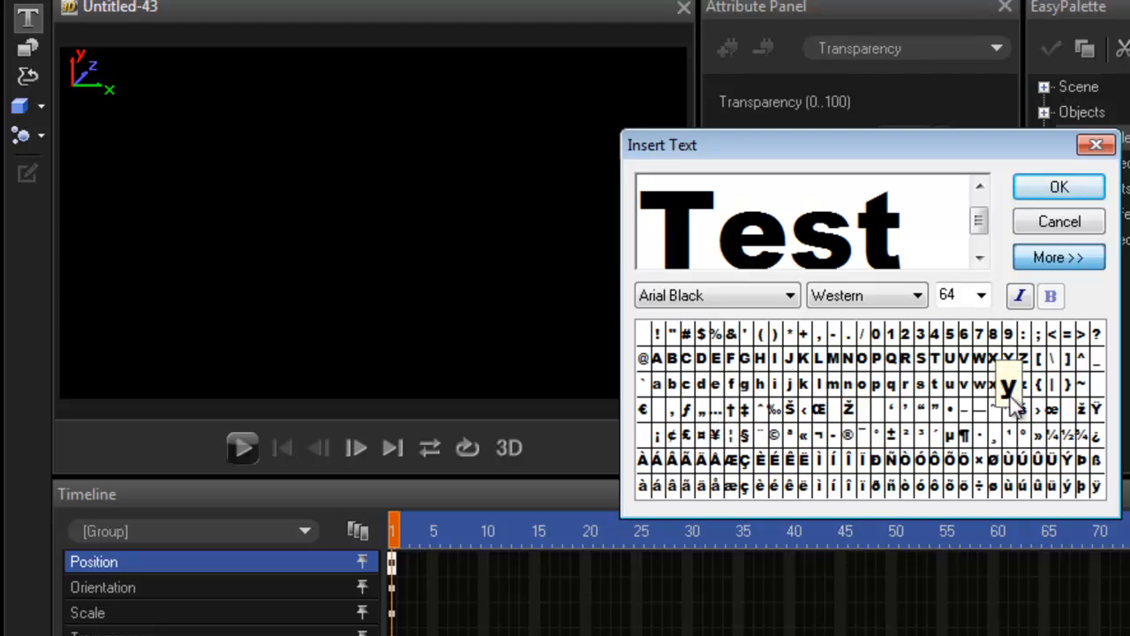
left_click(1059, 186)
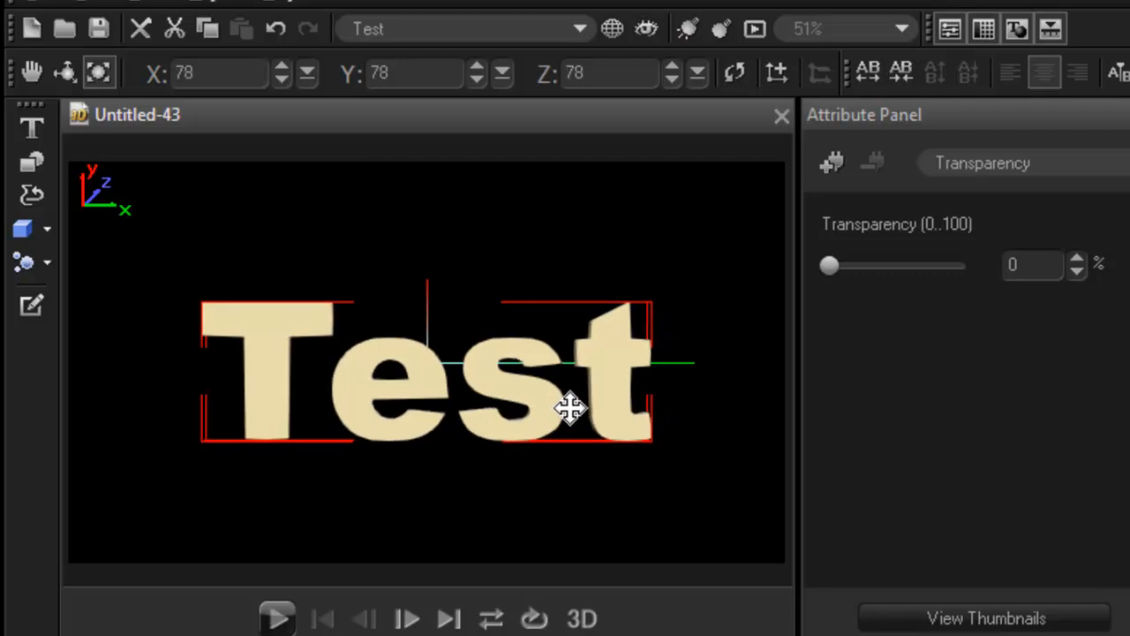
Shrink the Test text slightly by dragging in the preview in Scale mode
left_click_drag(569, 411, 644, 468)
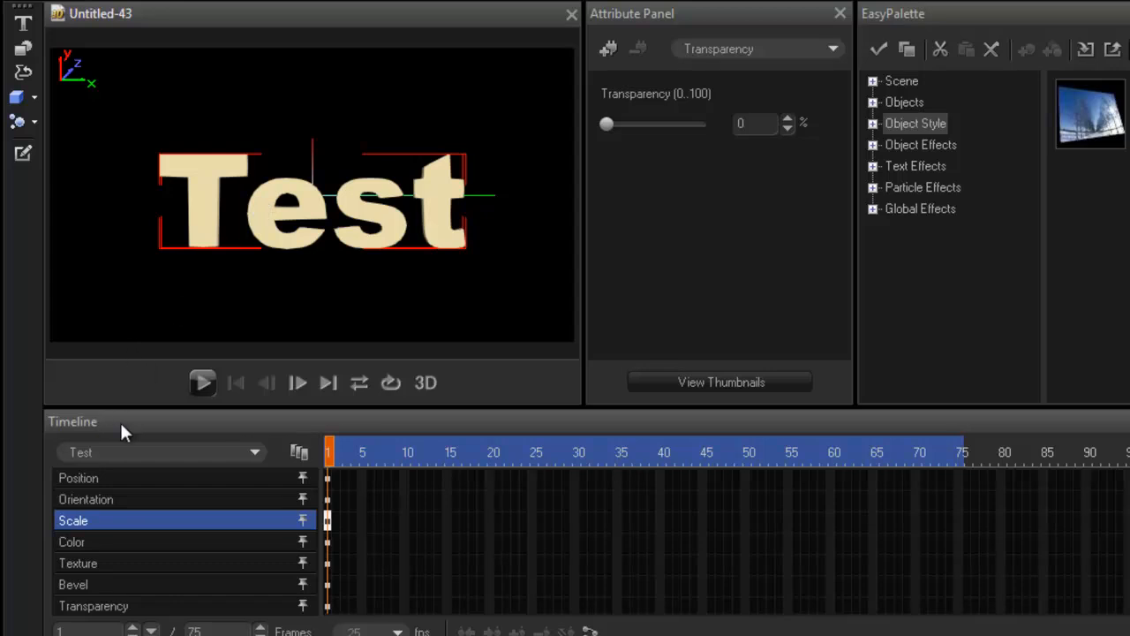
mouse_move(105, 578)
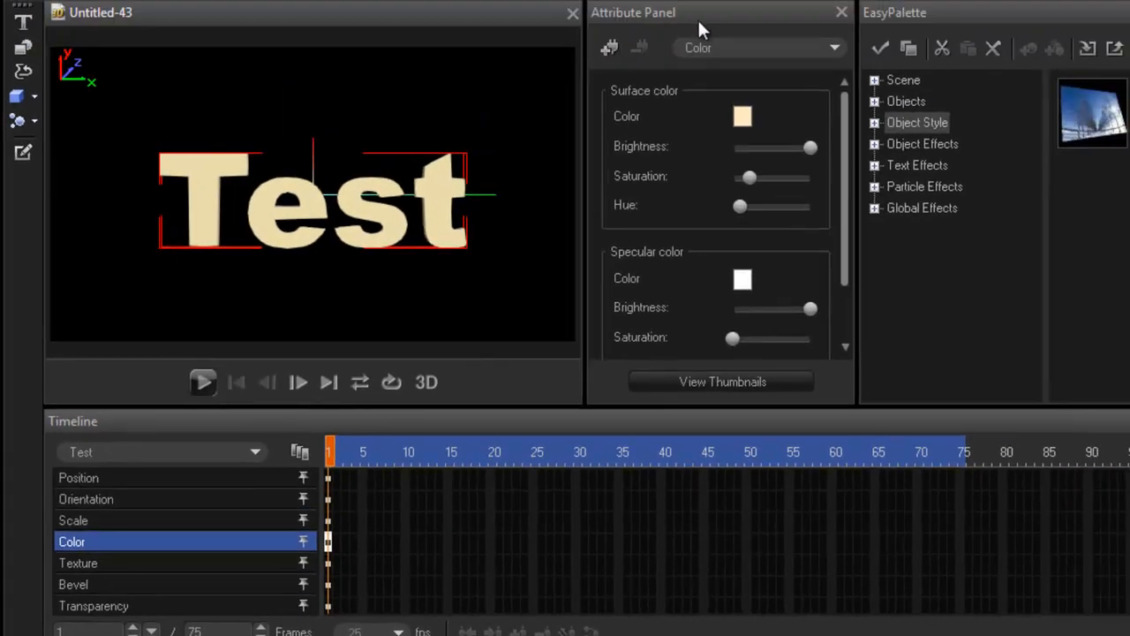
mouse_move(375, 231)
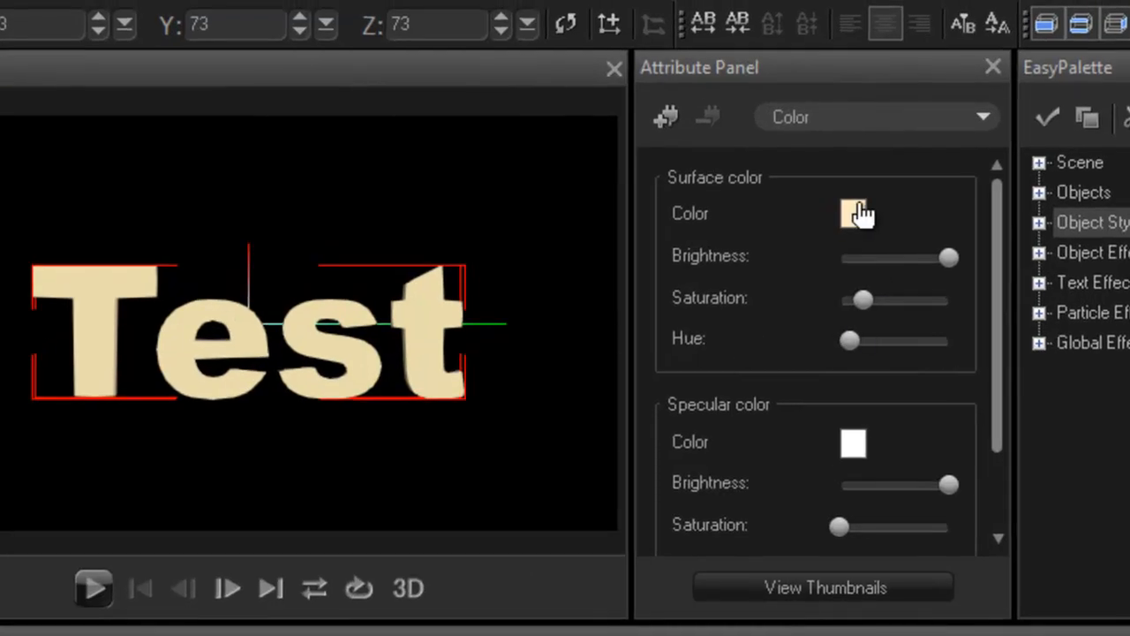
Open the Surface colour palette in the Test text's Color settings
left_click(853, 213)
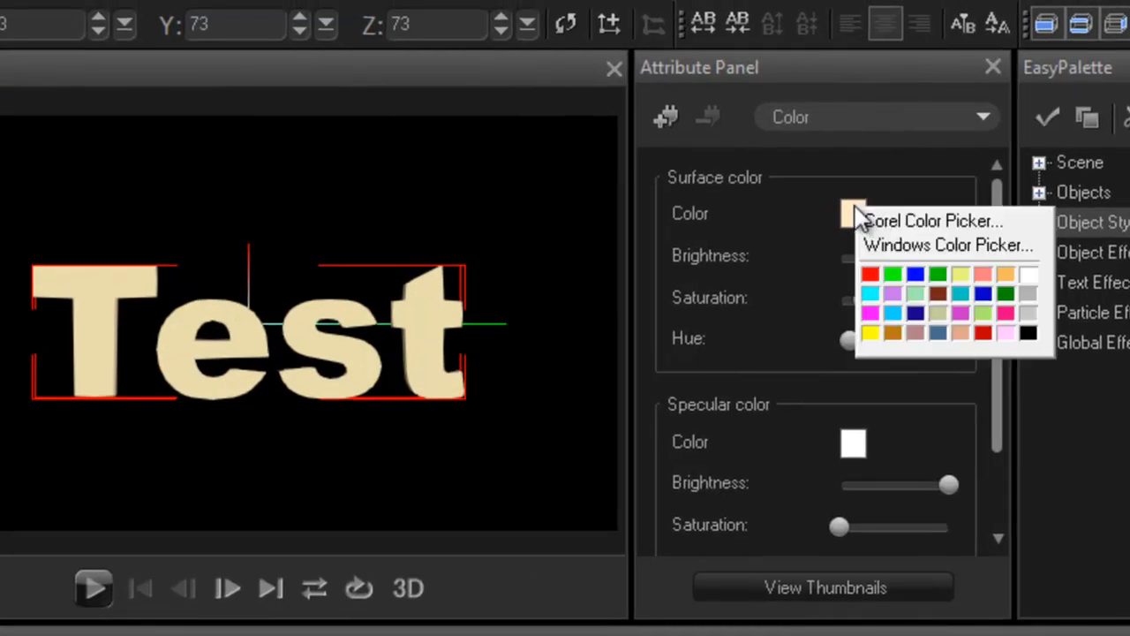
mouse_move(97, 305)
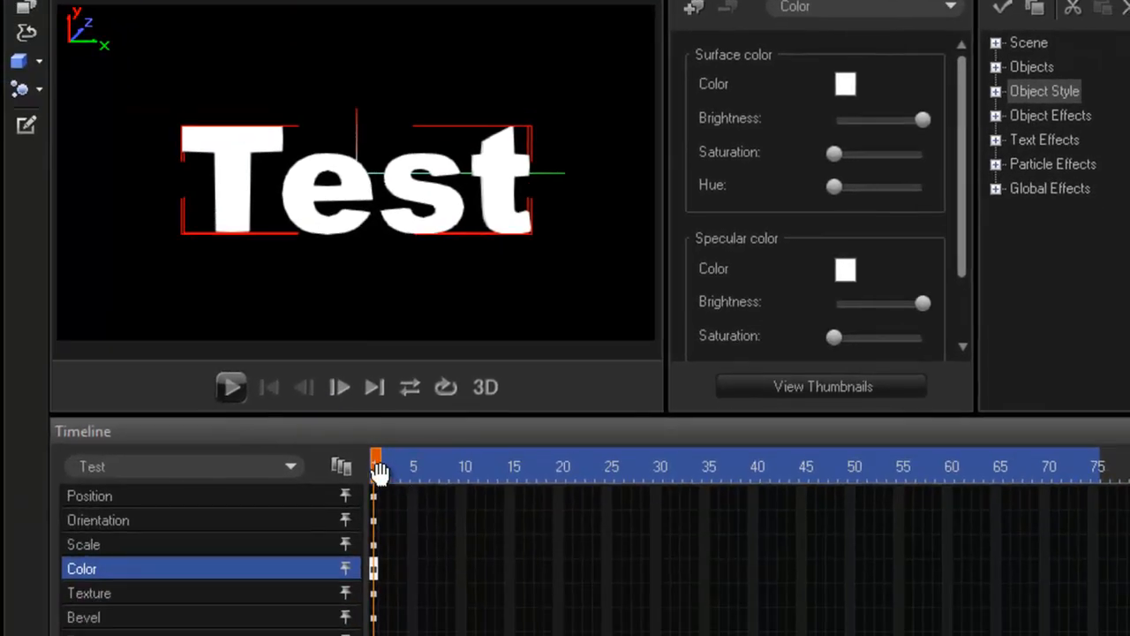
mouse_move(410, 466)
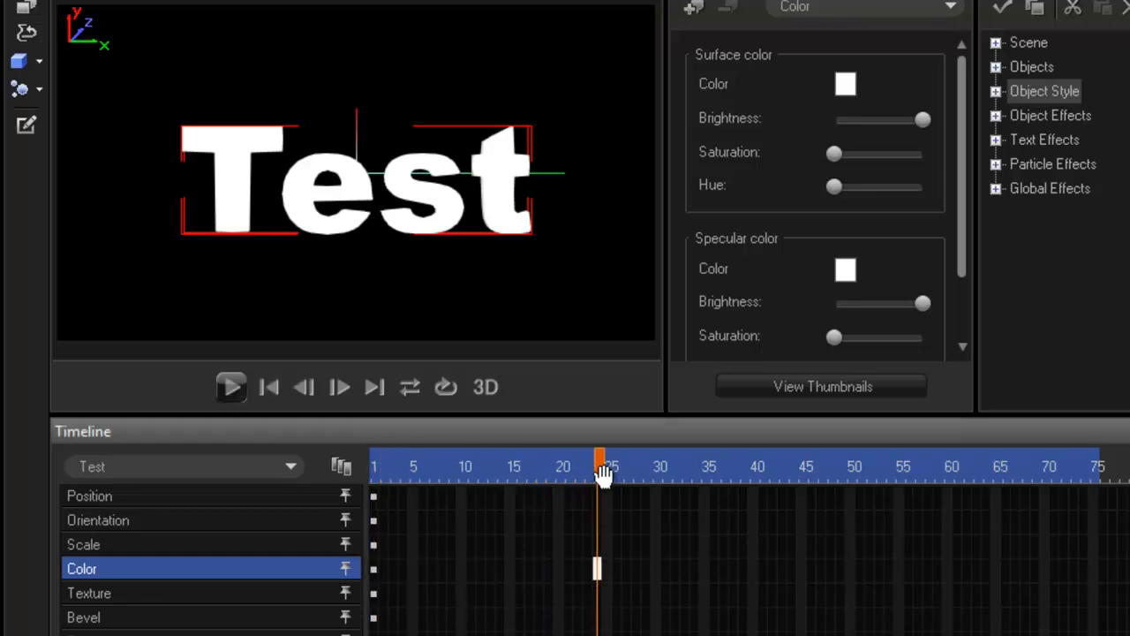
Move the playhead to frame 26 and set the text's surface colour to blue
left_click_drag(599, 466, 607, 466)
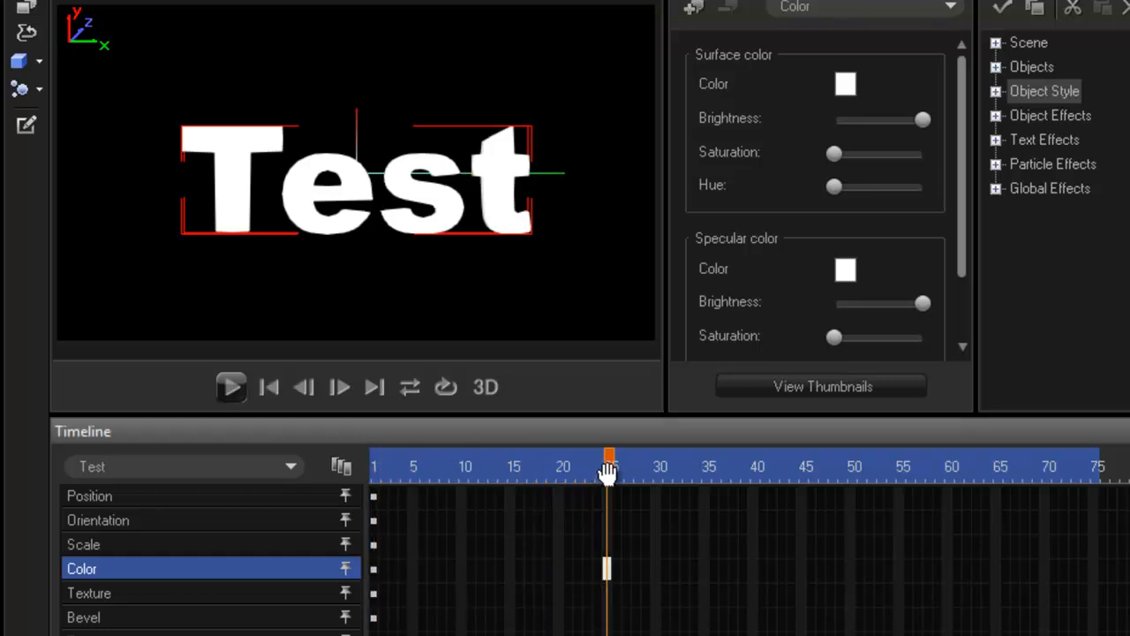
left_click_drag(610, 465, 615, 465)
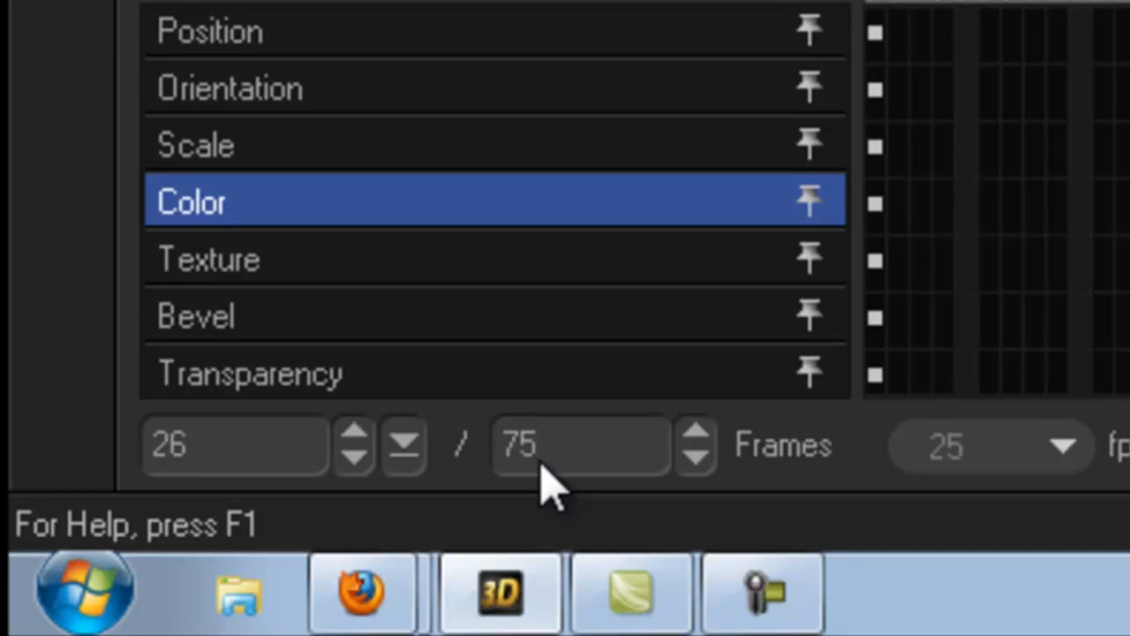
mouse_move(1007, 503)
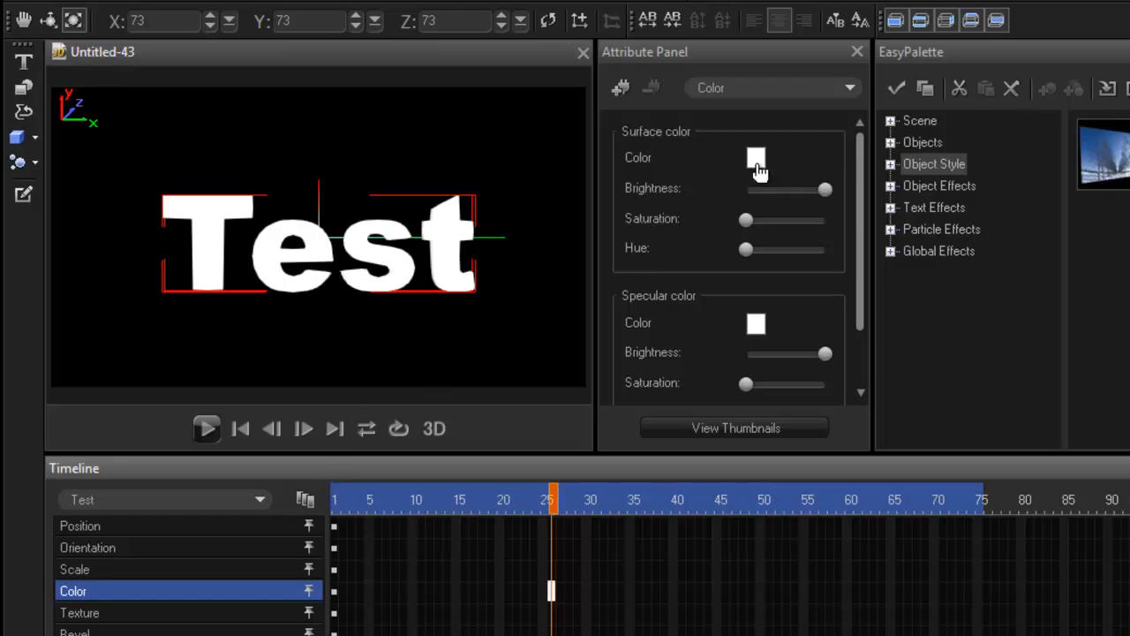
left_click(755, 157)
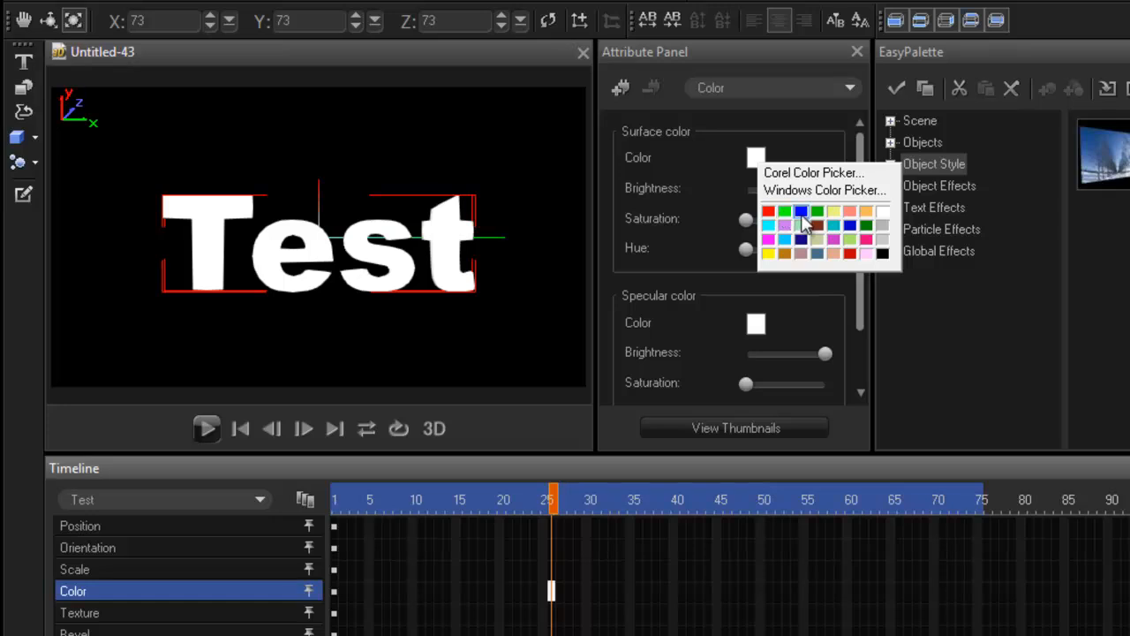
left_click(800, 211)
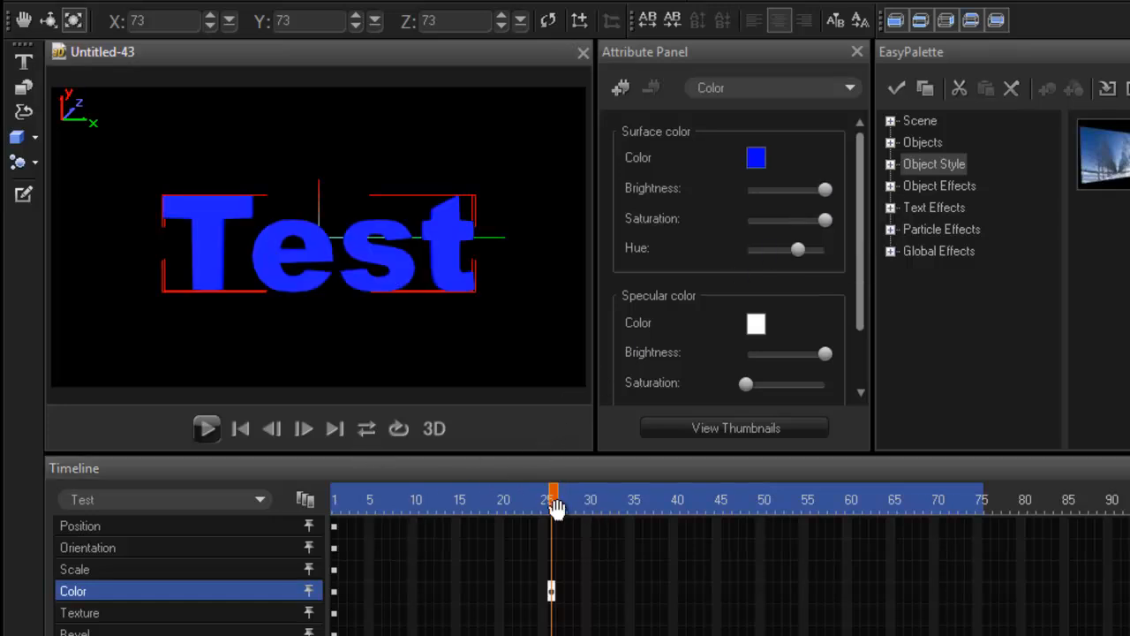
Play and stop the preview to check the white-to-blue colour change
left_click(207, 428)
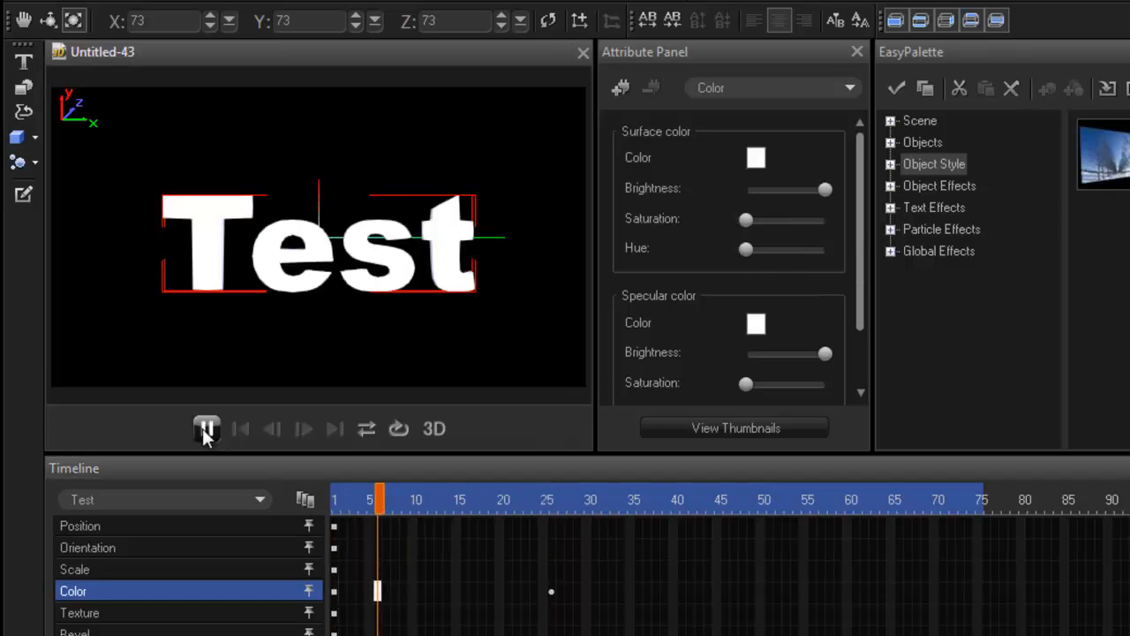
left_click(207, 428)
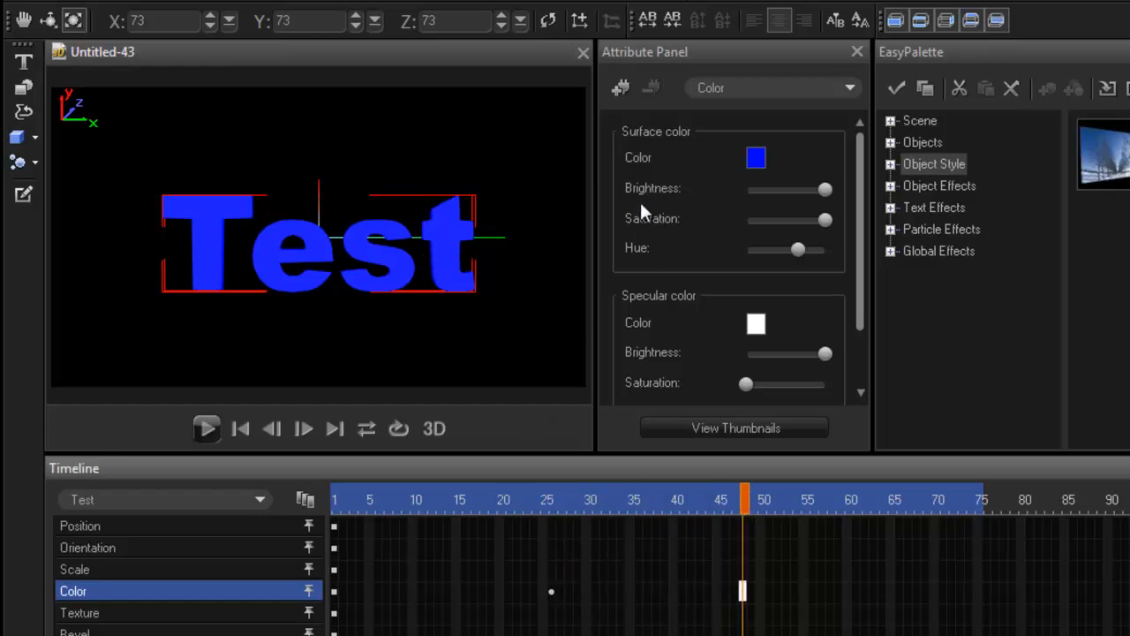
mouse_move(755, 546)
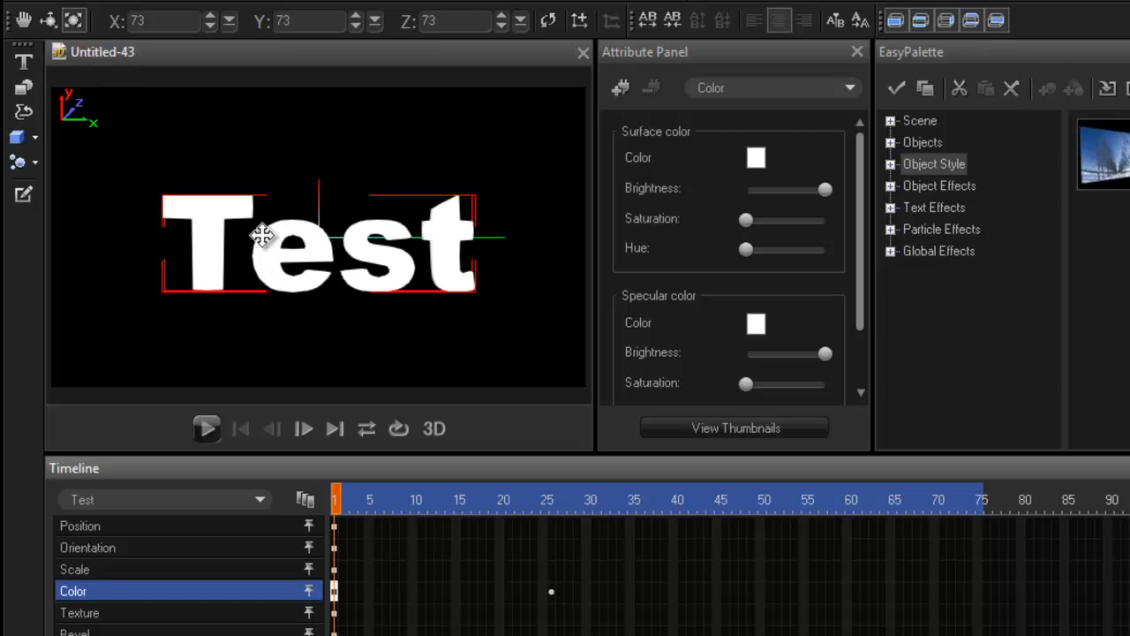
mouse_move(499, 567)
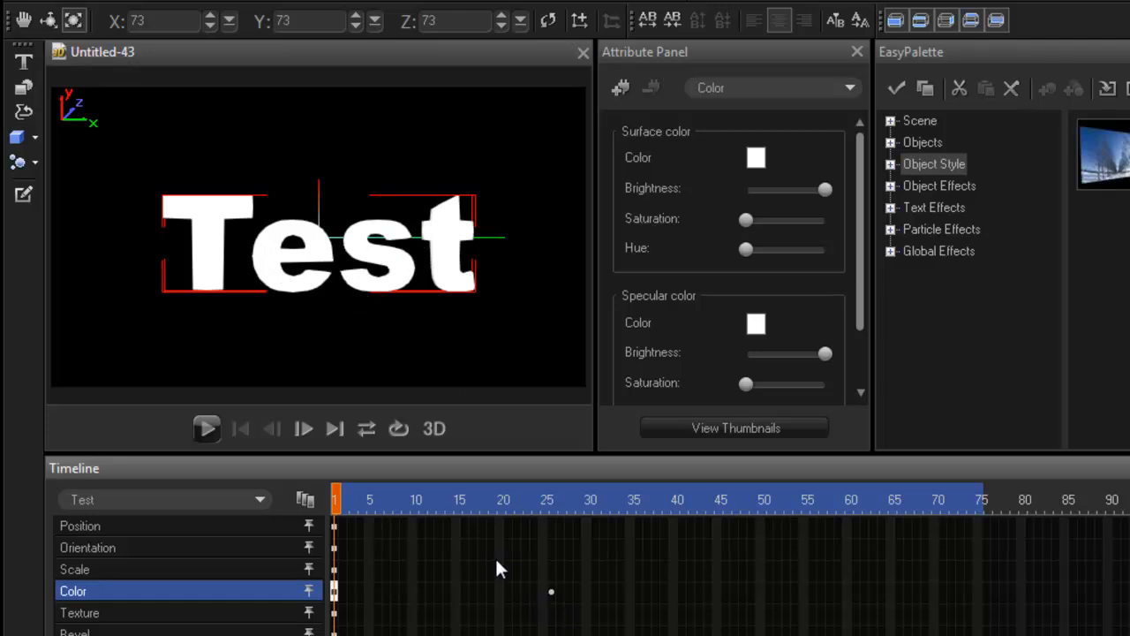
left_click(206, 428)
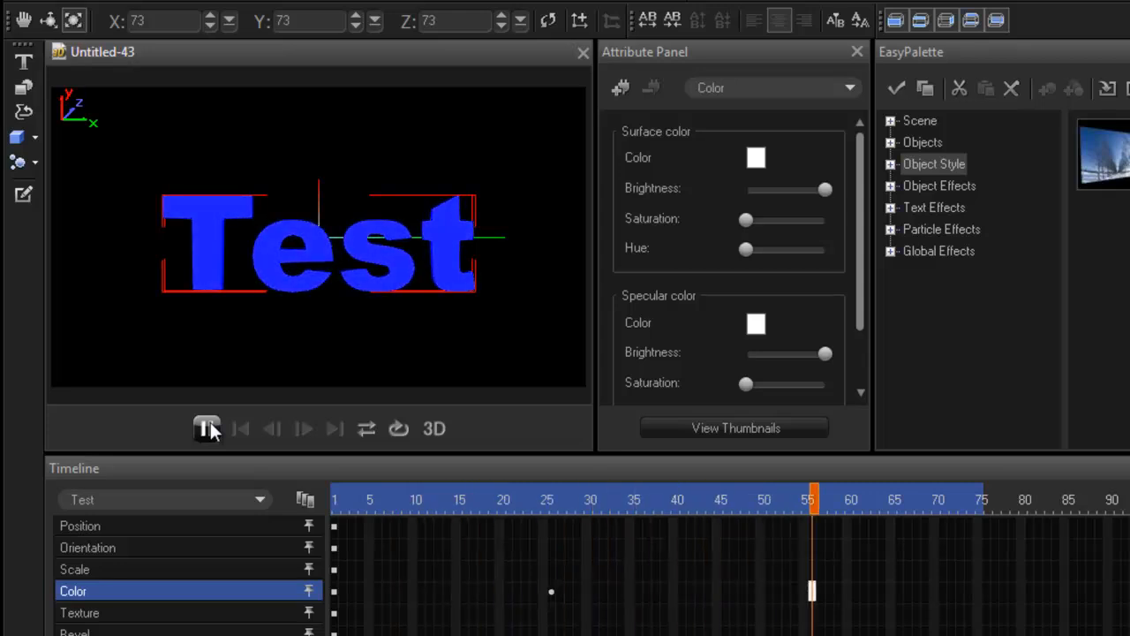
left_click(207, 428)
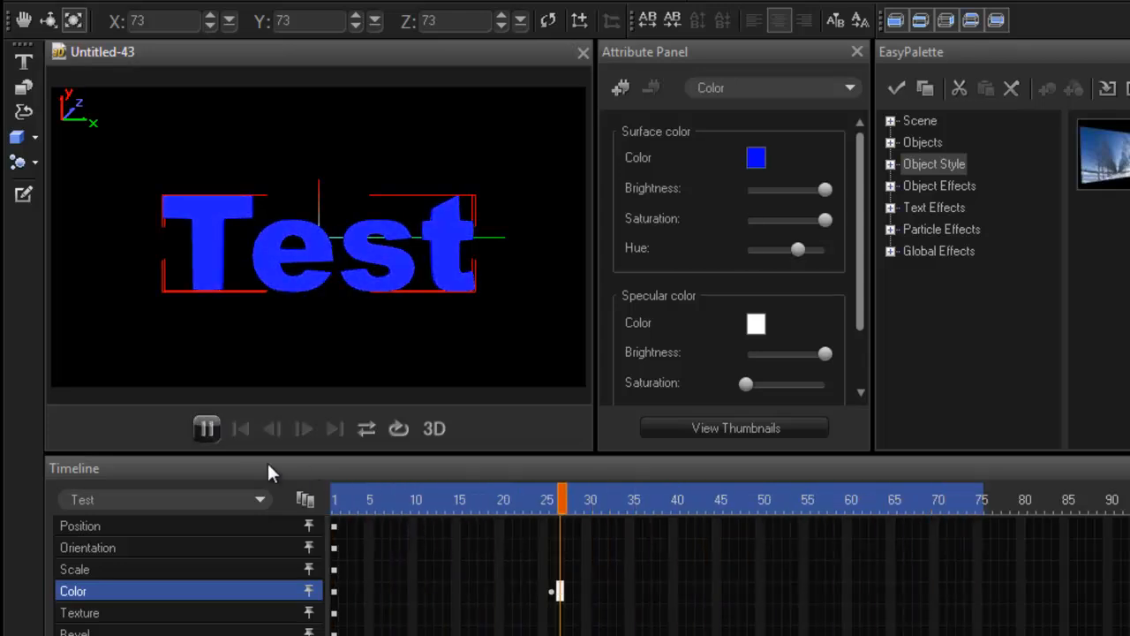
left_click(206, 428)
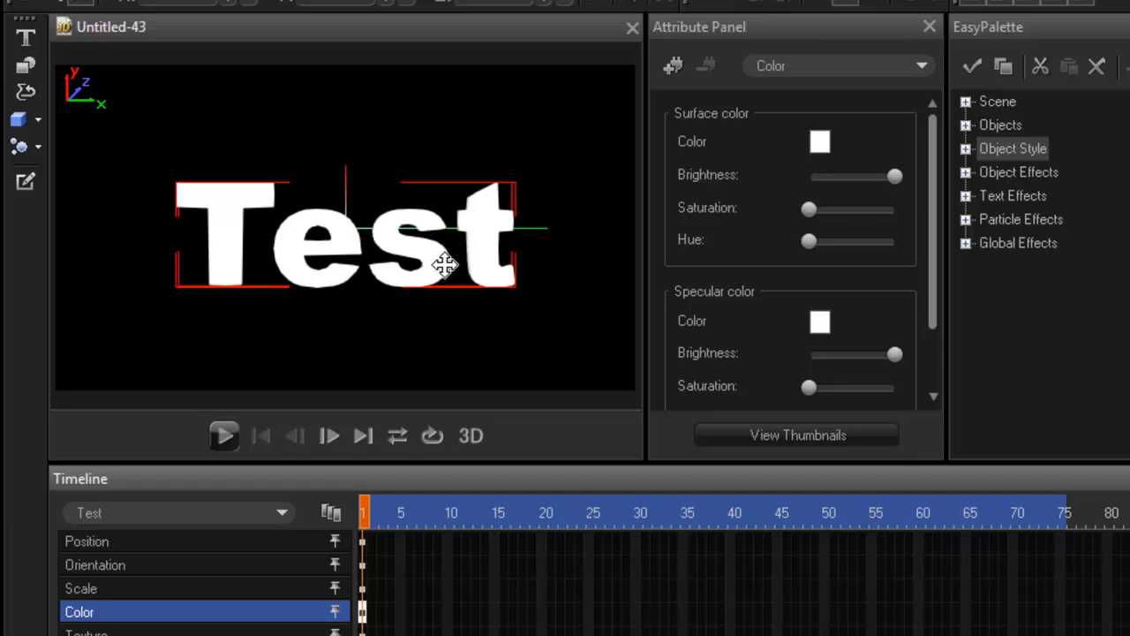
mouse_move(440, 263)
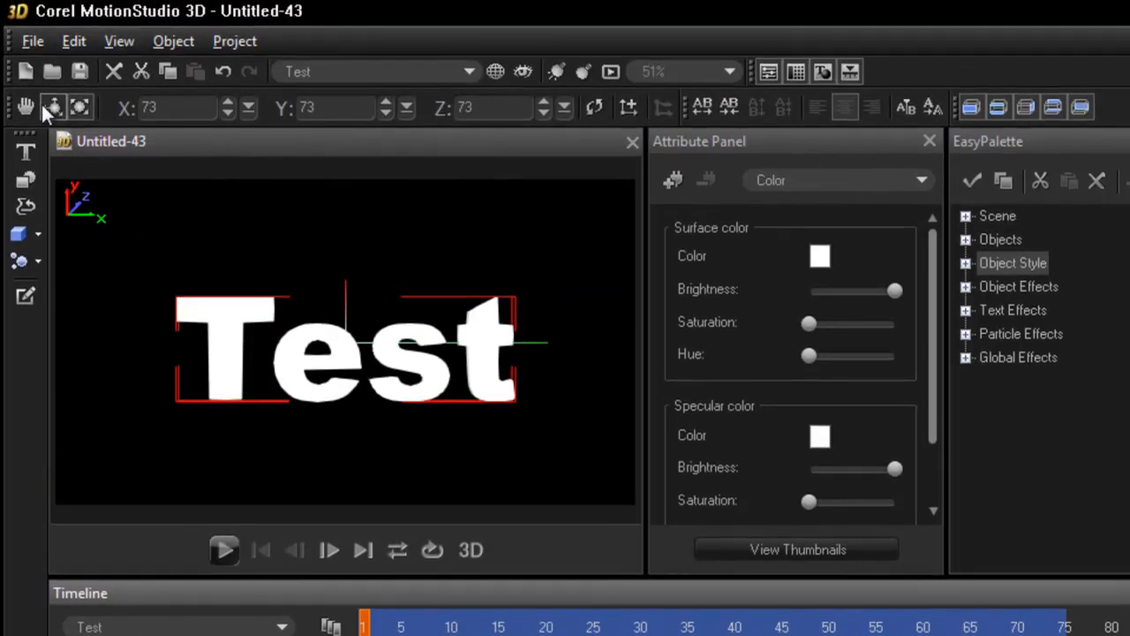
Drag the Test text into the top-left corner, then back toward the centre
left_click_drag(353, 344, 247, 273)
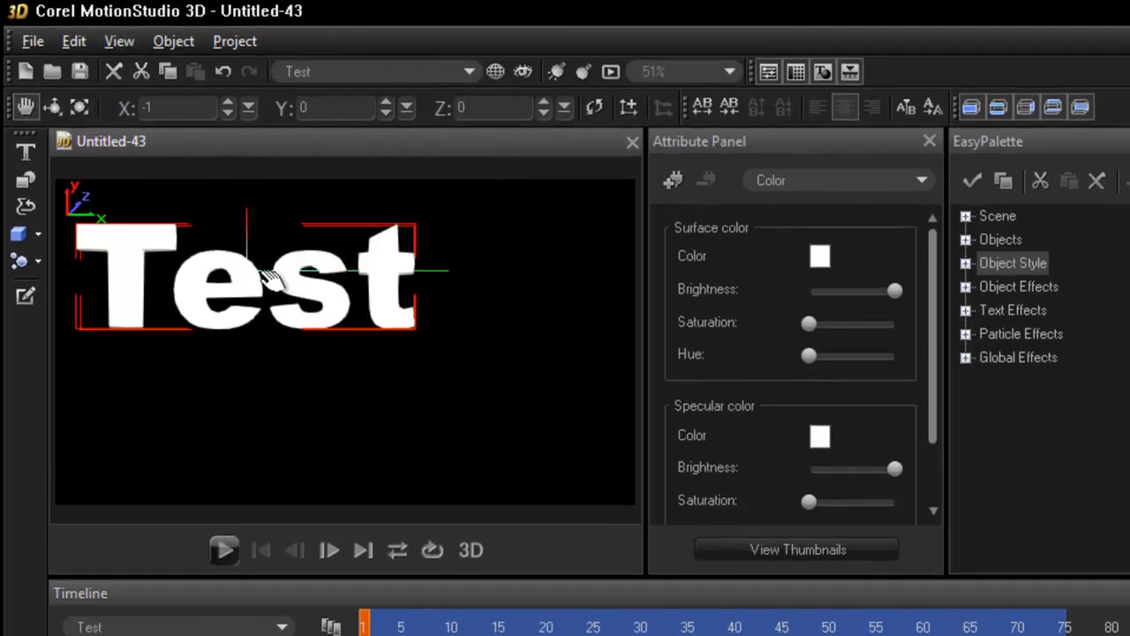
left_click_drag(274, 278, 261, 362)
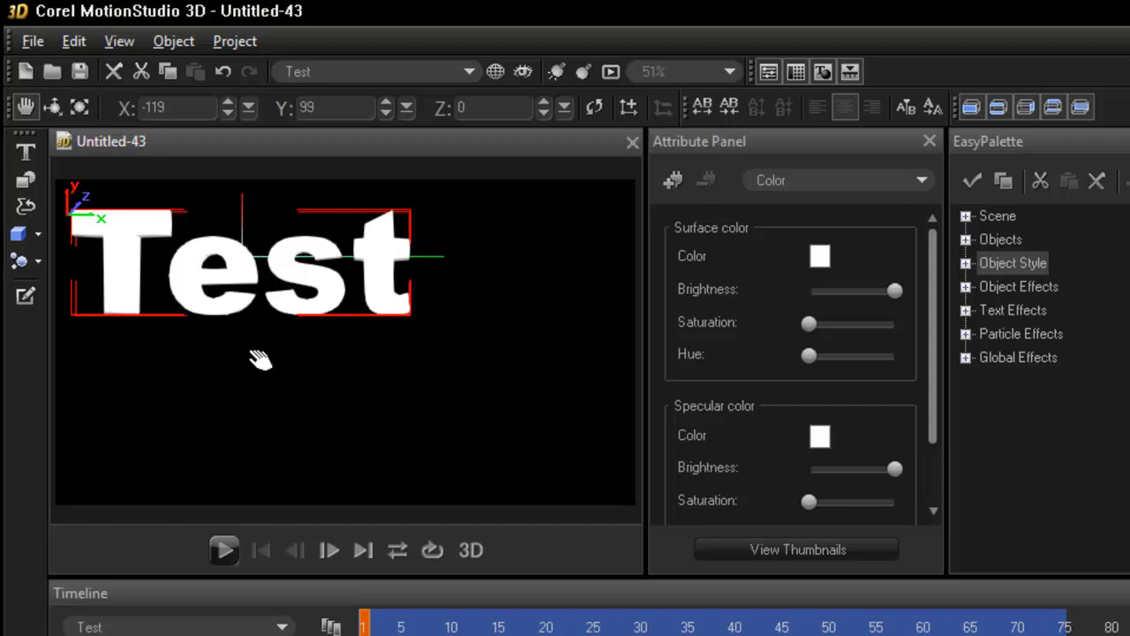
mouse_move(424, 291)
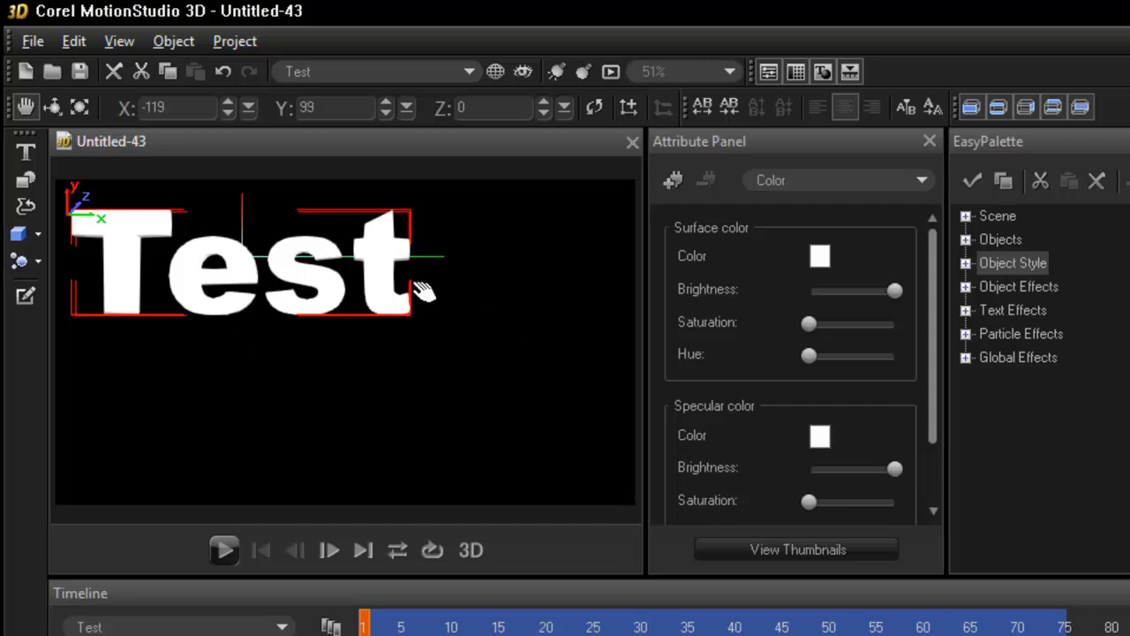
mouse_move(329, 384)
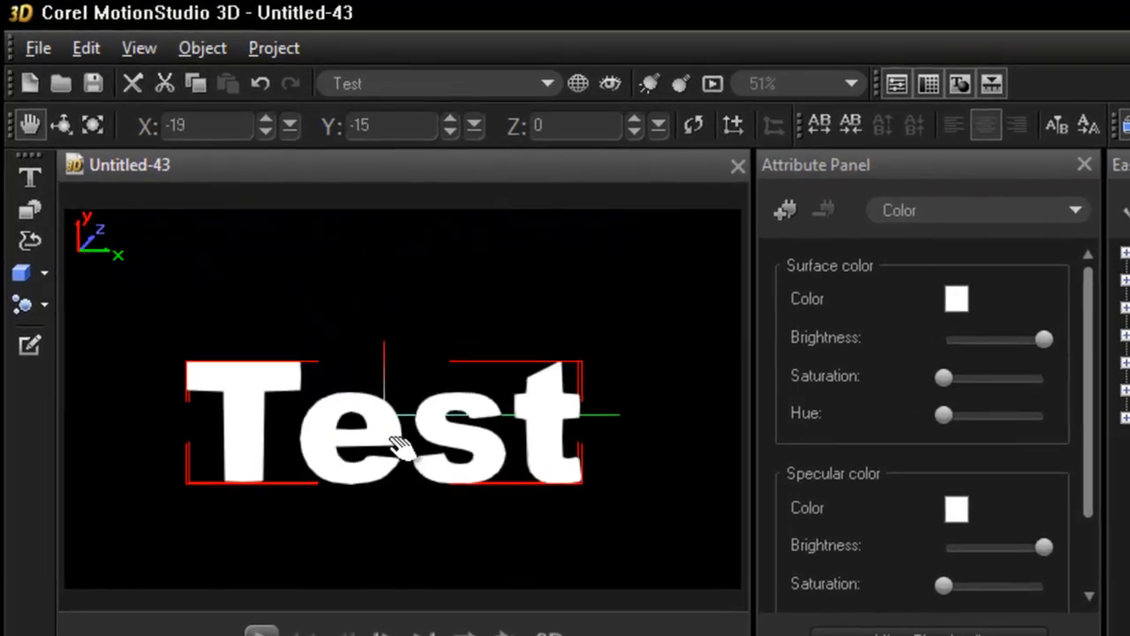
left_click_drag(397, 446, 397, 419)
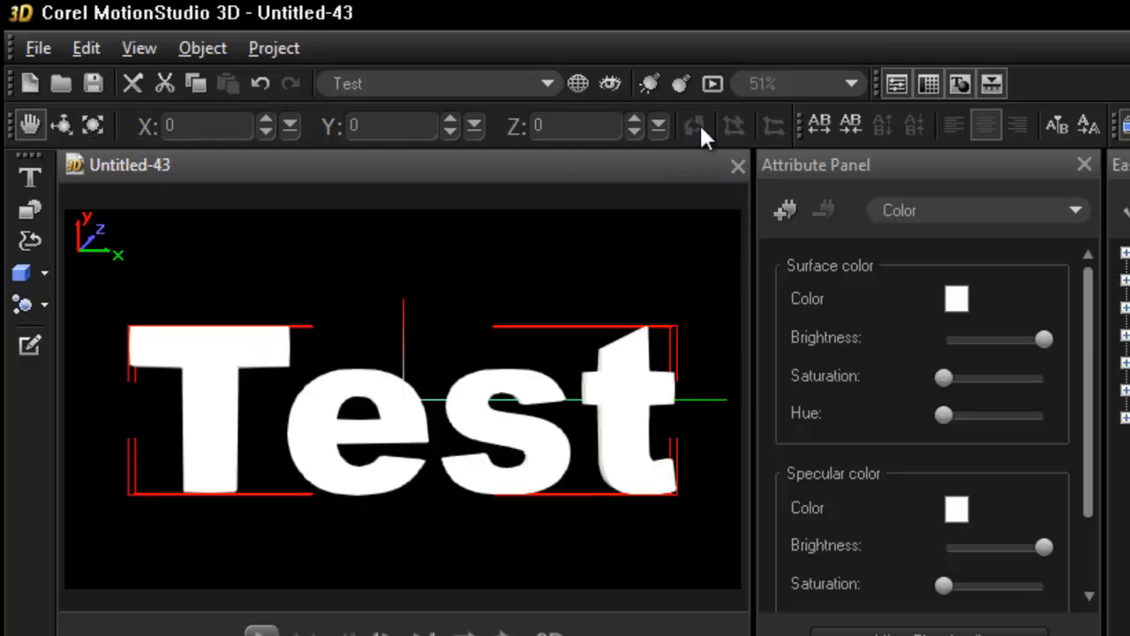
mouse_move(159, 335)
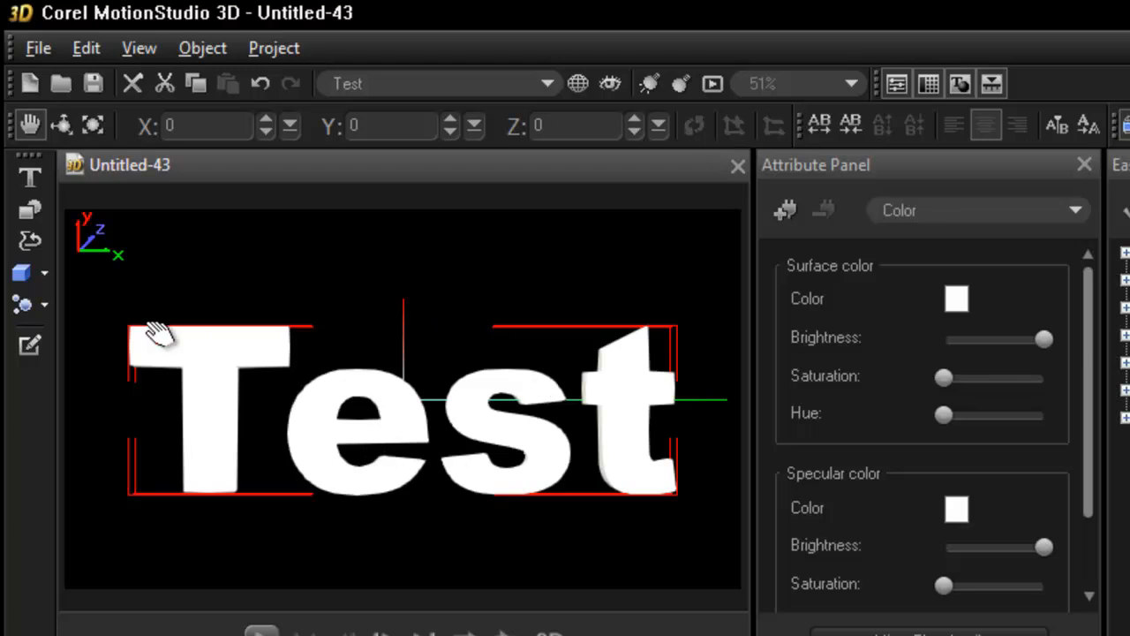
mouse_move(335, 340)
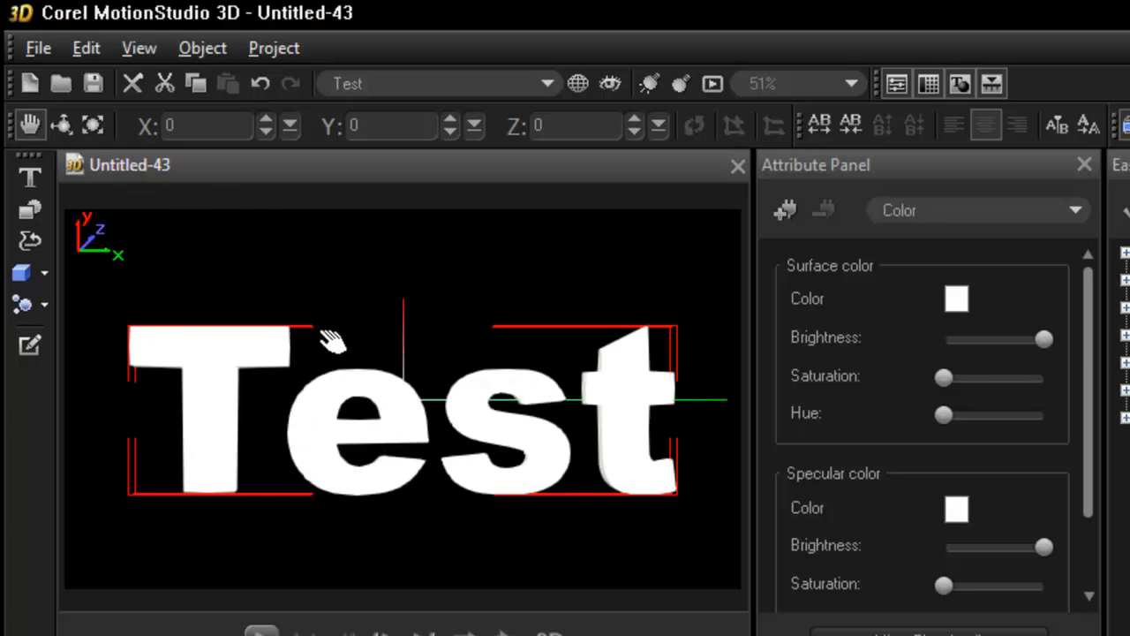
mouse_move(432, 274)
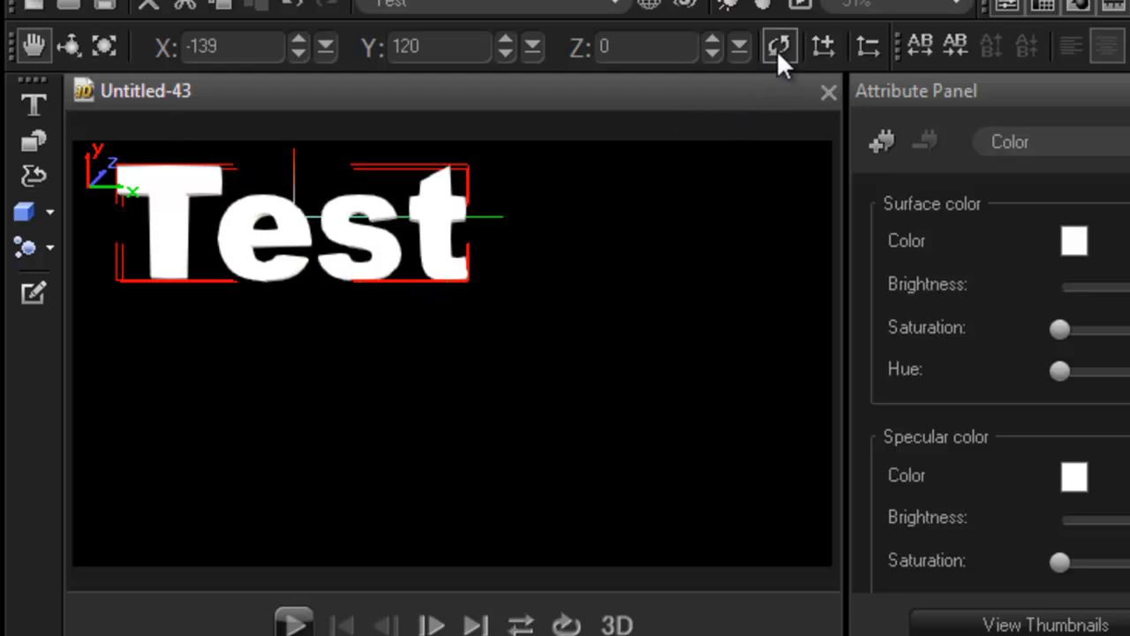
Reset the Test text's position to X, Y, Z coordinates 0, 0, 0
left_click(779, 46)
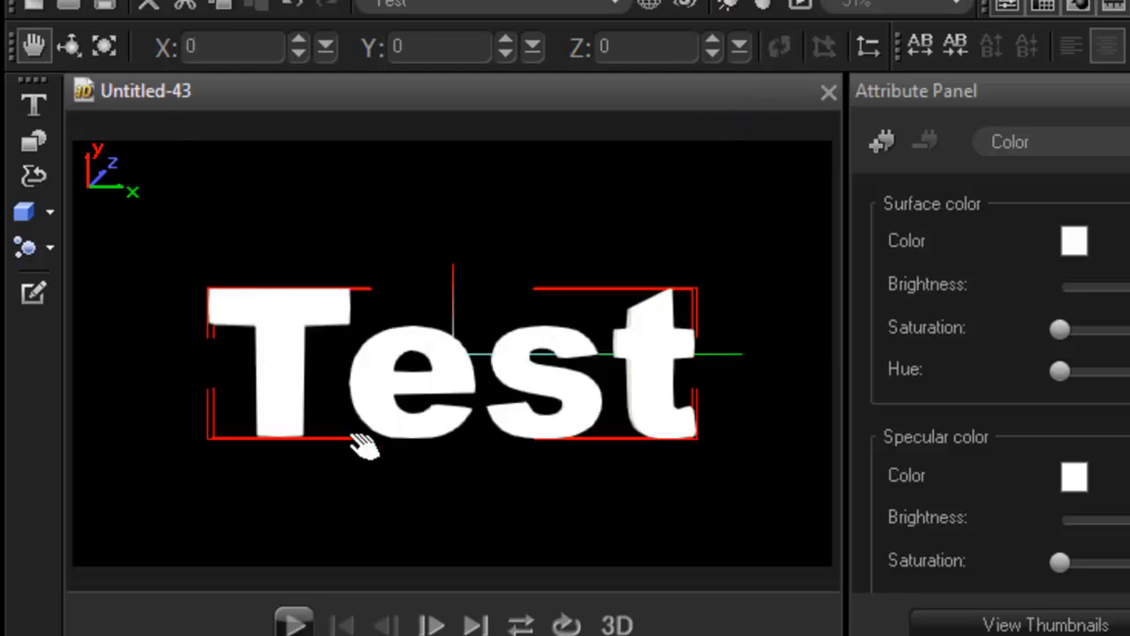
mouse_move(335, 313)
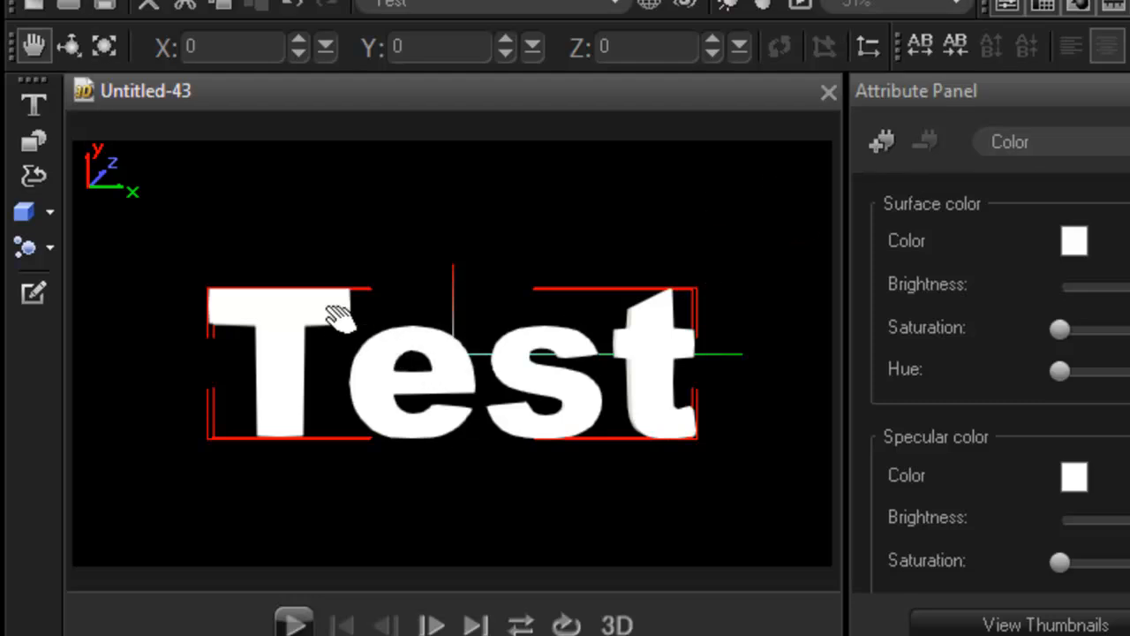
mouse_move(370, 371)
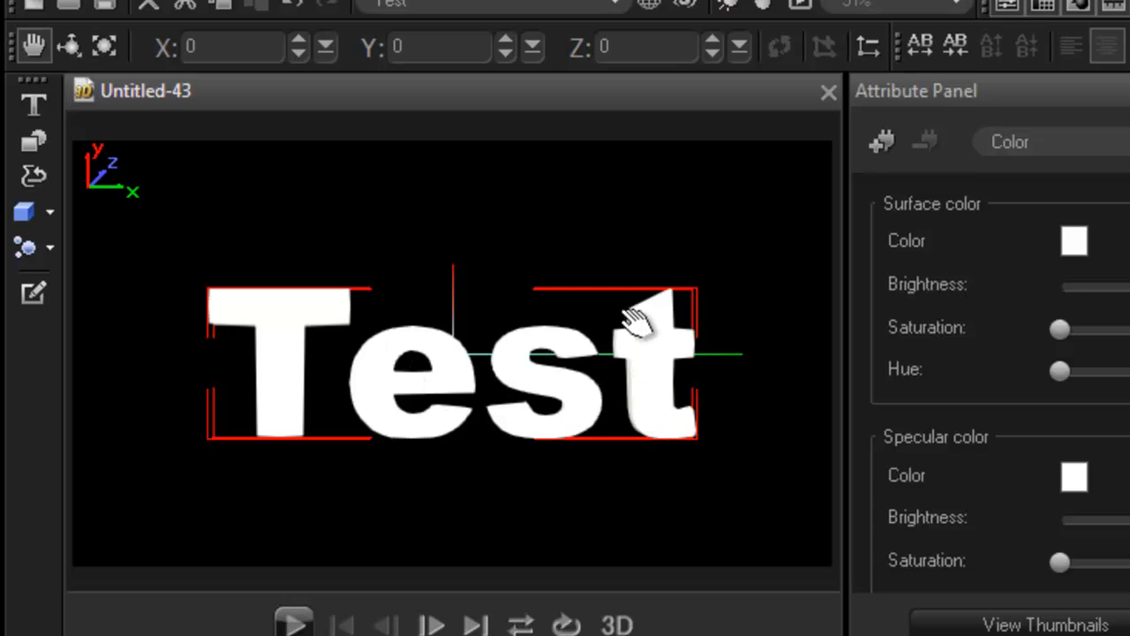
mouse_move(543, 216)
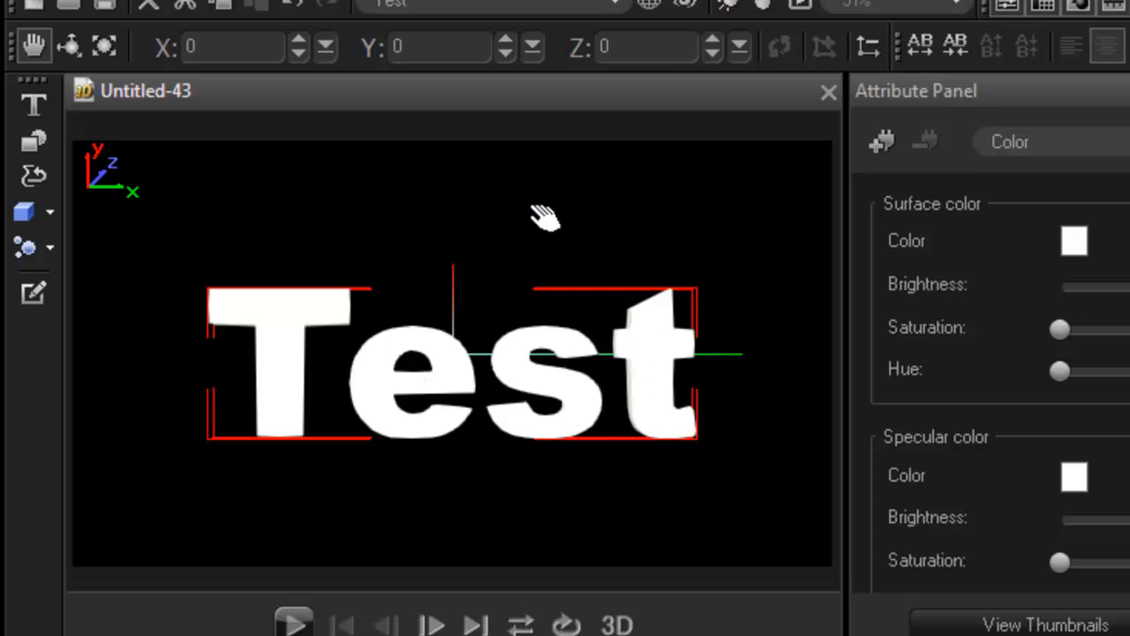
mouse_move(300, 66)
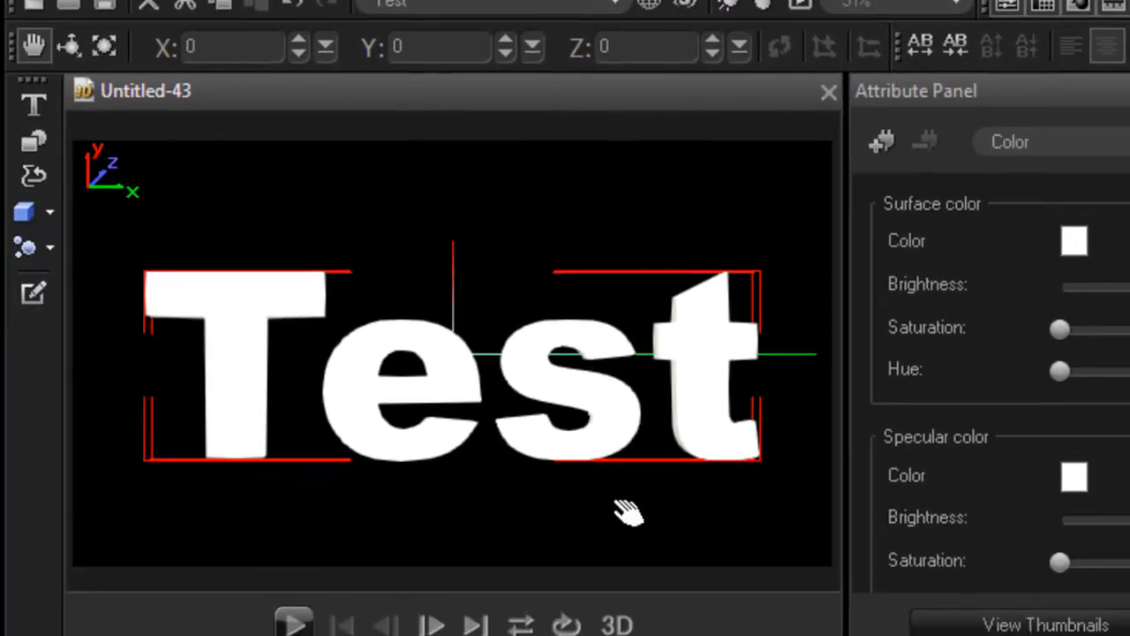
mouse_move(481, 353)
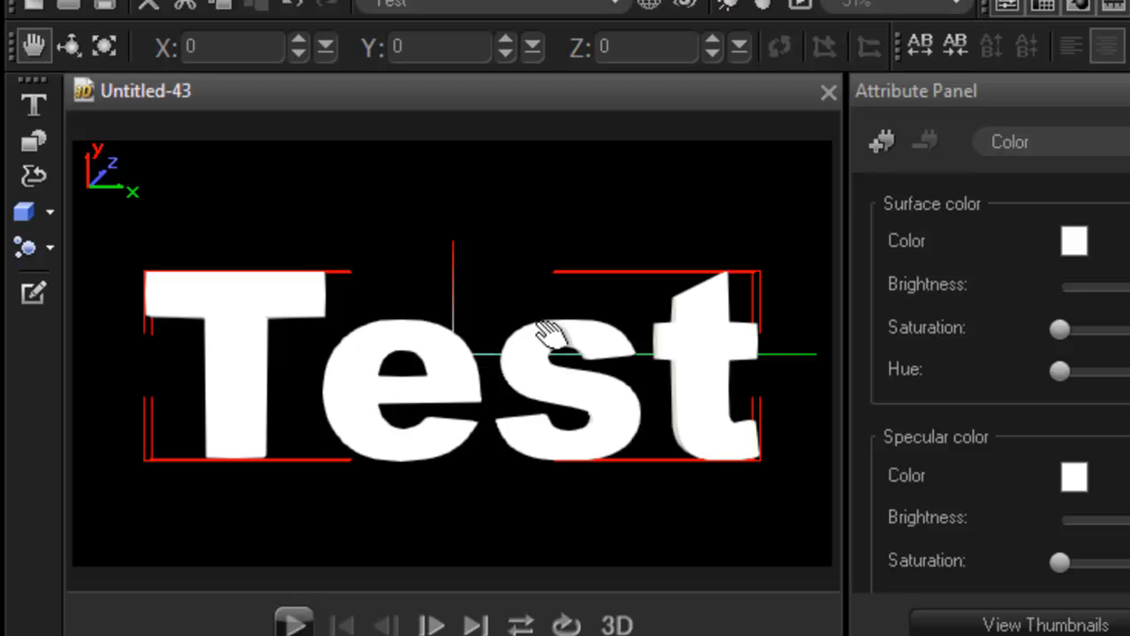
mouse_move(794, 66)
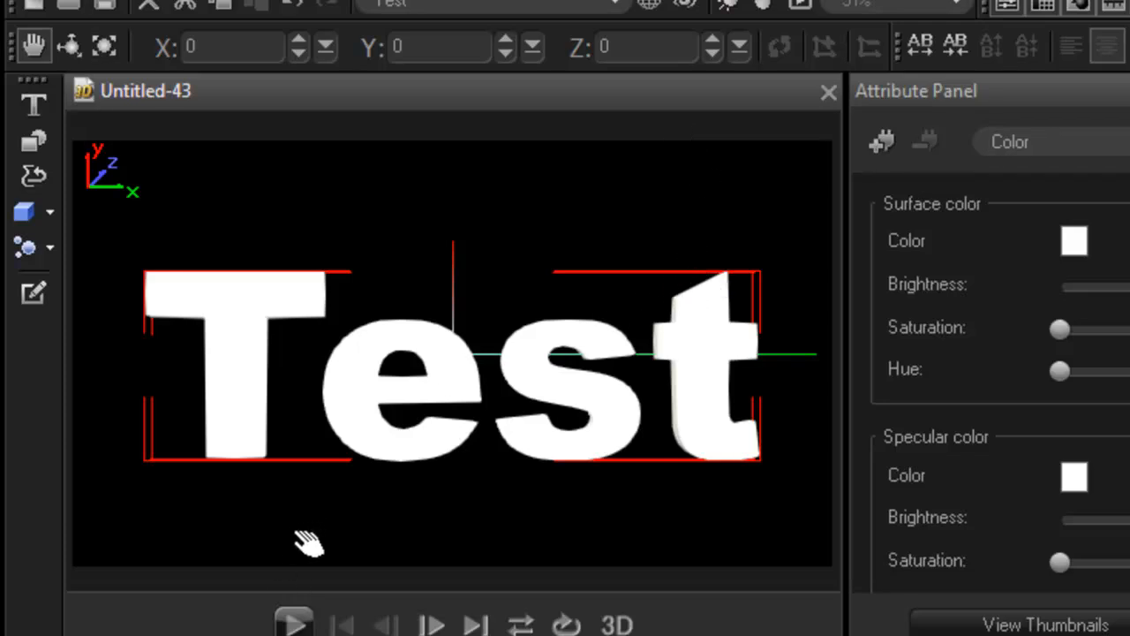
mouse_move(353, 345)
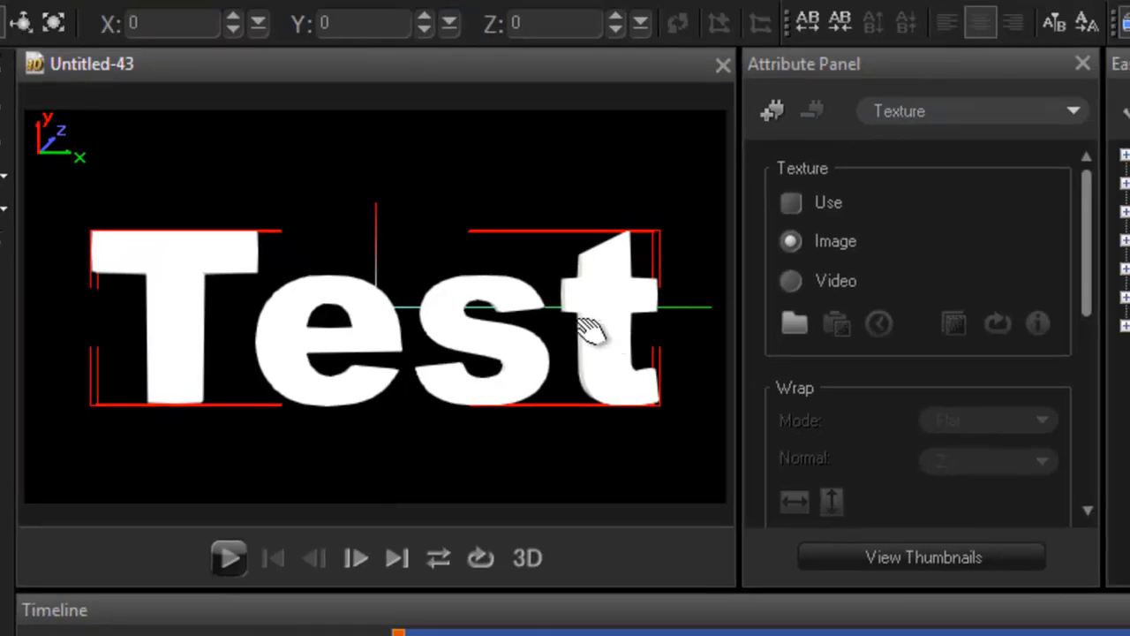
Enable a video texture in the Test text's Texture attributes
left_click(1073, 110)
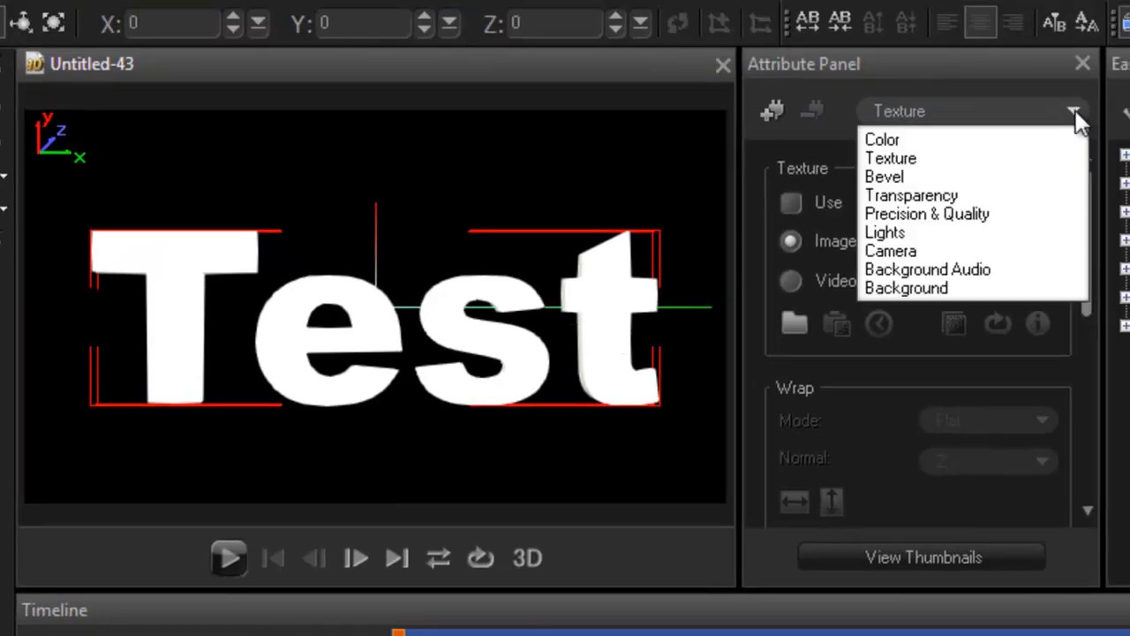
mouse_move(892, 250)
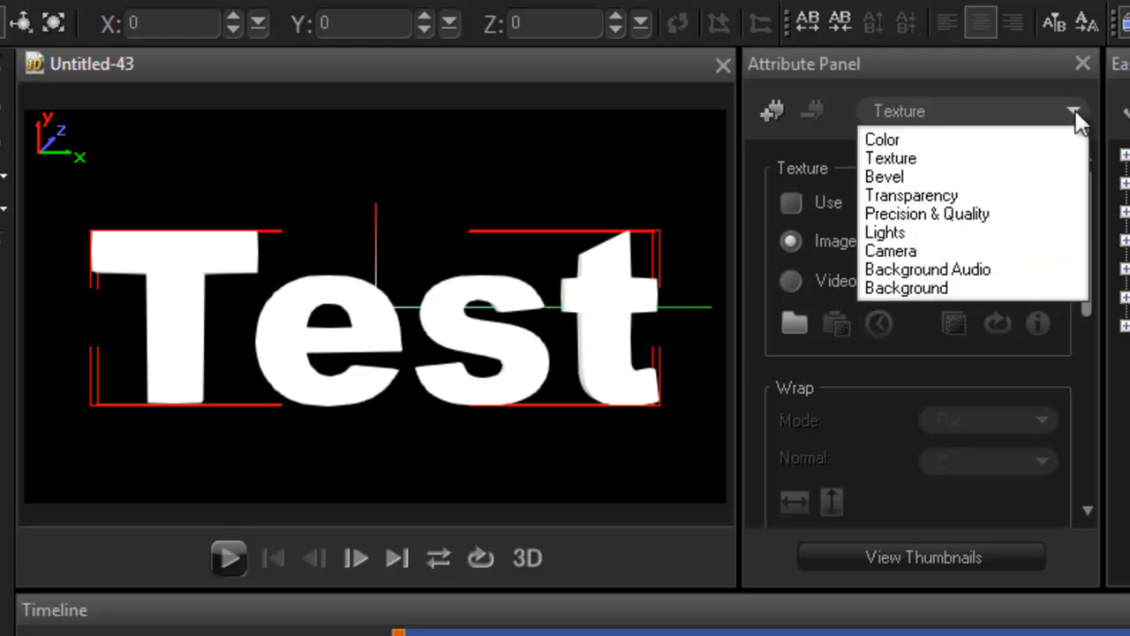
left_click(891, 158)
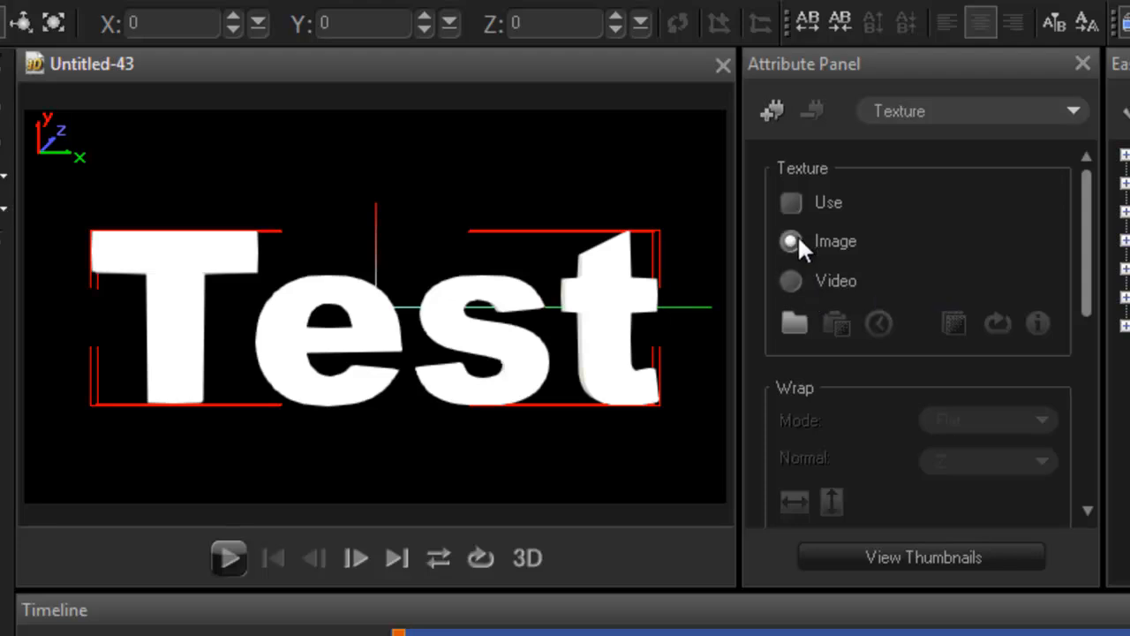
left_click(790, 240)
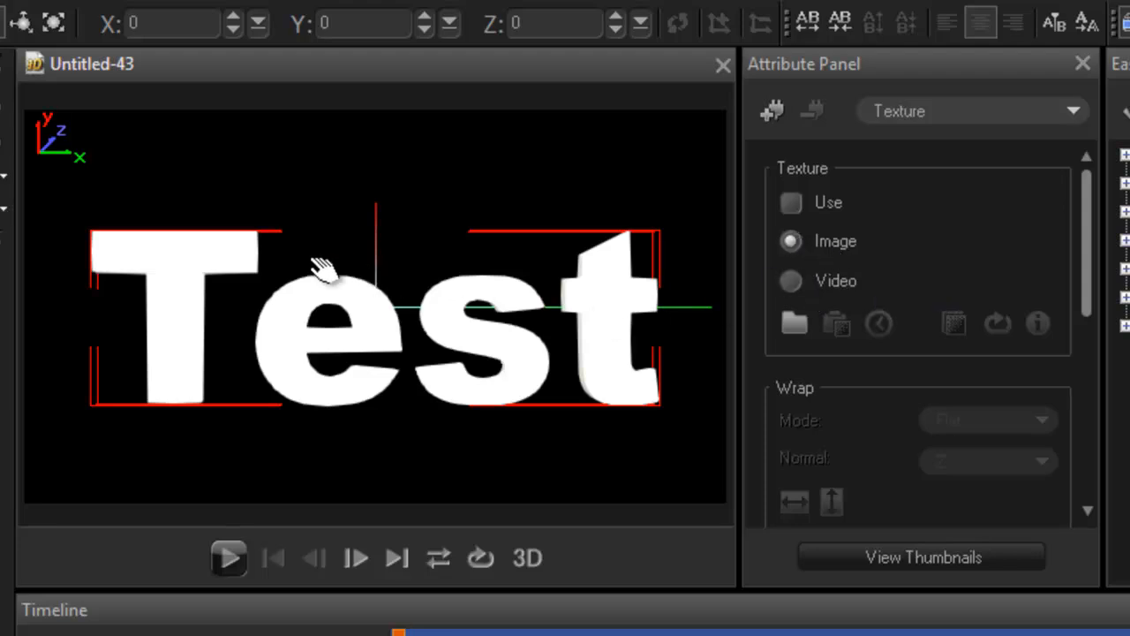
left_click(791, 281)
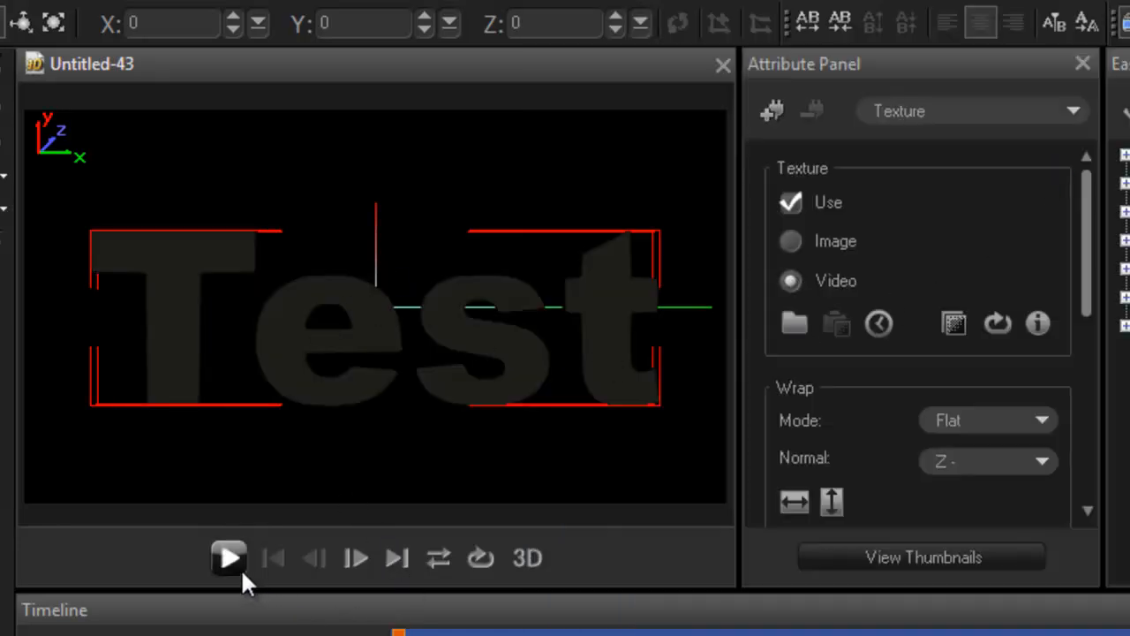
Preview the video texture, then switch the texture source back to Image
left_click(229, 557)
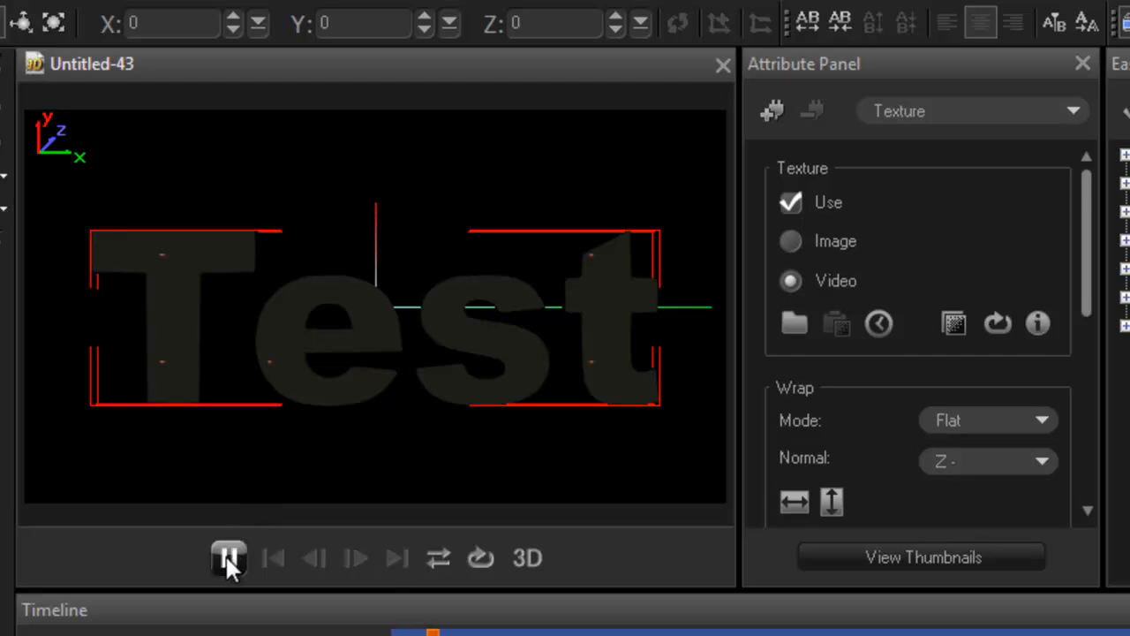
left_click(229, 558)
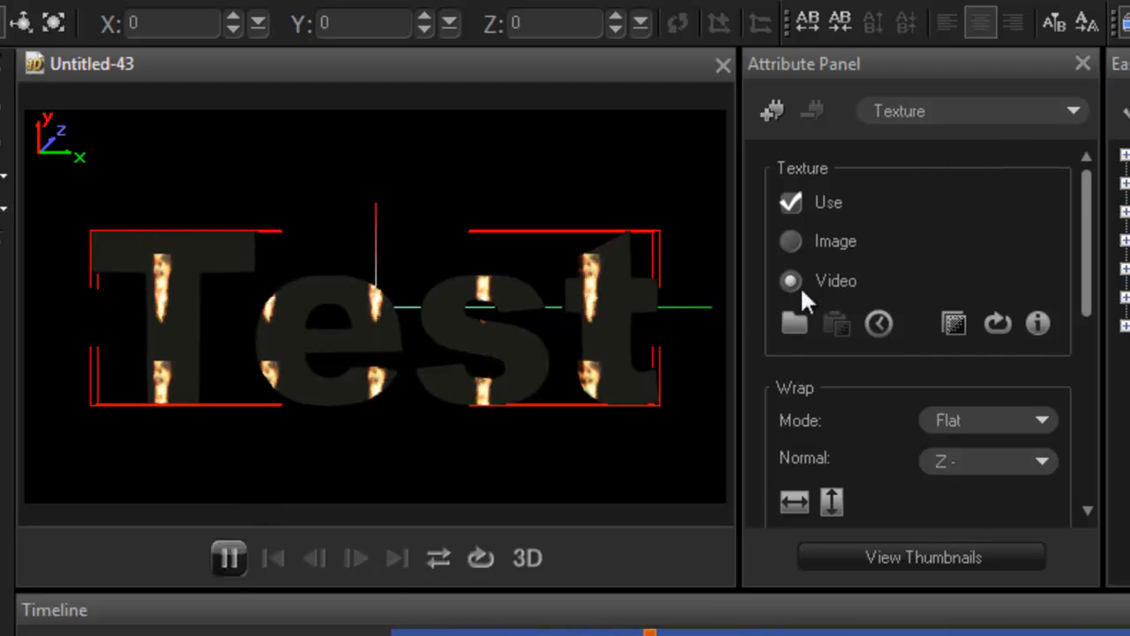
left_click(791, 240)
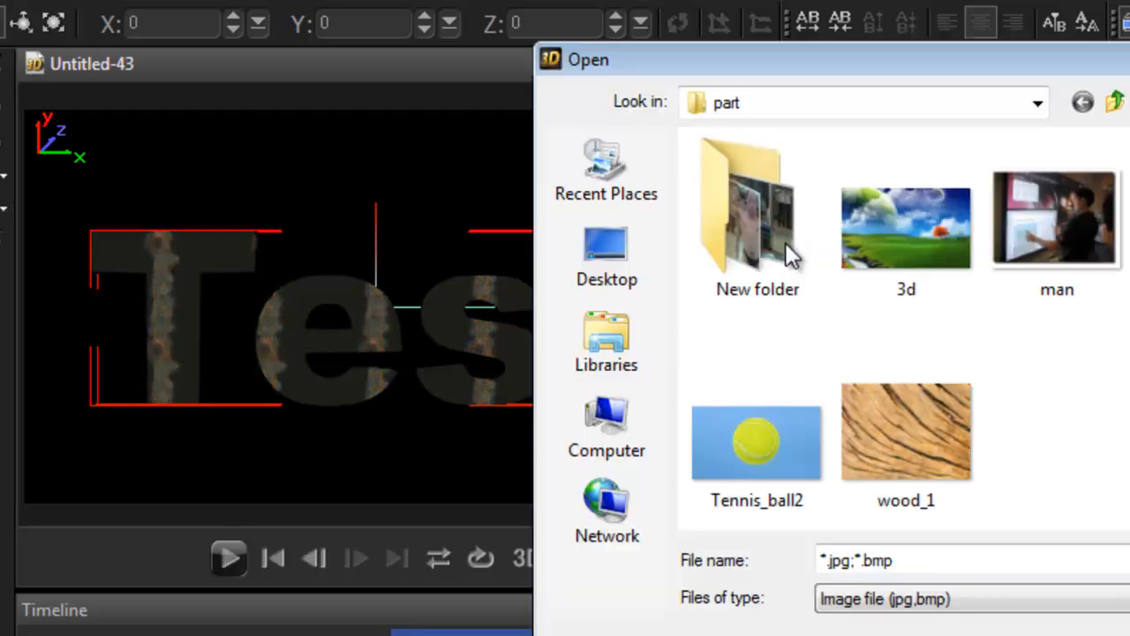
Apply the wood_1 image as the text texture and preview playback
double_click(906, 431)
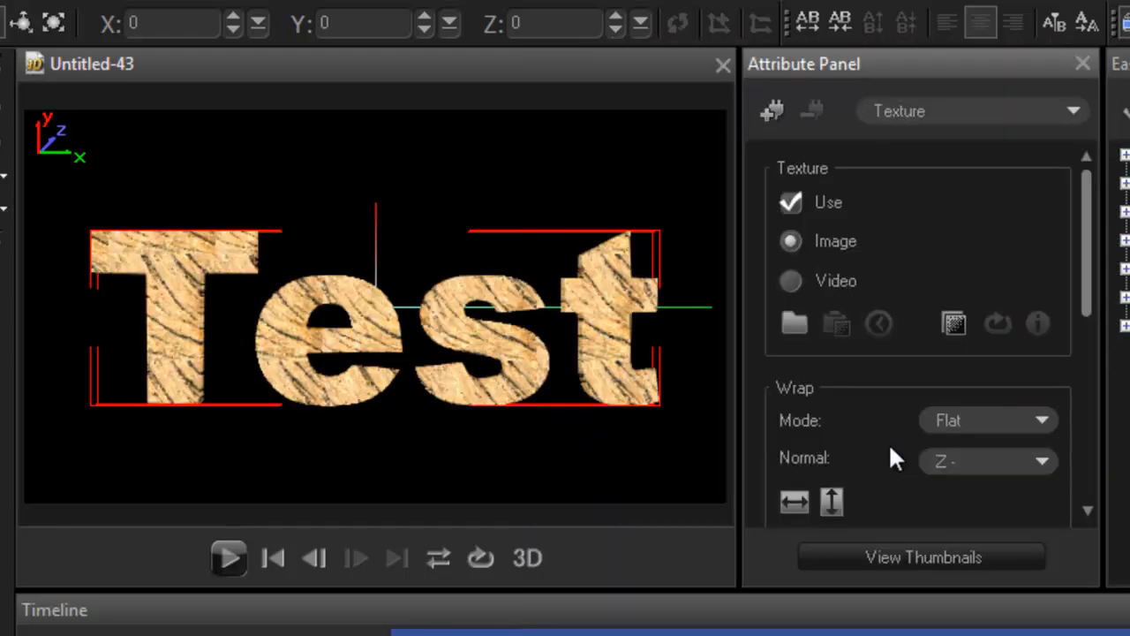
mouse_move(179, 543)
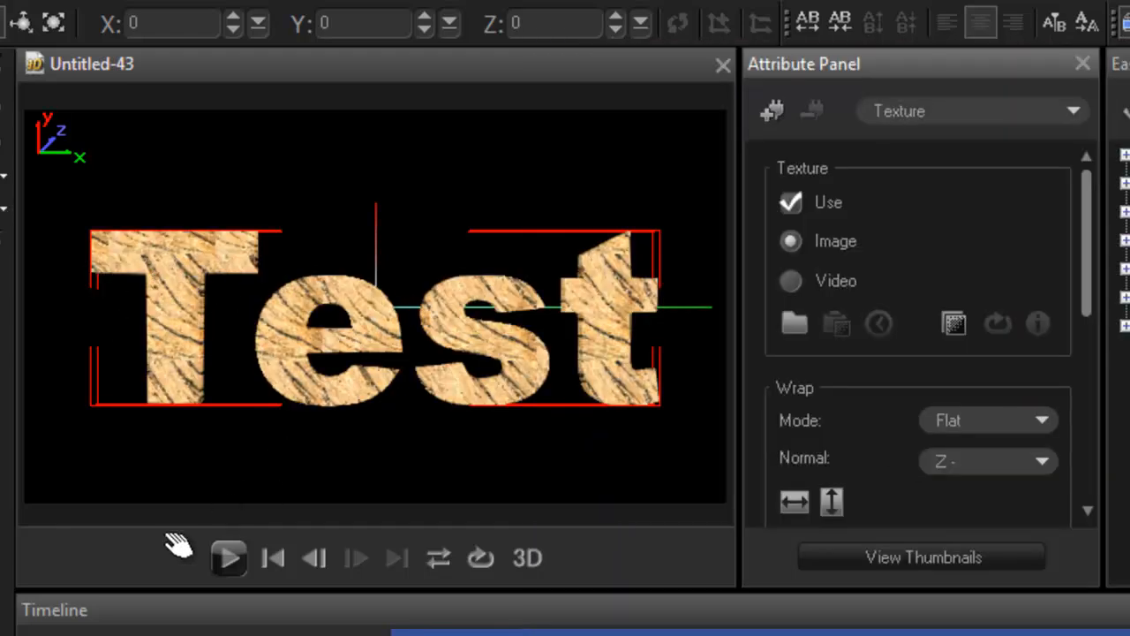
left_click(228, 557)
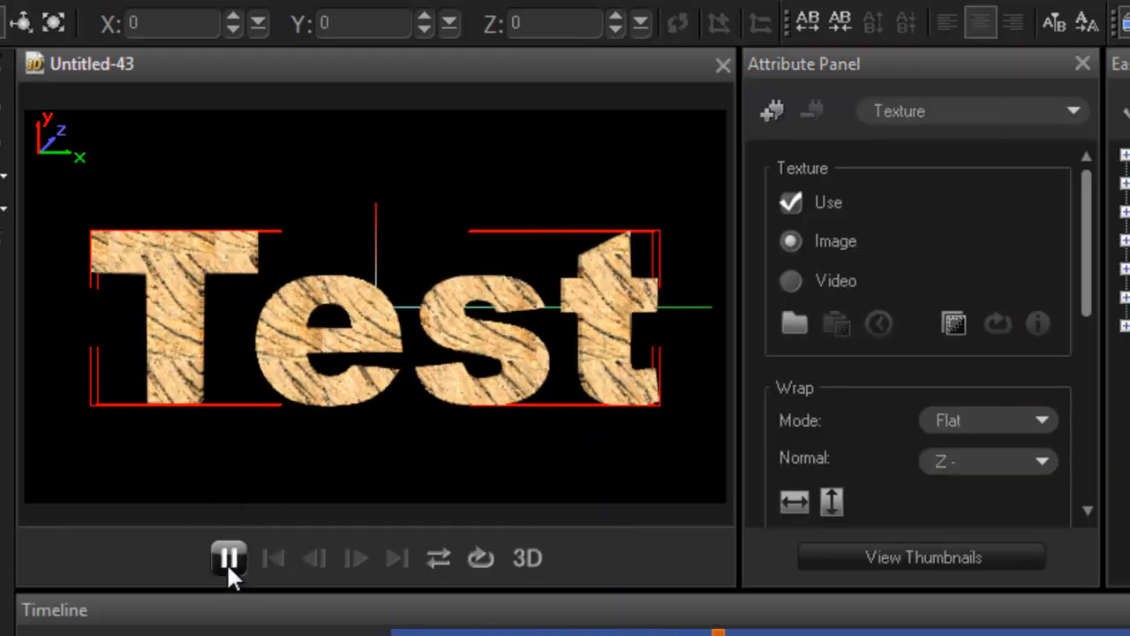
left_click(228, 557)
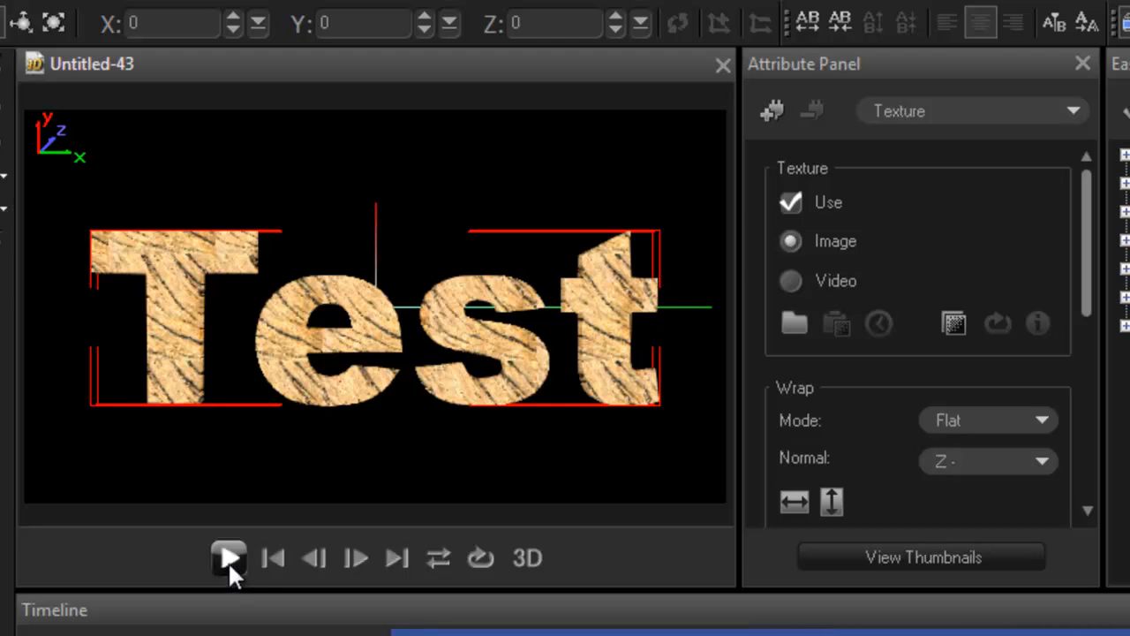
left_click(228, 558)
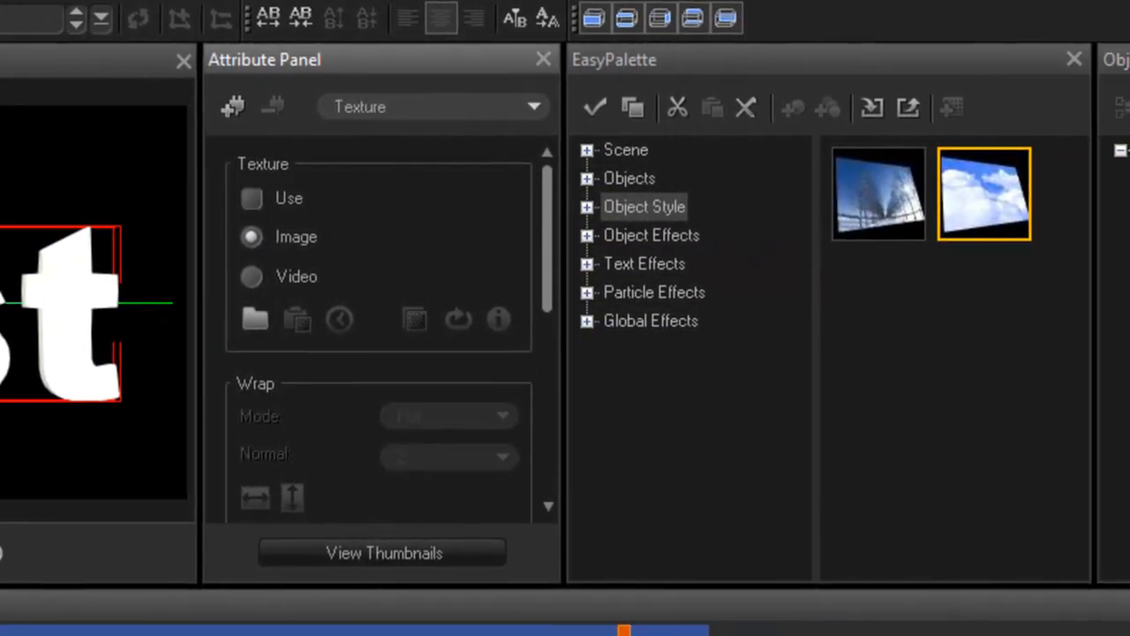
mouse_move(697, 157)
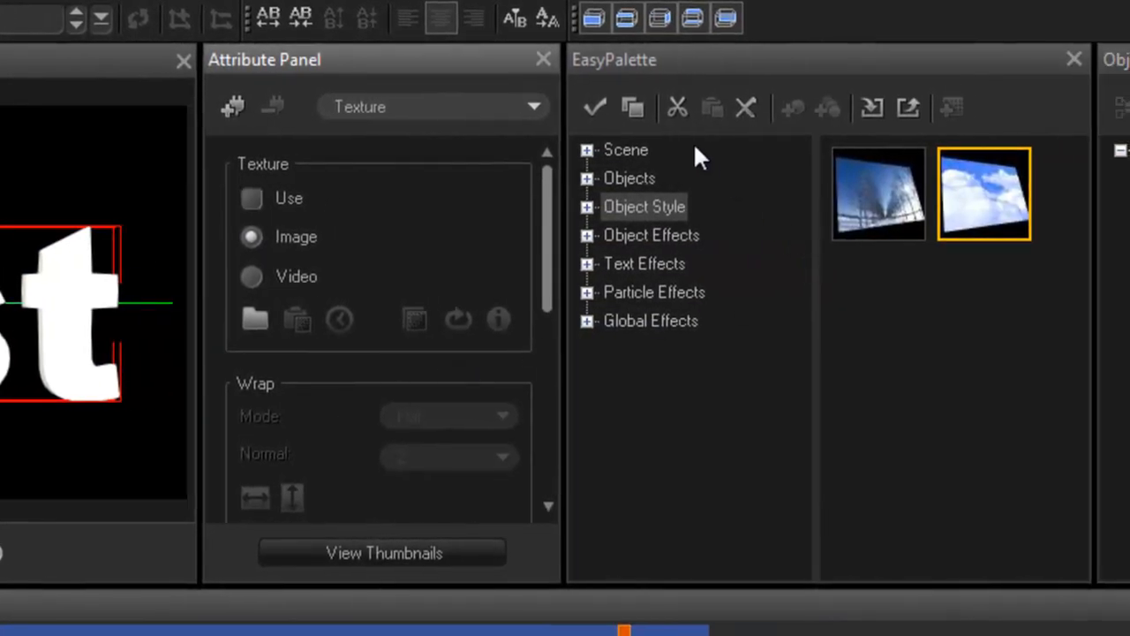
mouse_move(633, 265)
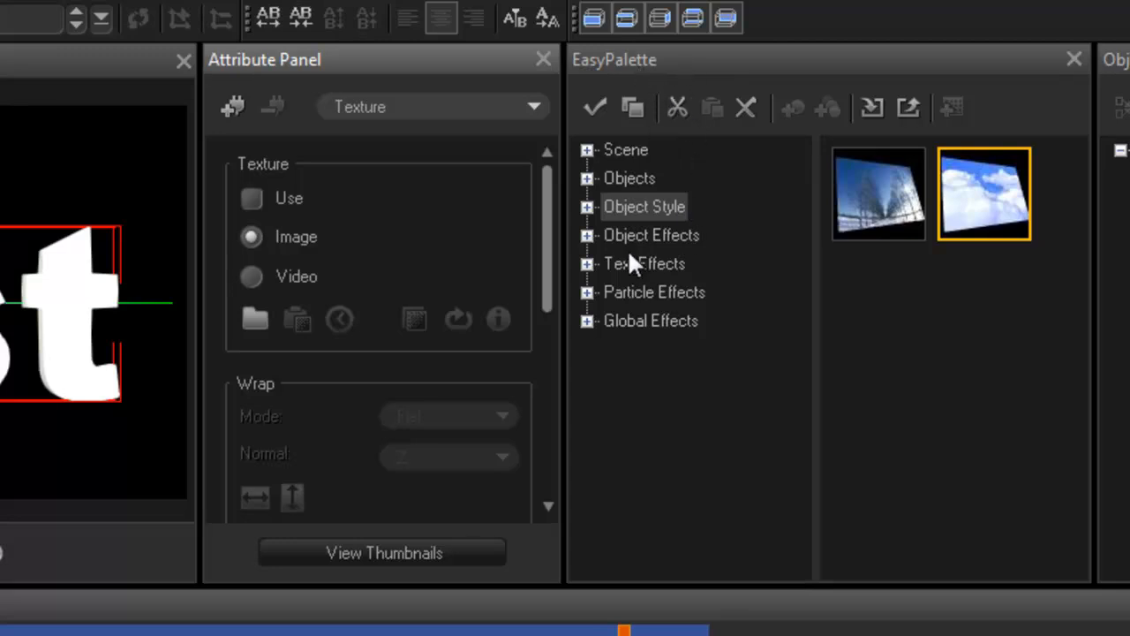
Browse EasyPalette's text effects, object effects, Object Motion and Object Style categories
left_click(587, 263)
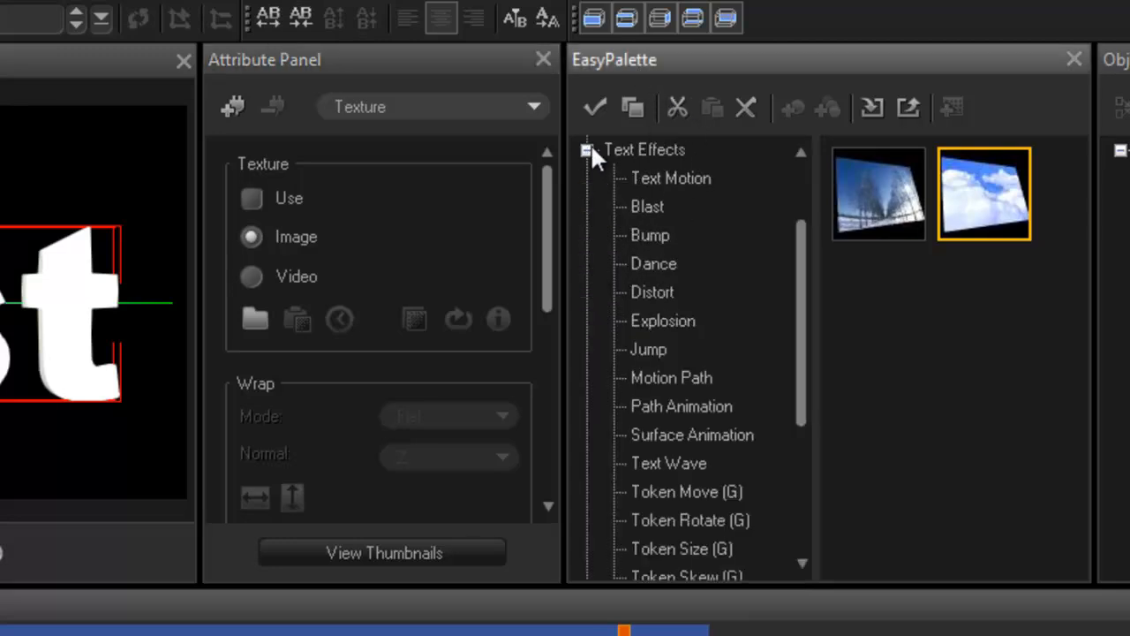
left_click(588, 149)
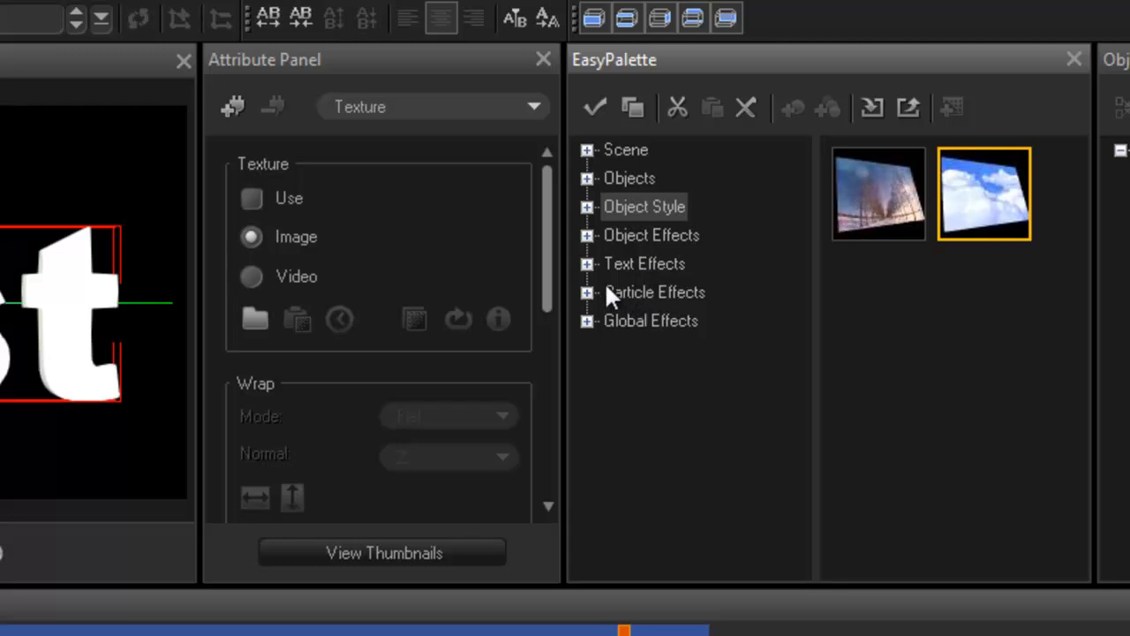
left_click(588, 234)
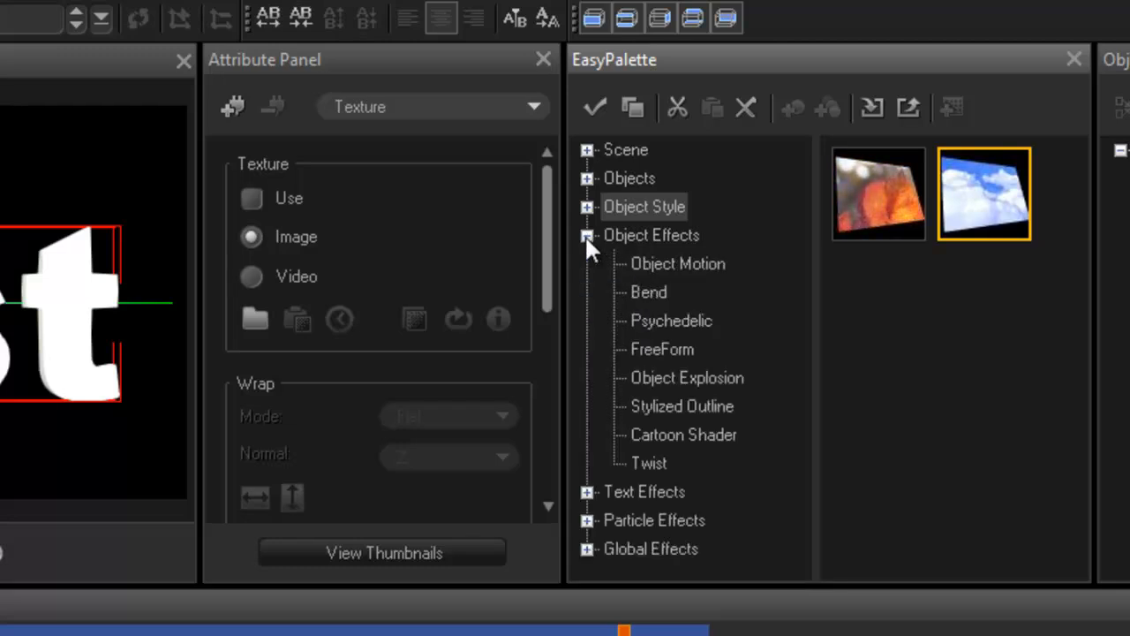
left_click(678, 263)
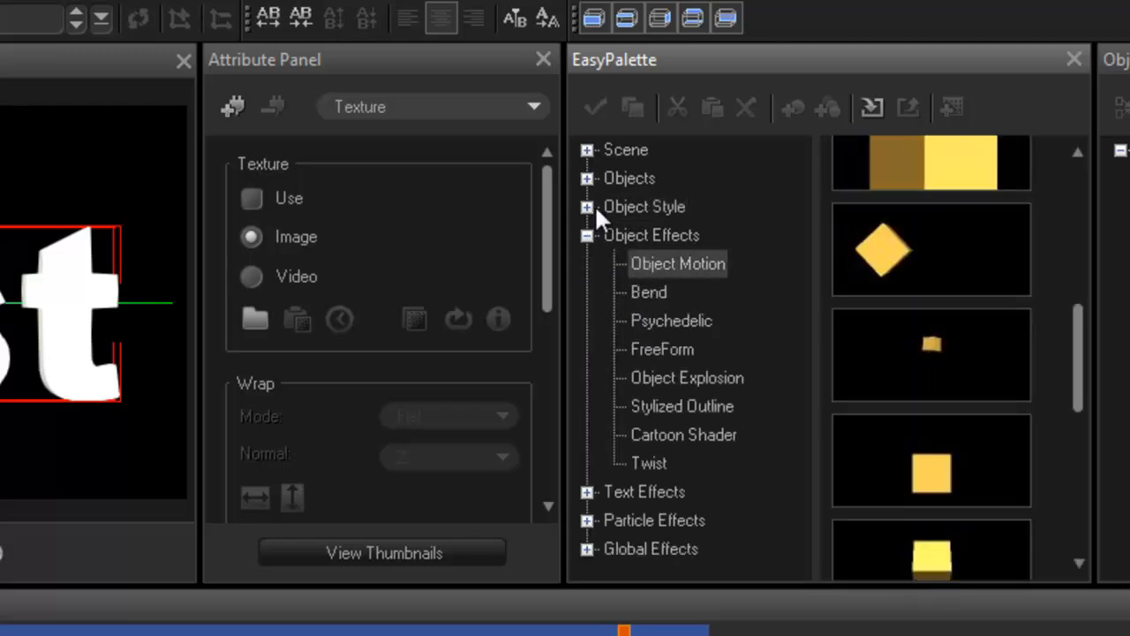
left_click(587, 207)
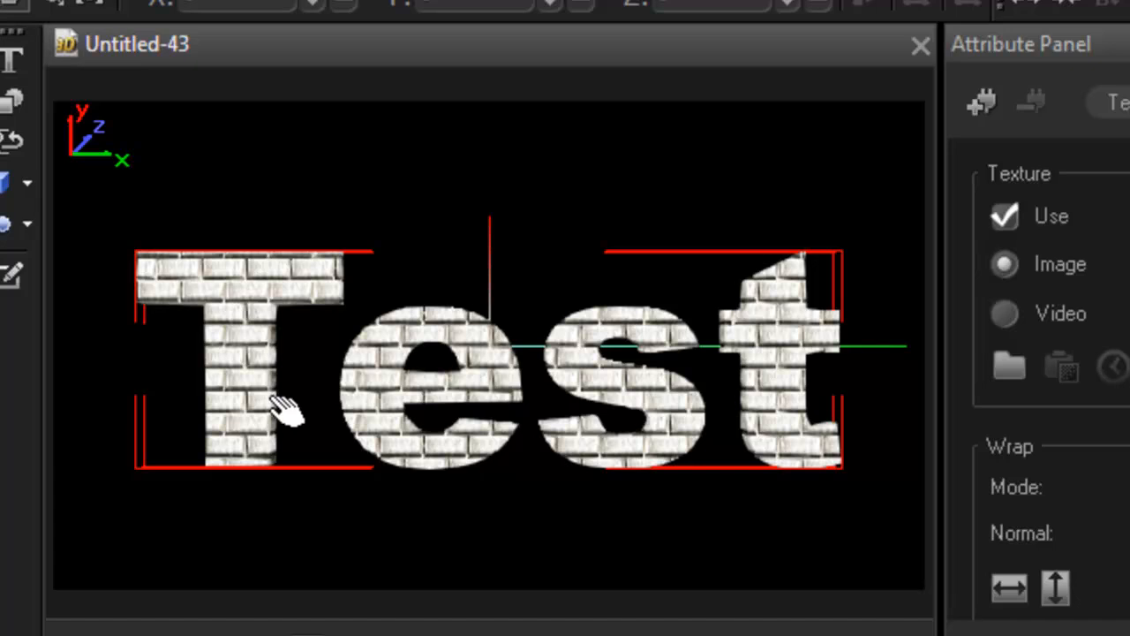
mouse_move(291, 410)
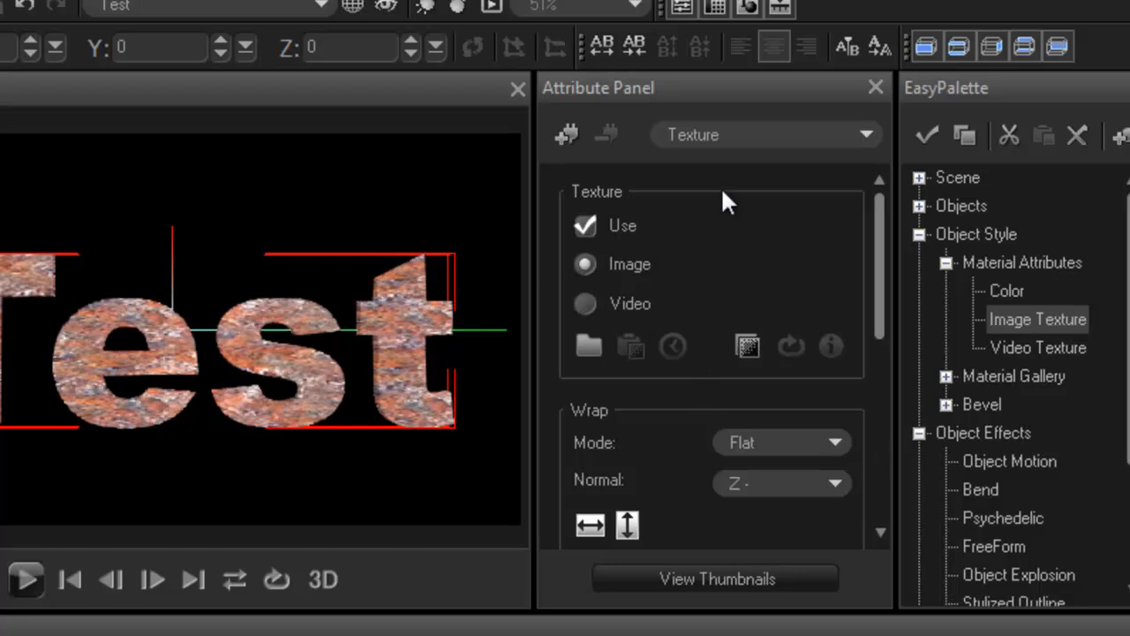
scroll("down", 3)
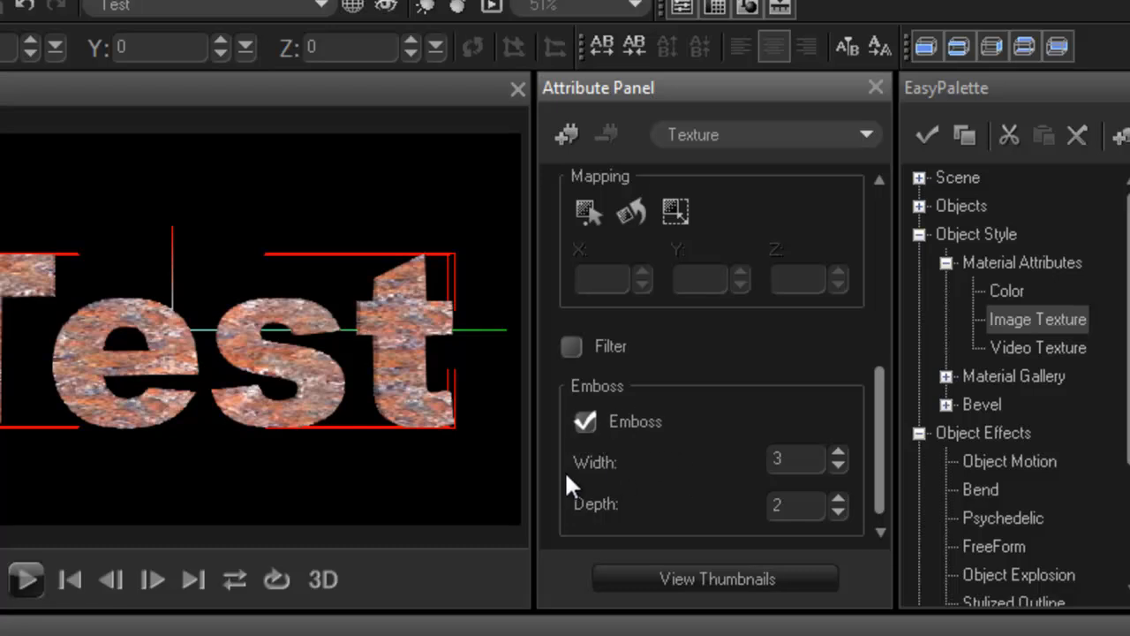
left_click(584, 421)
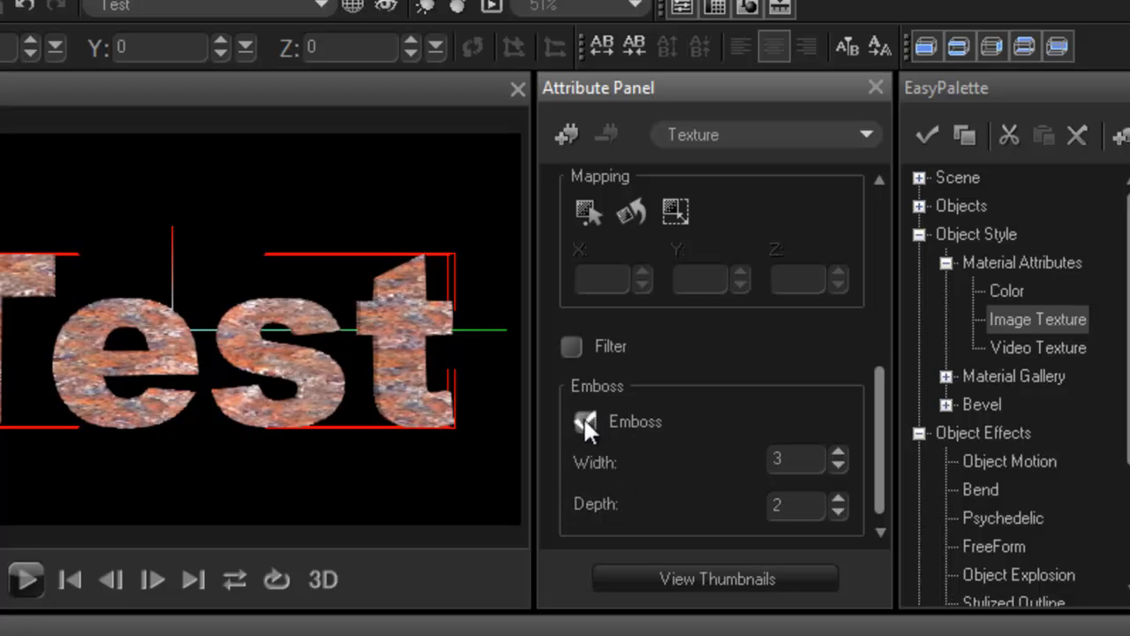
left_click(585, 421)
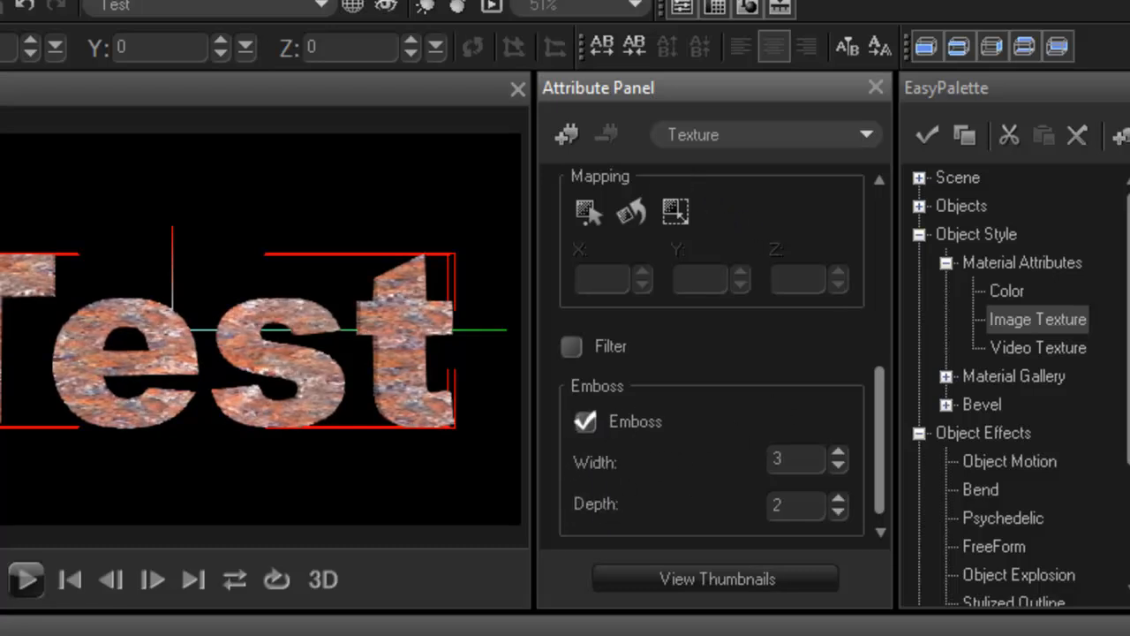
mouse_move(167, 362)
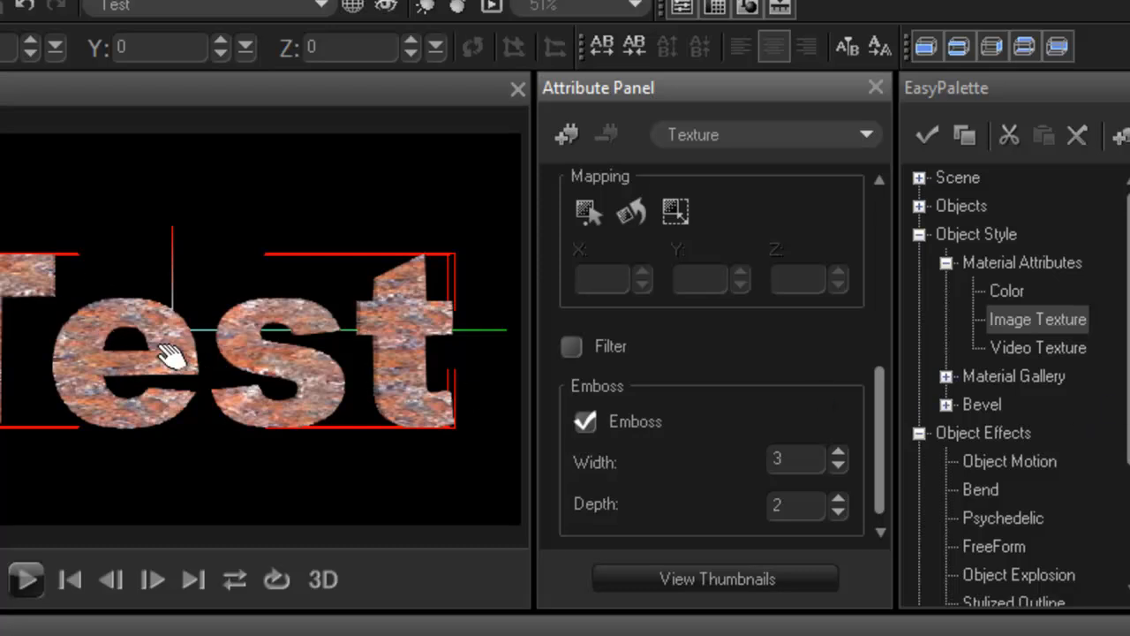
mouse_move(687, 454)
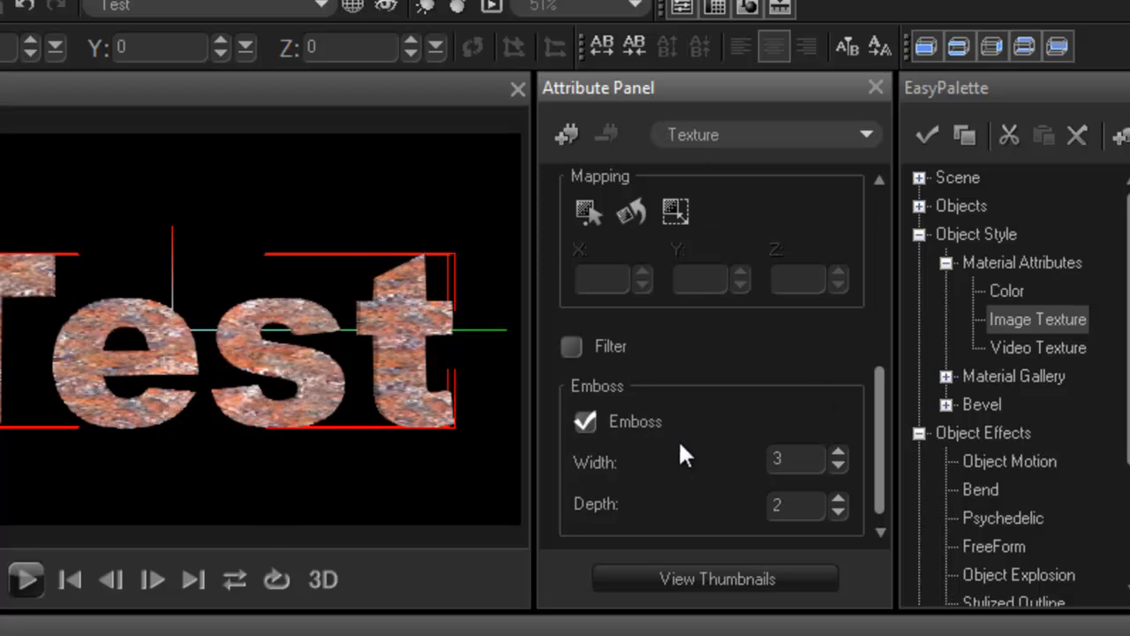
mouse_move(737, 397)
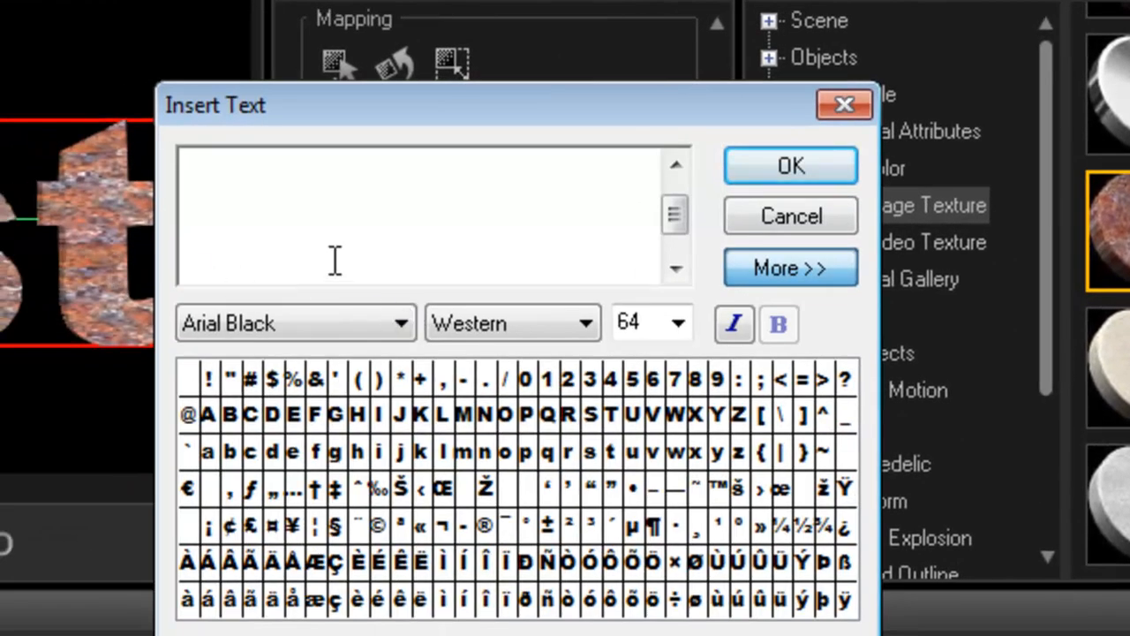
Insert lowercase 'test' text and rotate it to an angle over Test
type("test")
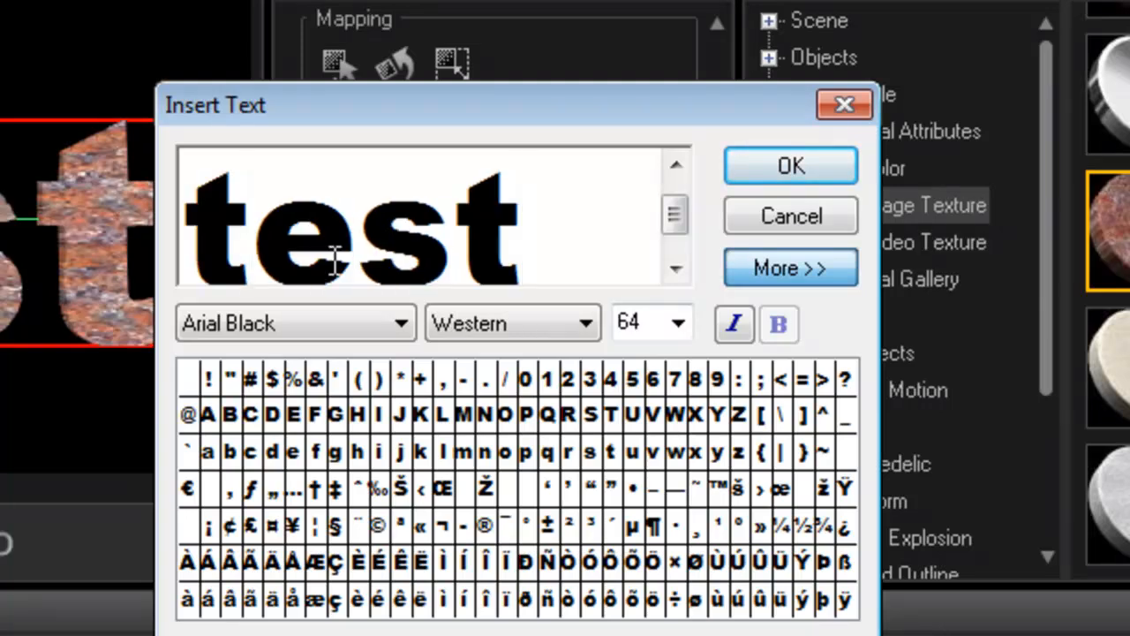
left_click(790, 165)
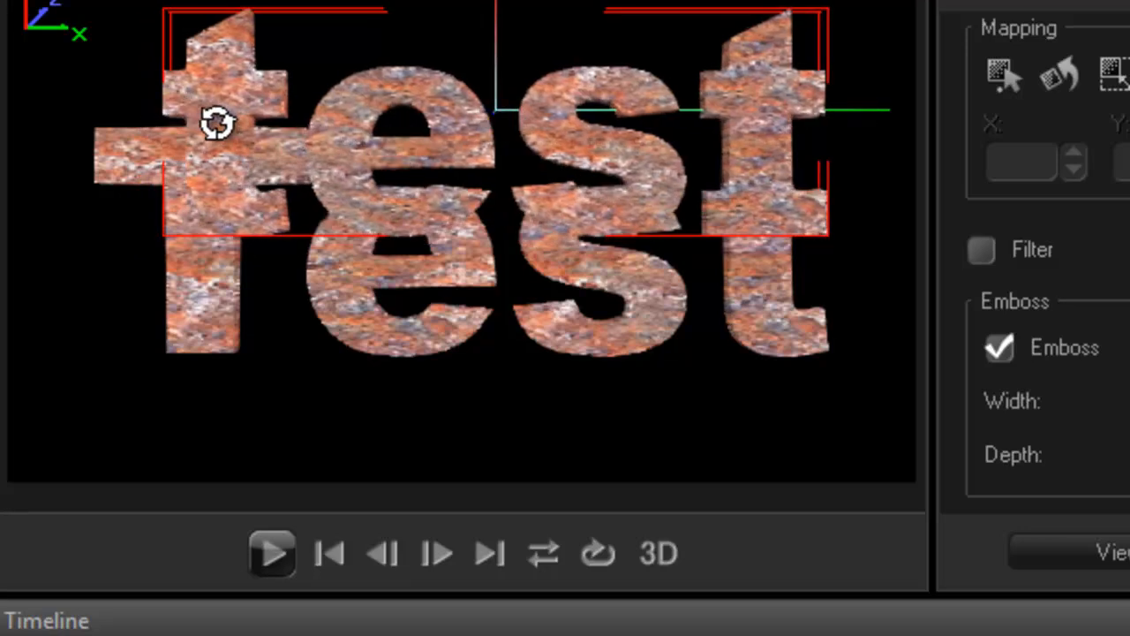
left_click_drag(216, 122, 424, 298)
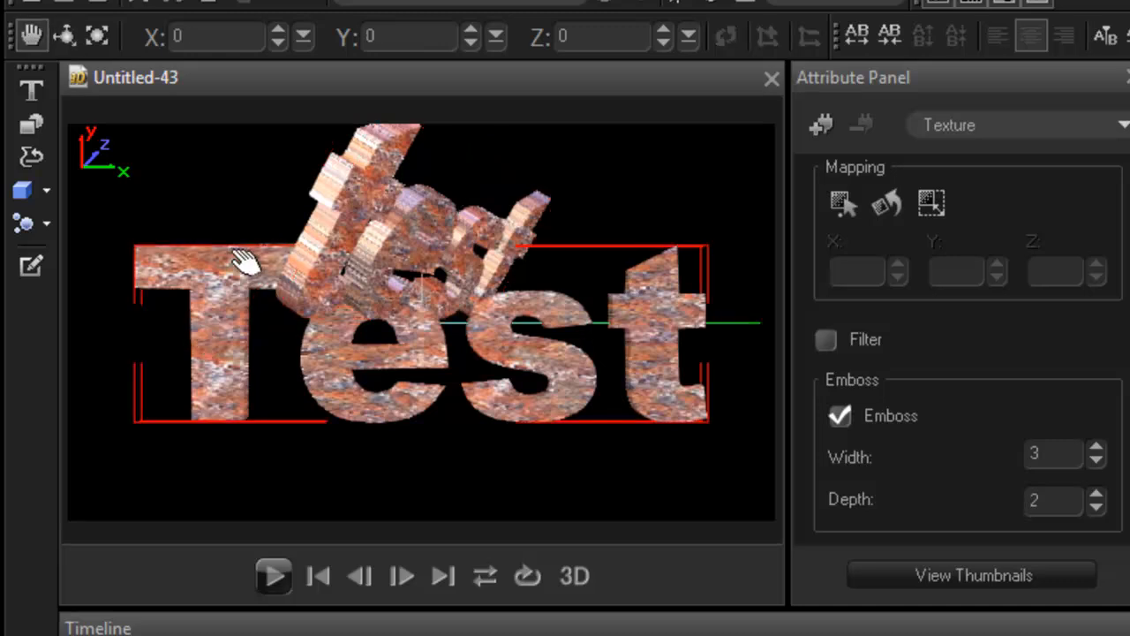
left_click_drag(247, 265, 305, 273)
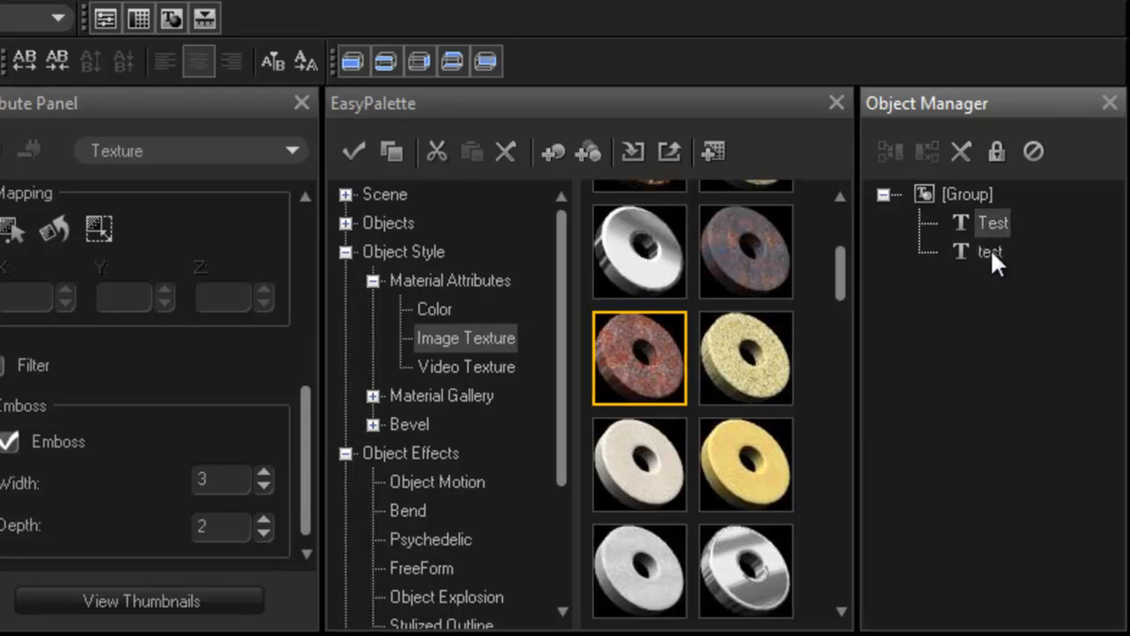
Select the second text object and start editing its name, currently 'test_1'
left_click(989, 252)
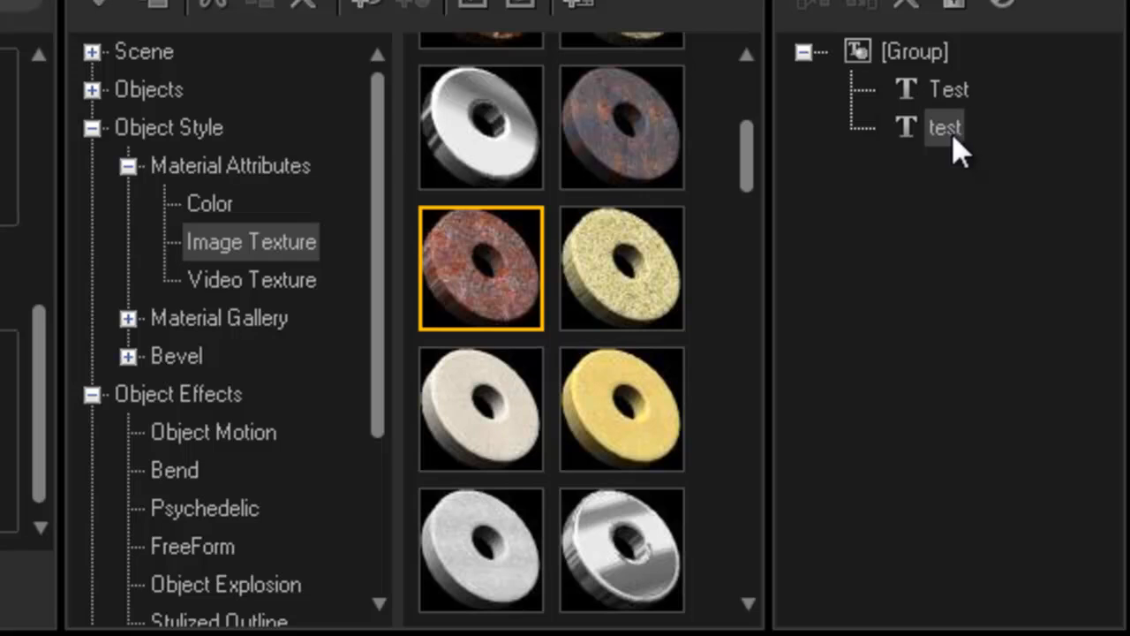
double_click(944, 127)
type("_1_")
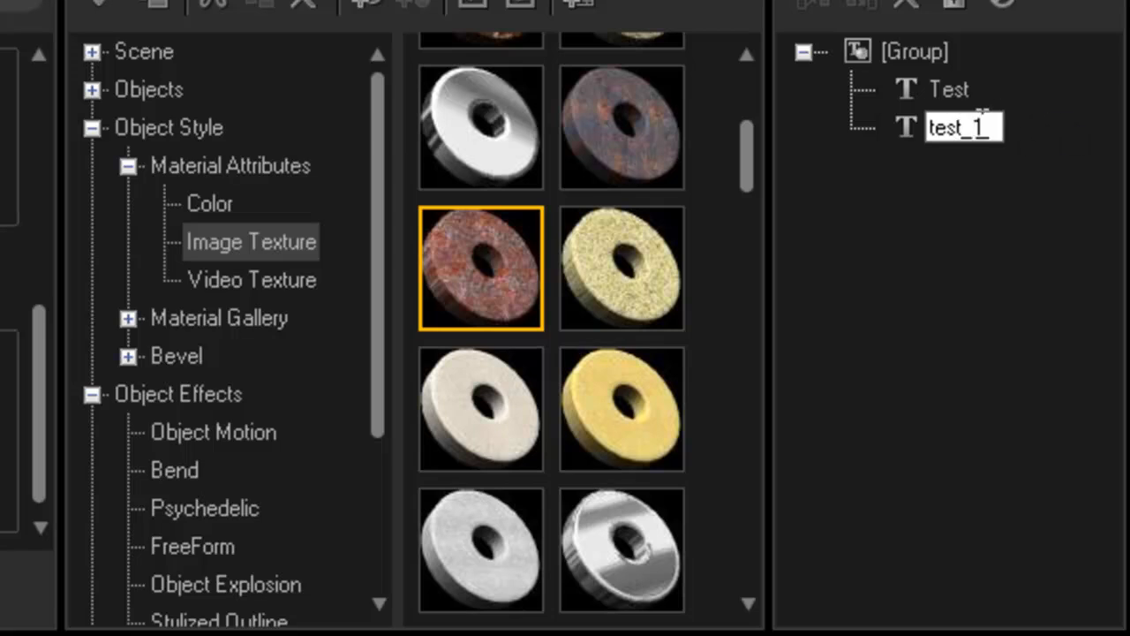
mouse_move(1055, 437)
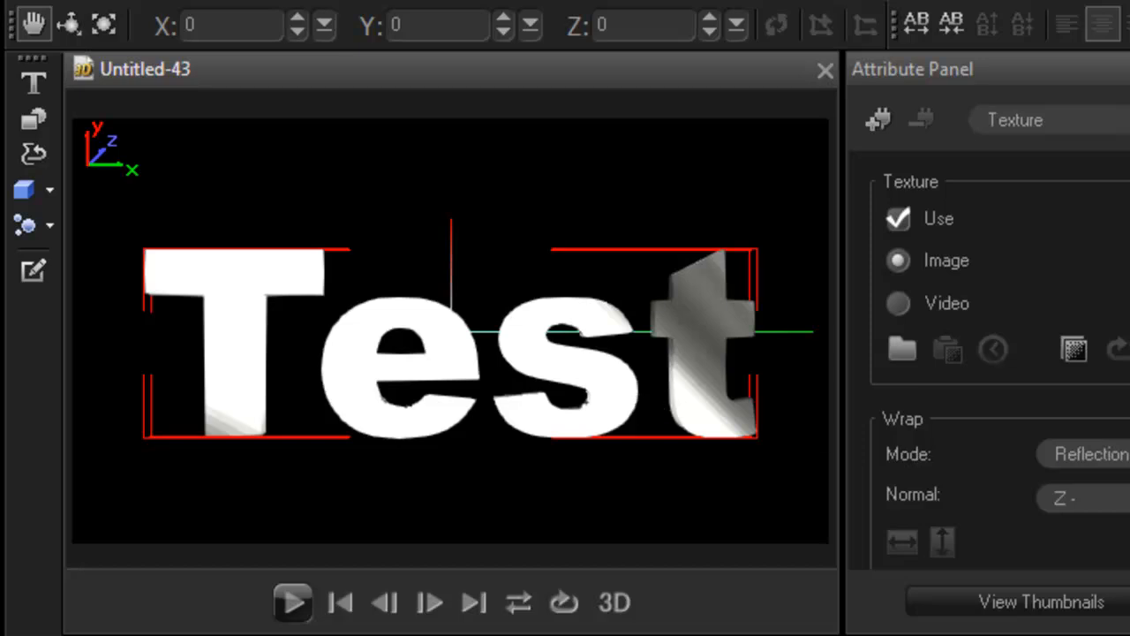
mouse_move(994, 323)
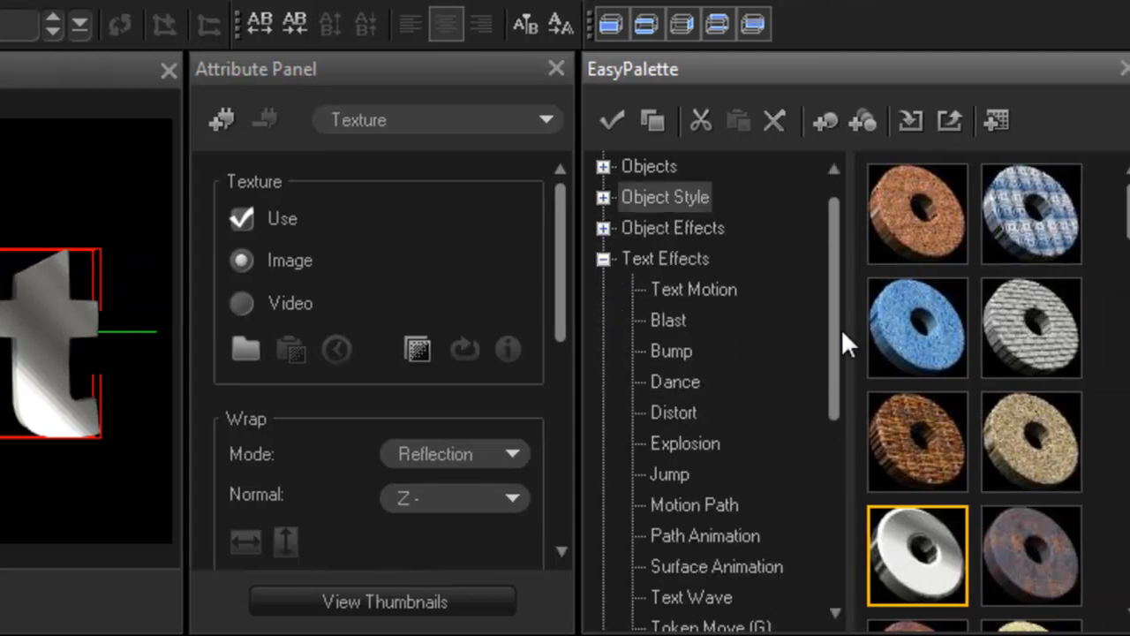
Preview the Bump, Motion Path, Blast and Text Motion text effect presets
left_click(668, 320)
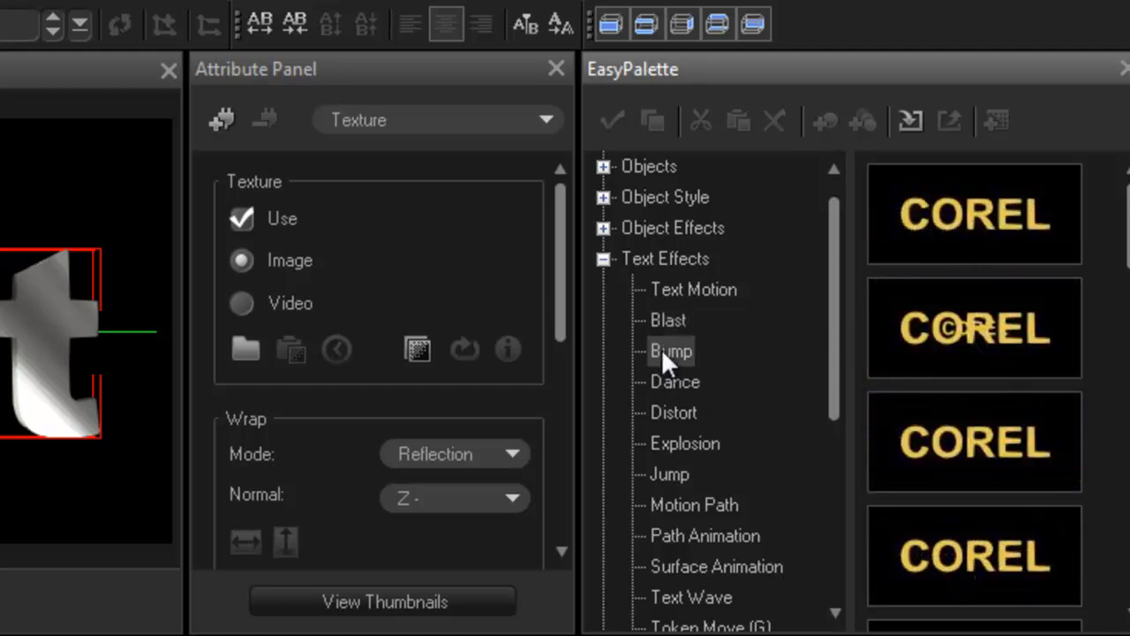
left_click(675, 382)
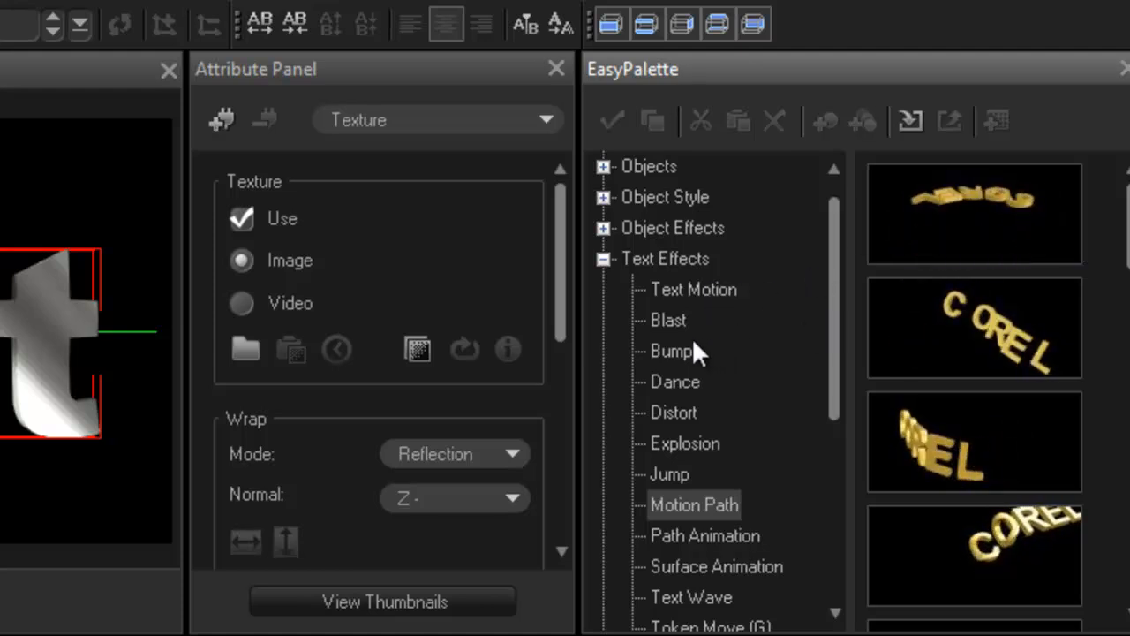
left_click(671, 351)
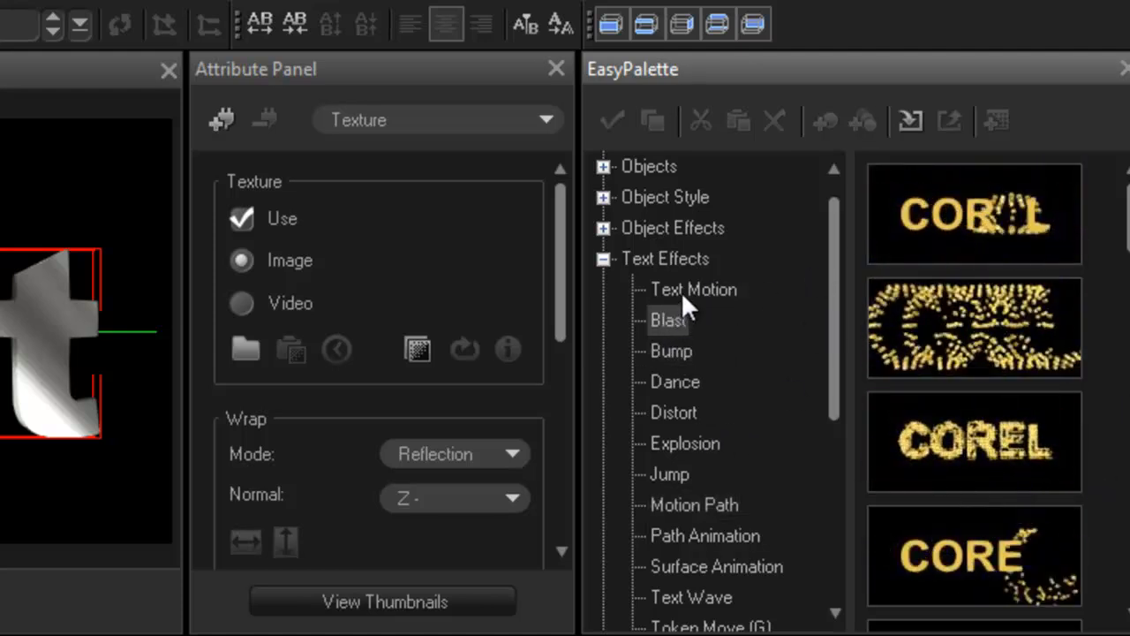
left_click(693, 289)
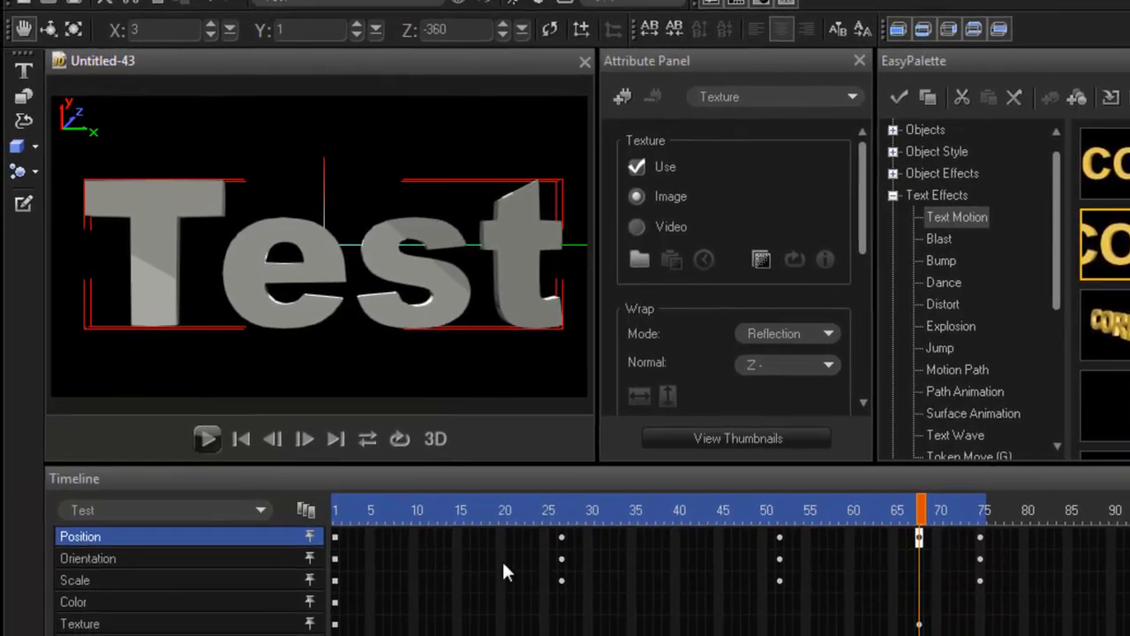
mouse_move(934, 568)
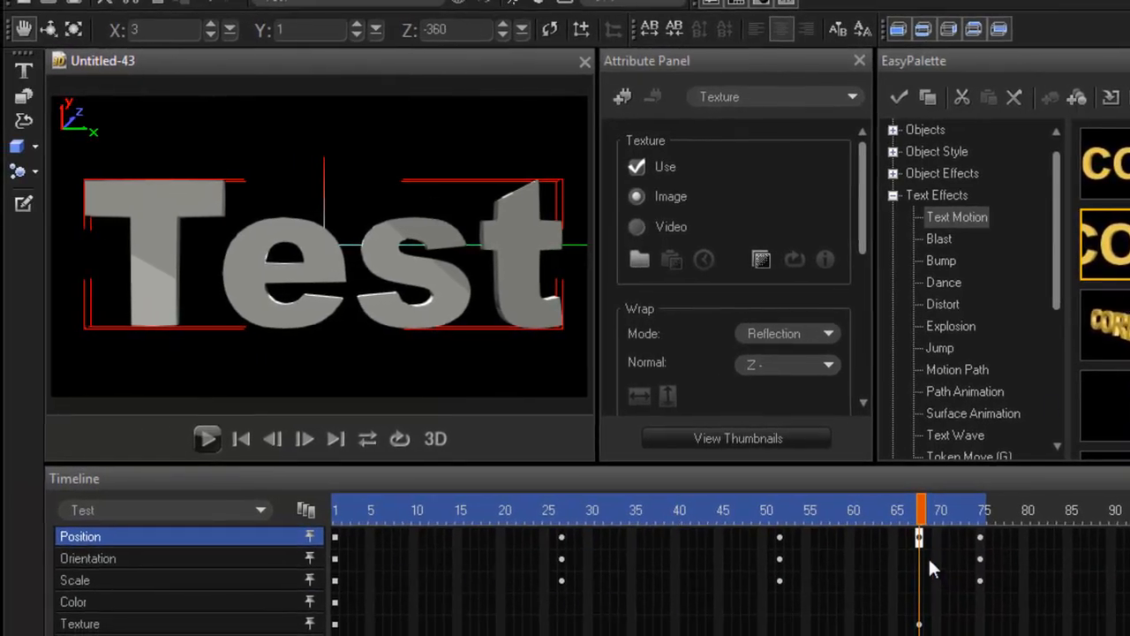
left_click(335, 509)
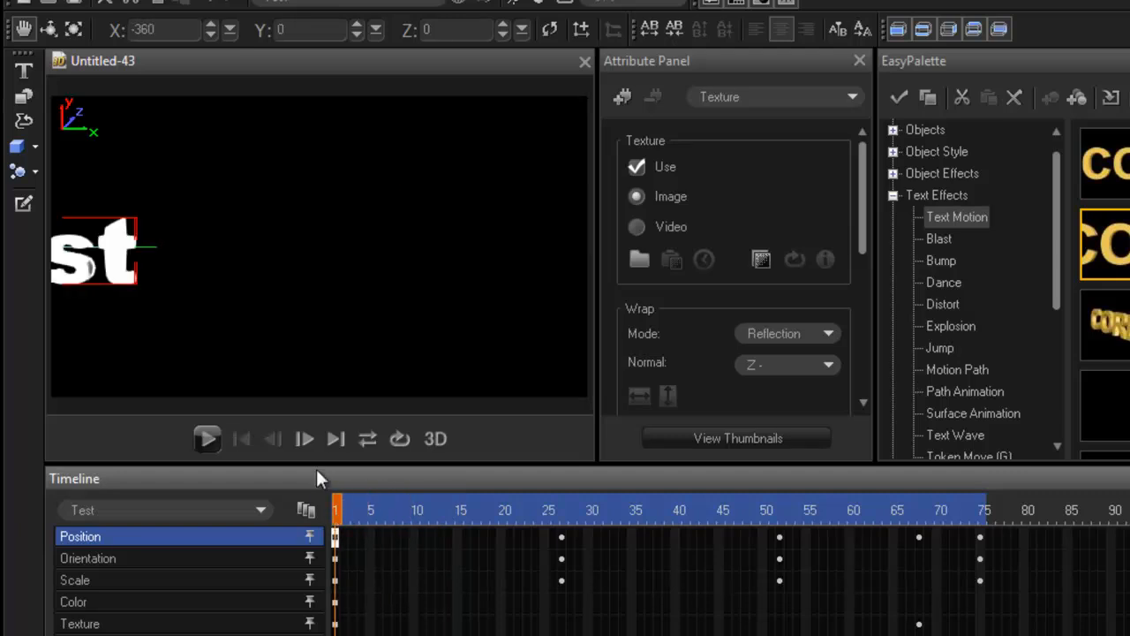
left_click(207, 439)
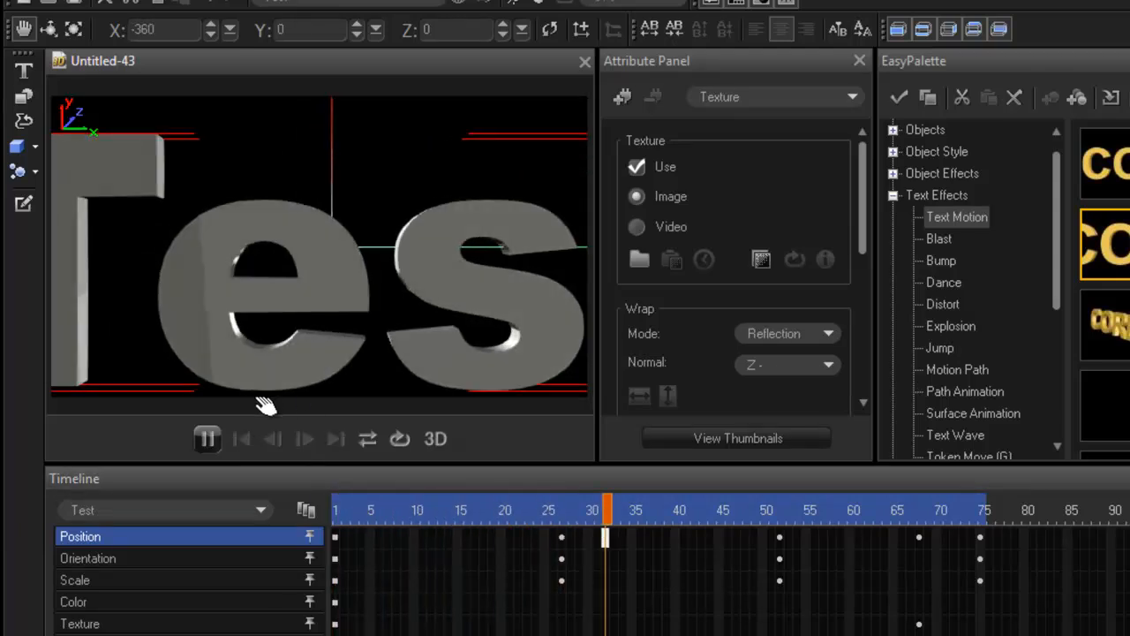
left_click(207, 439)
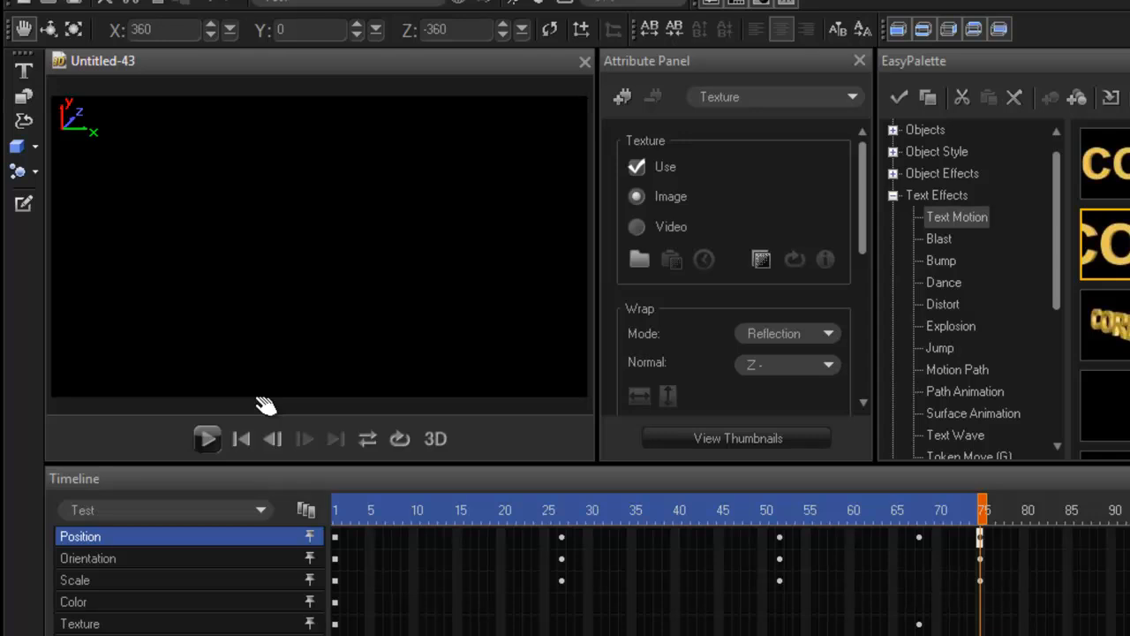
left_click_drag(980, 510, 811, 509)
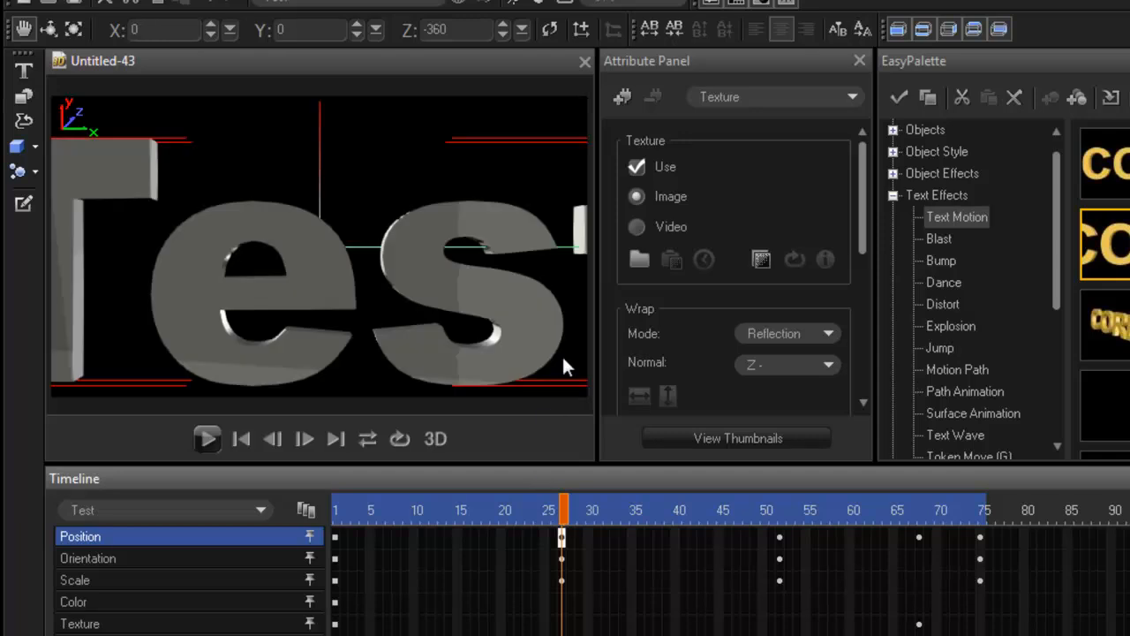
mouse_move(315, 171)
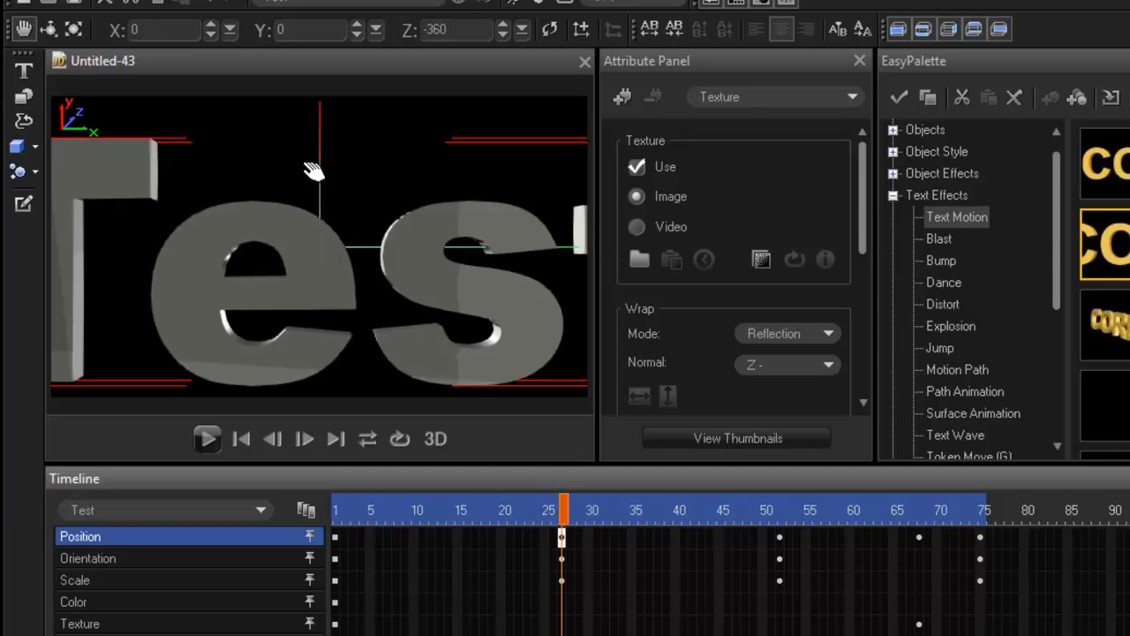
mouse_move(119, 168)
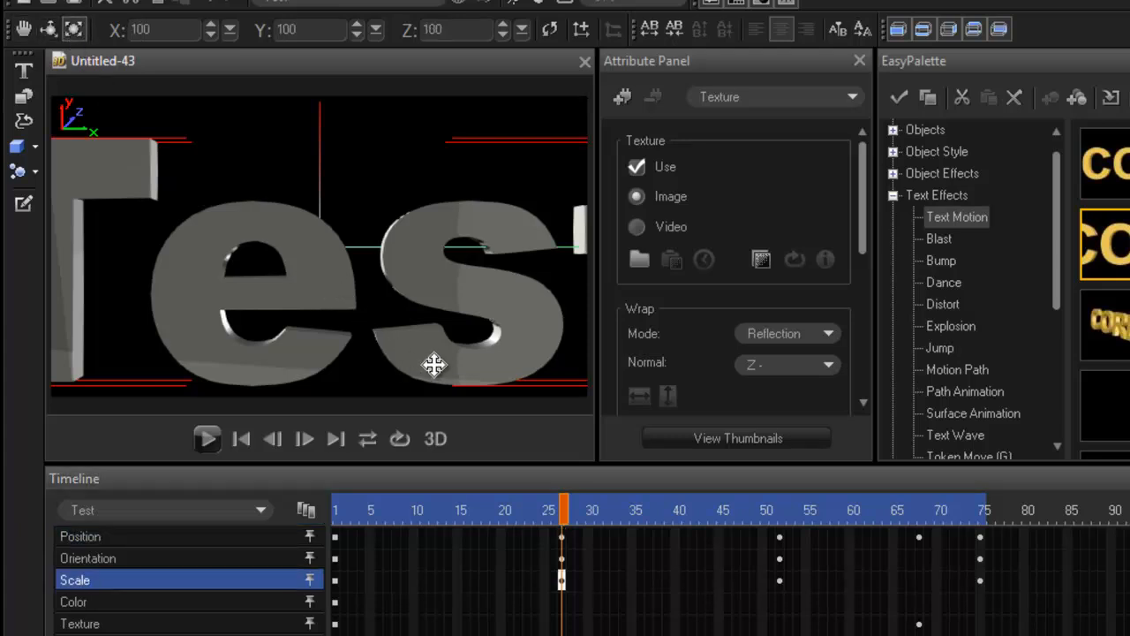
left_click_drag(432, 366, 364, 279)
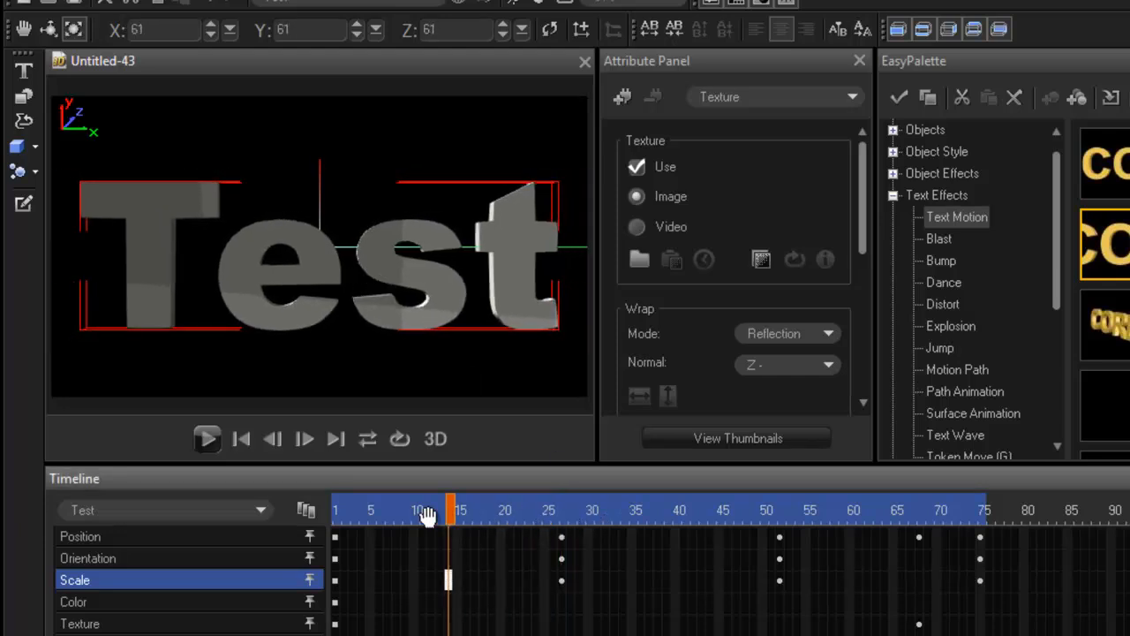
left_click(207, 439)
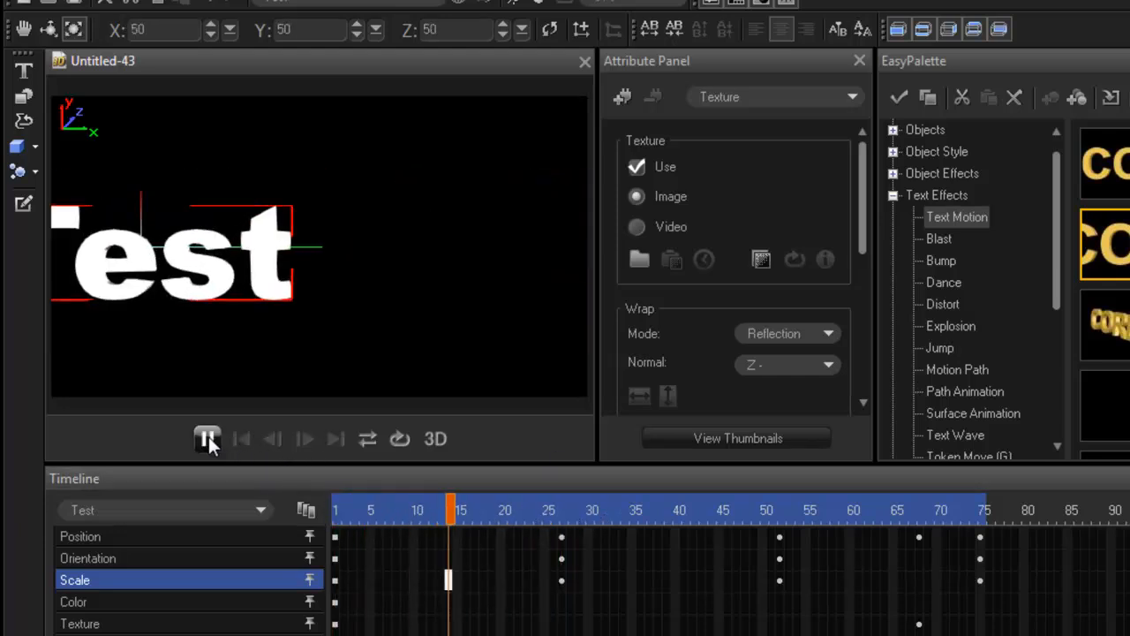
left_click(207, 438)
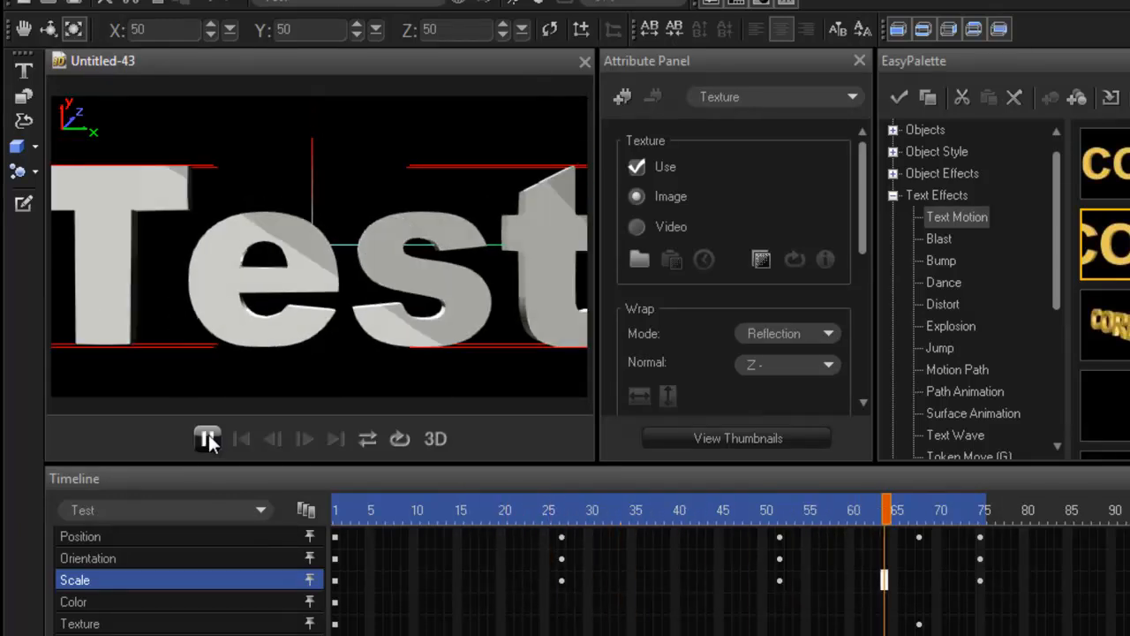
left_click(207, 439)
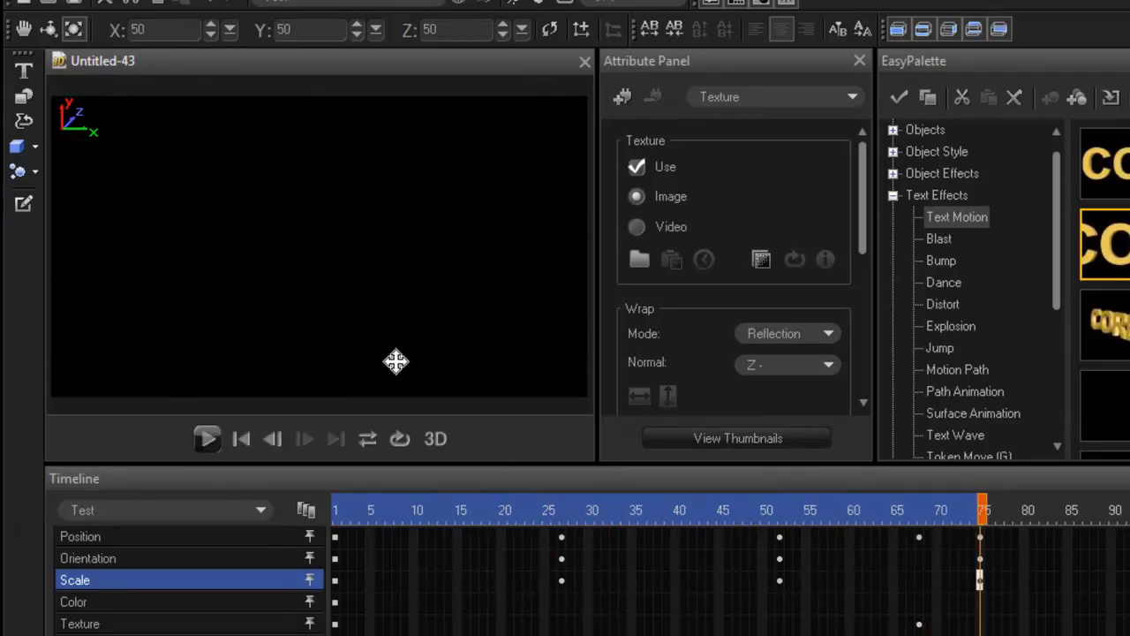
left_click_drag(980, 510, 813, 510)
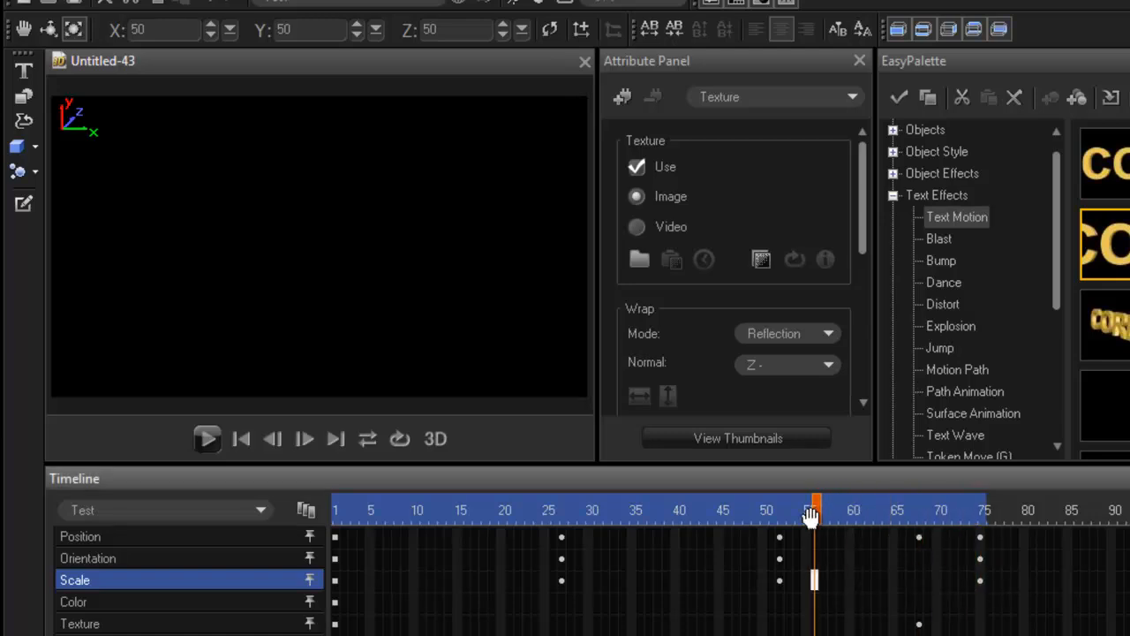
left_click_drag(812, 510, 779, 510)
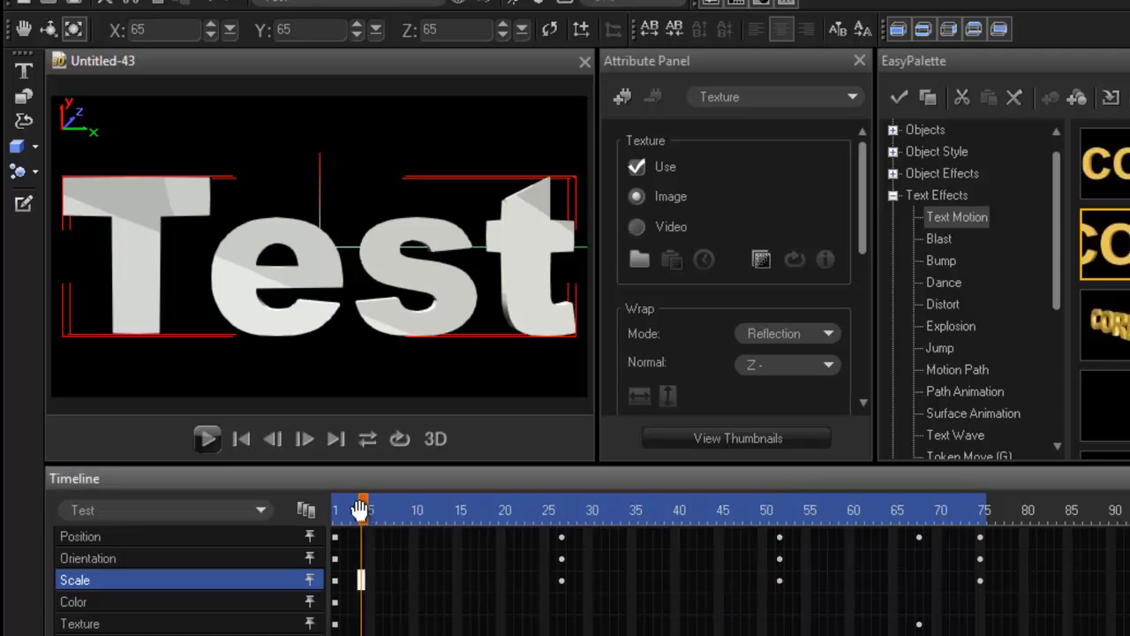
left_click(207, 439)
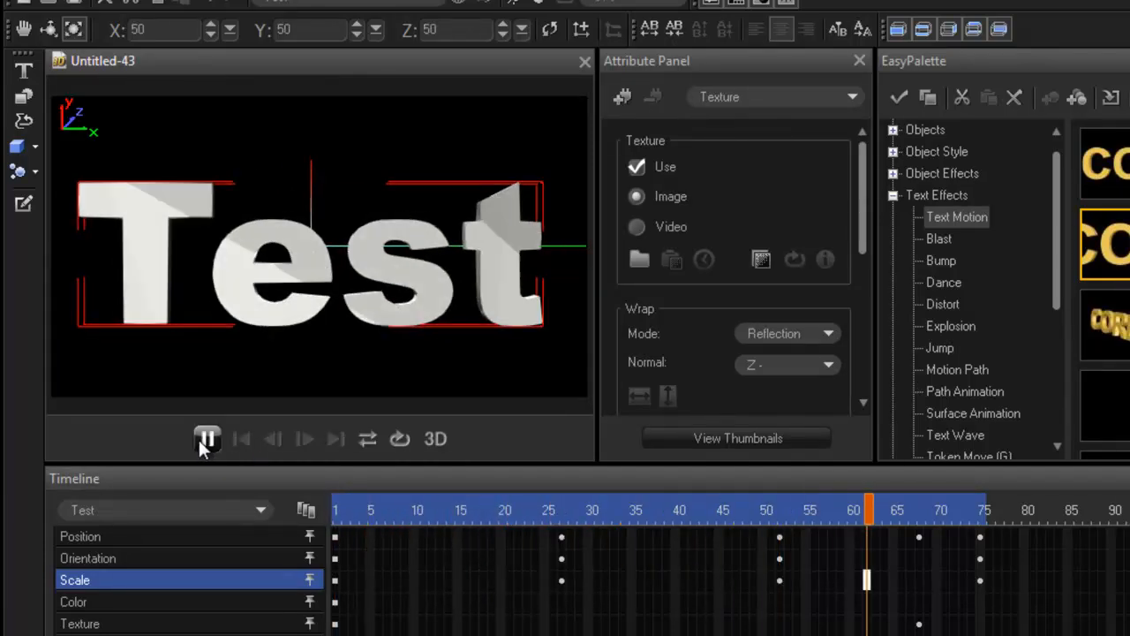
left_click(208, 439)
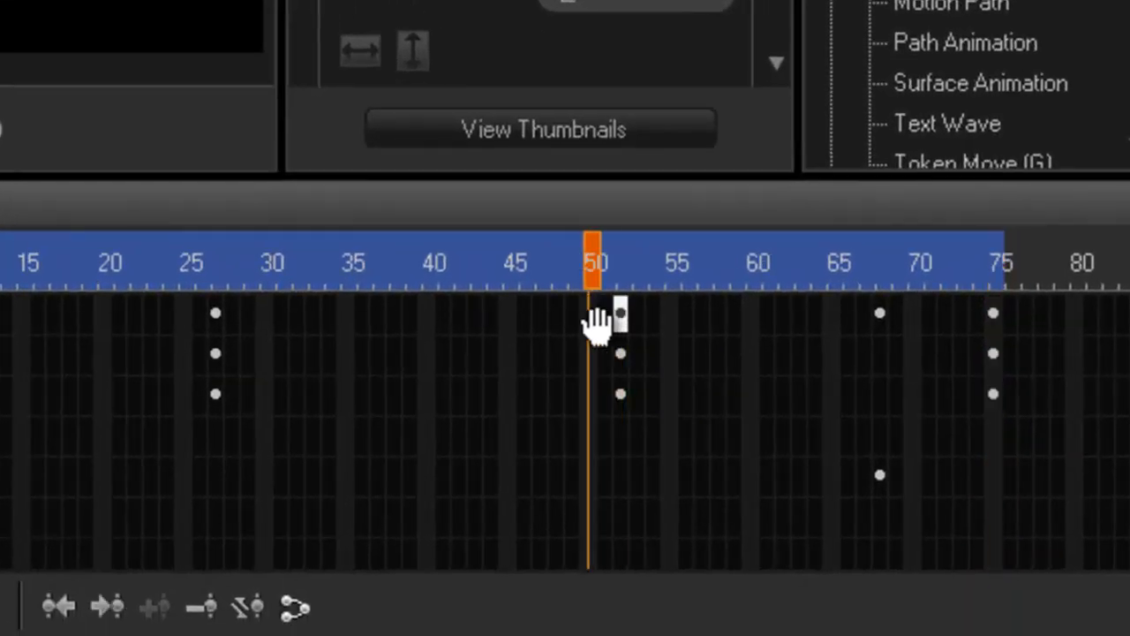
Drag the Test text's frame 51 keyframes back to about frame 45
left_click_drag(593, 245, 507, 244)
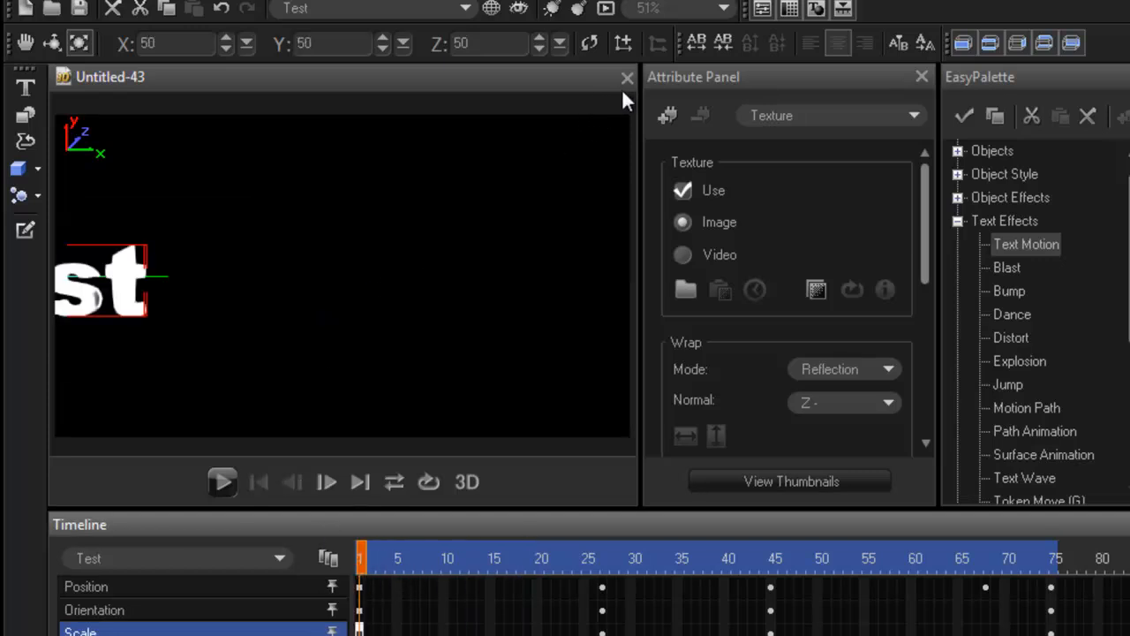
Create a new project and insert 3D text reading 'Gripps'
left_click(13, 9)
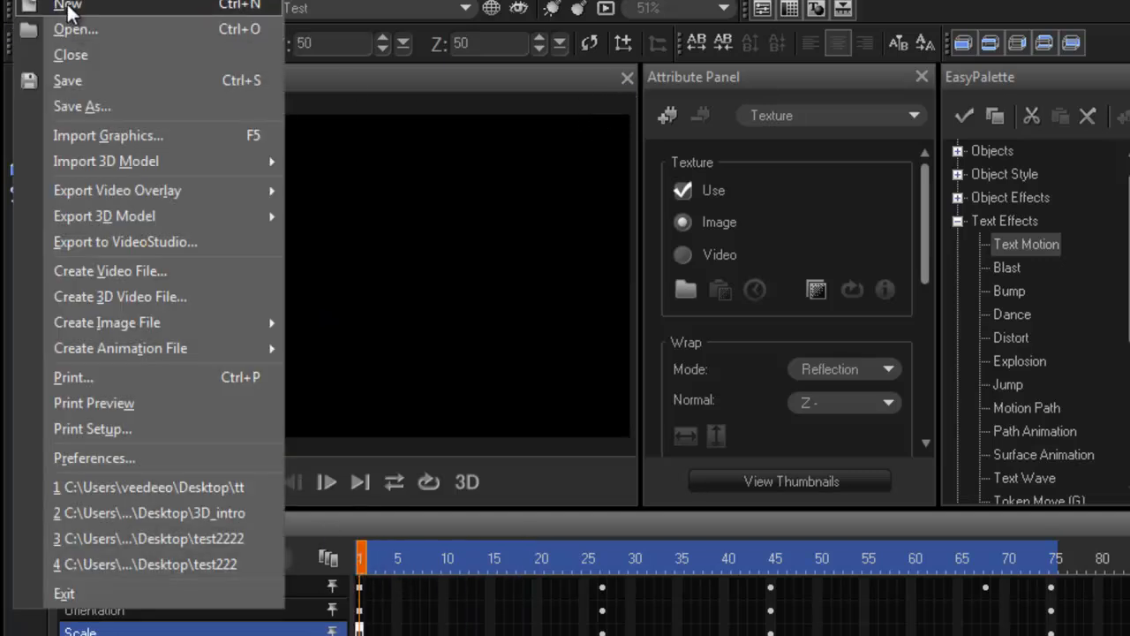
left_click(67, 6)
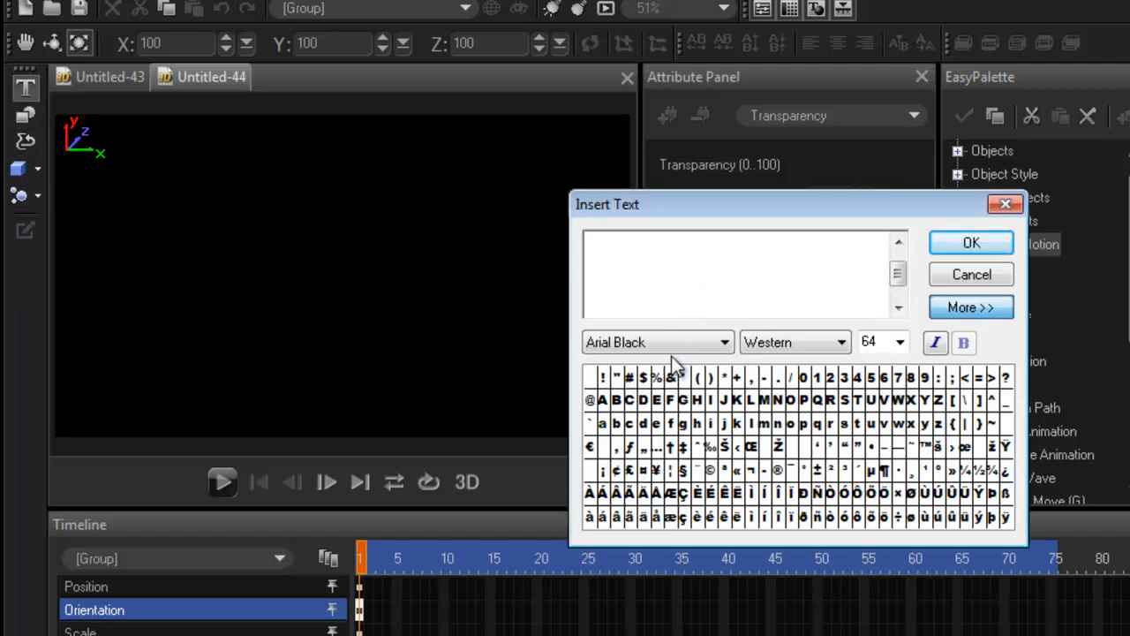
type("Grip")
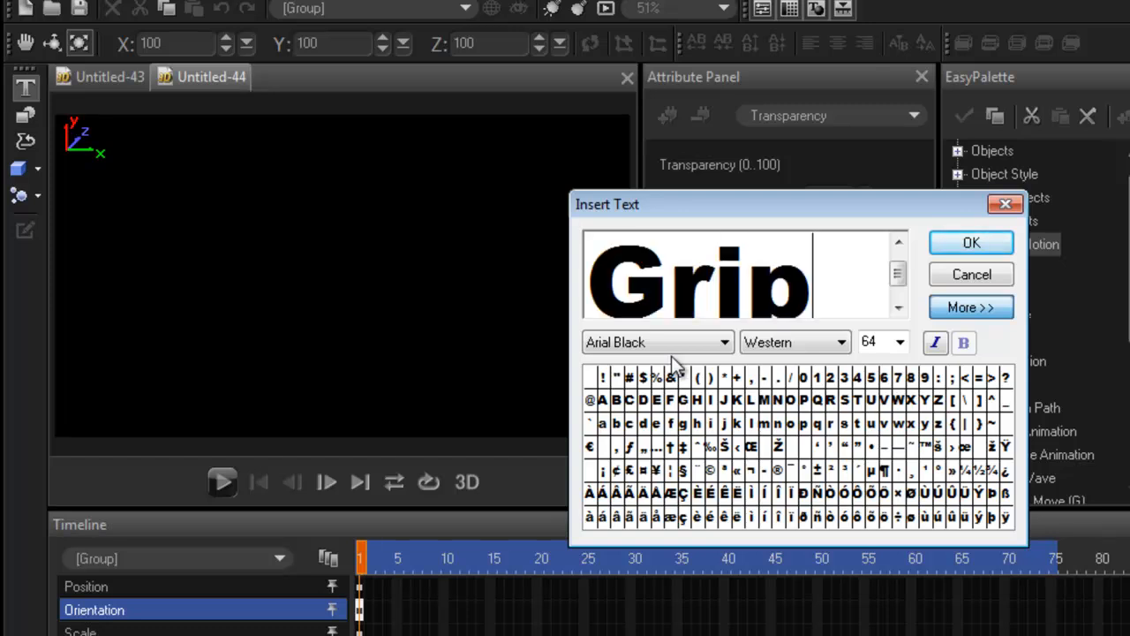
type("ps")
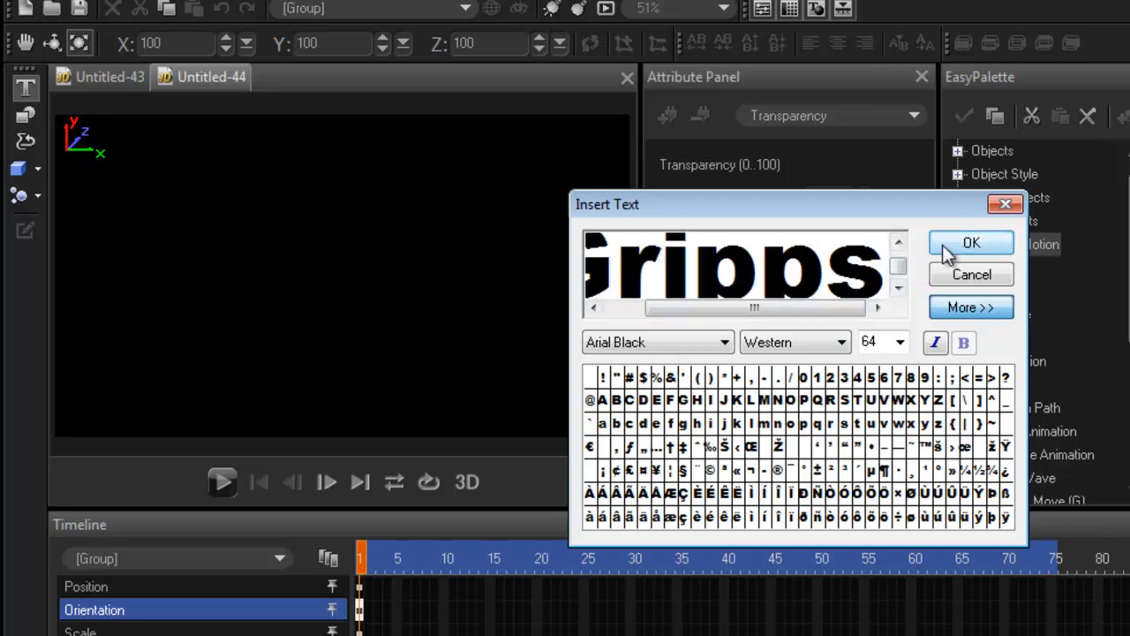
left_click(972, 242)
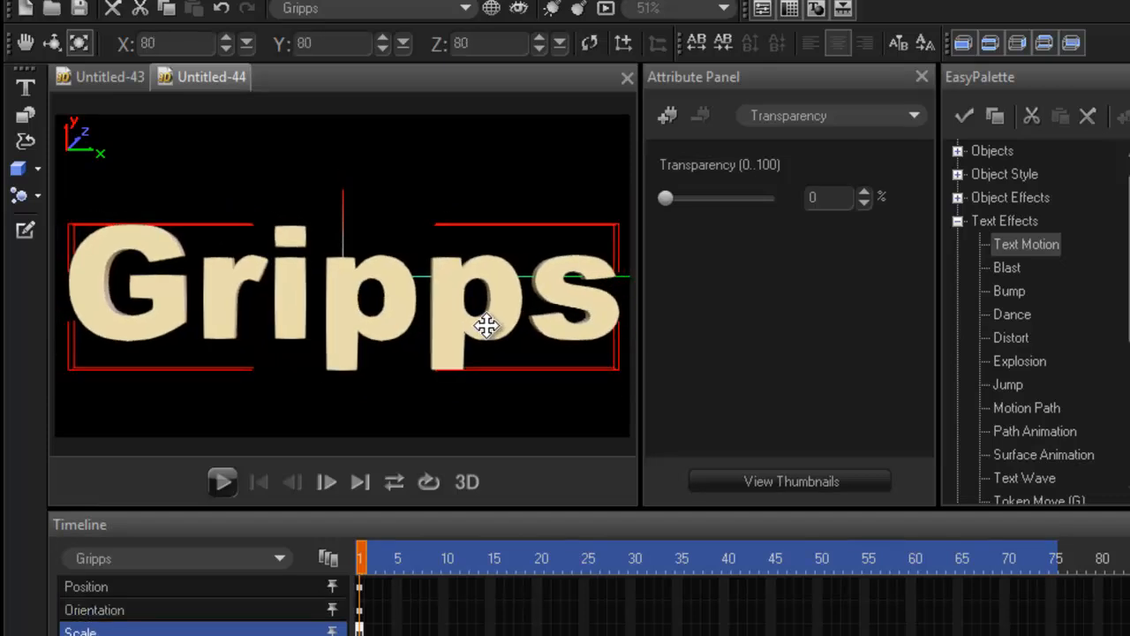
mouse_move(278, 534)
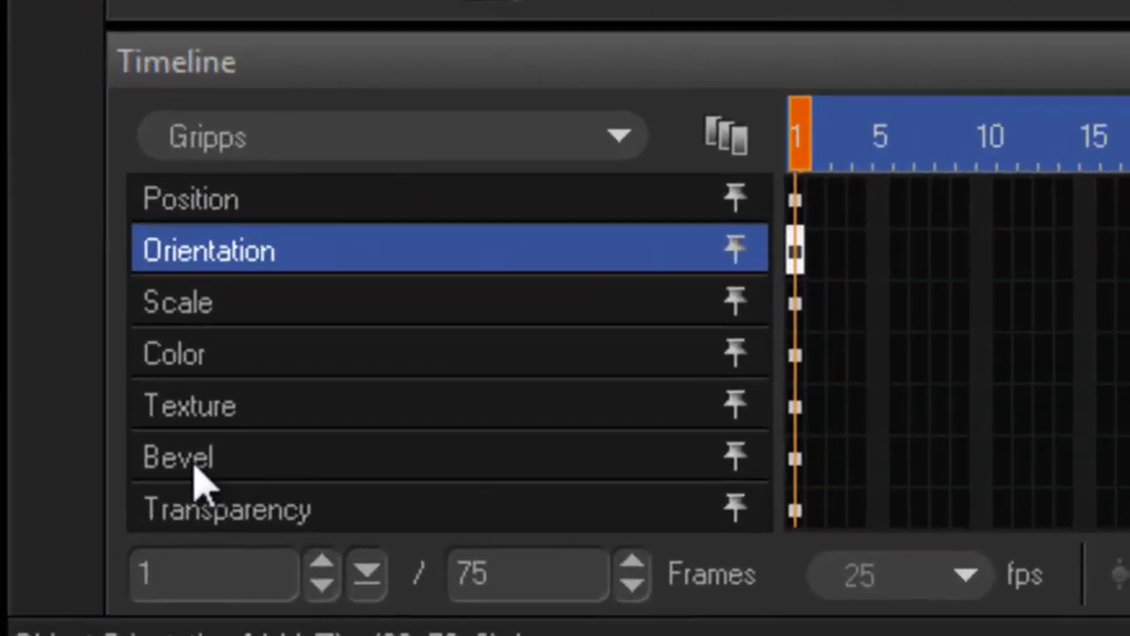
Set the Gripps bevel extrusion to 300 and orbit the view to inspect the depth
left_click(176, 456)
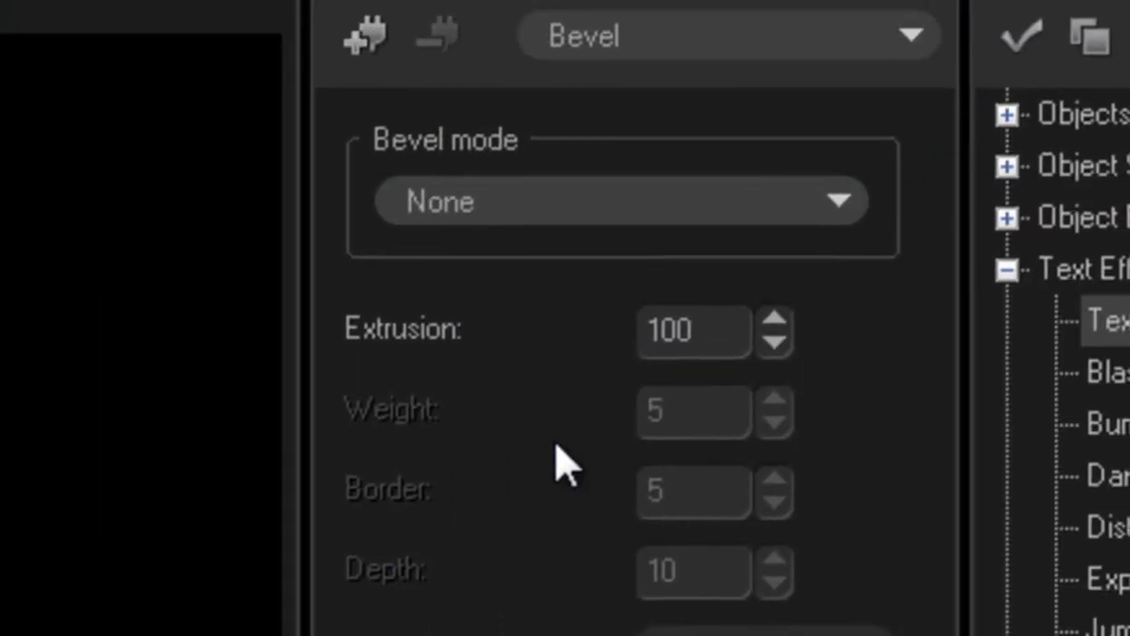
mouse_move(760, 344)
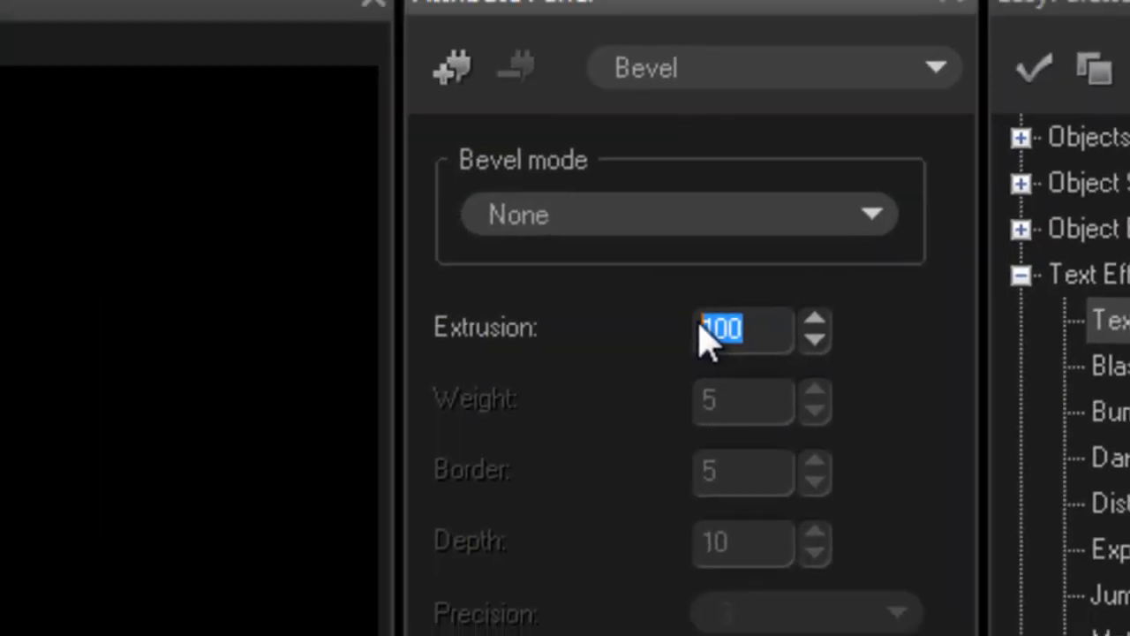
type("300")
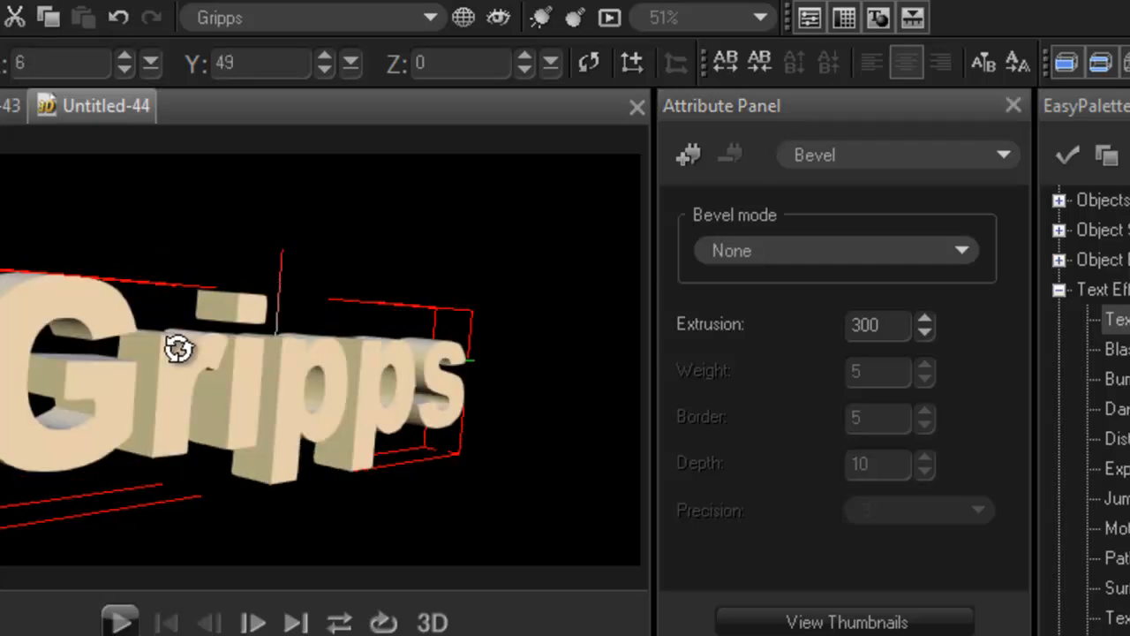
left_click_drag(177, 344, 457, 395)
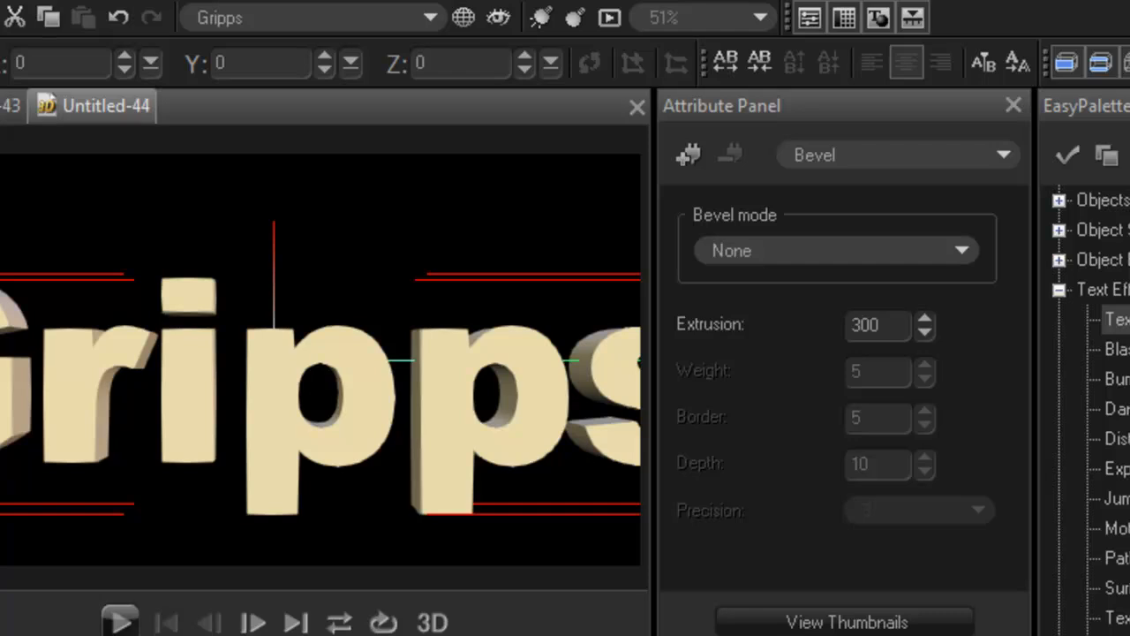
Keyframe Gripps transparency from 0 at frame 1 to 100 at frame 75, and preview the fade
left_click(896, 155)
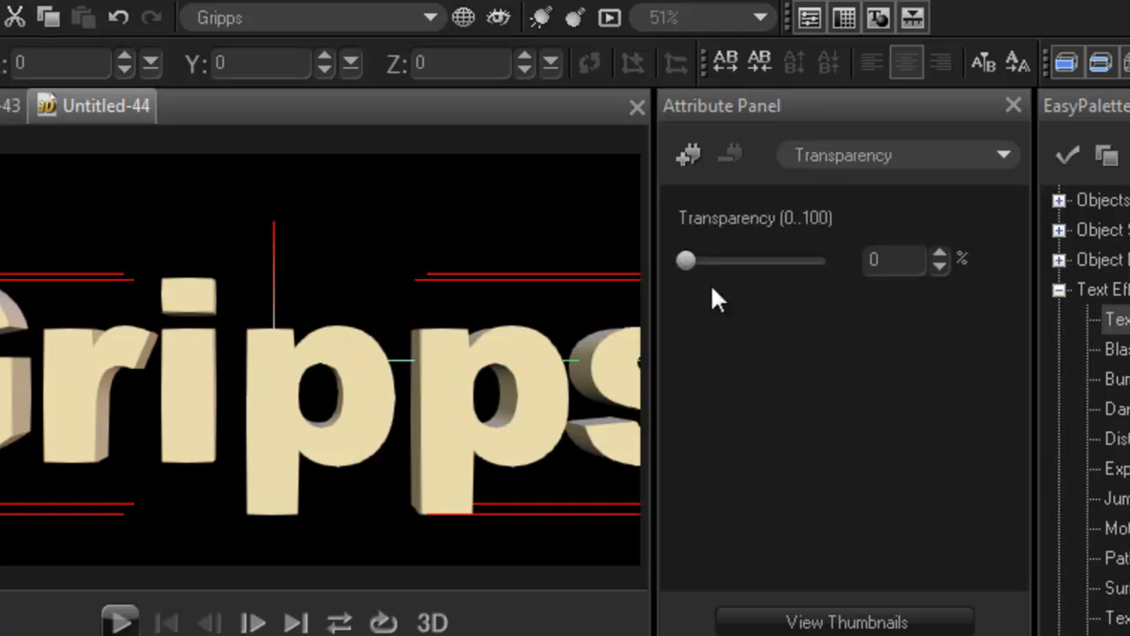
left_click_drag(687, 260, 788, 259)
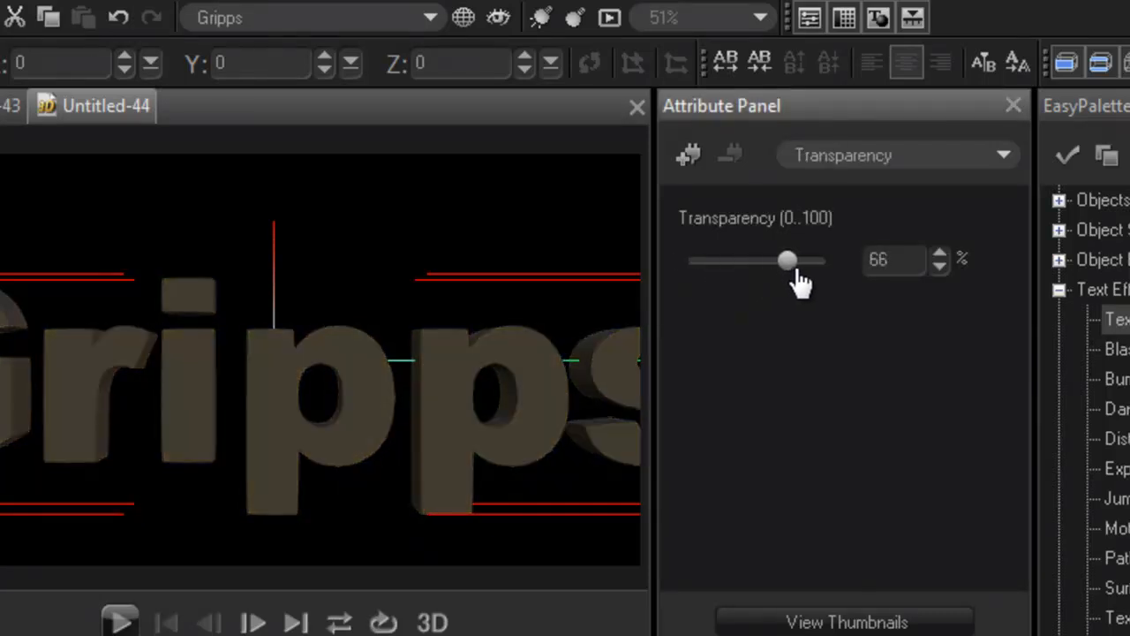
left_click_drag(786, 260, 685, 260)
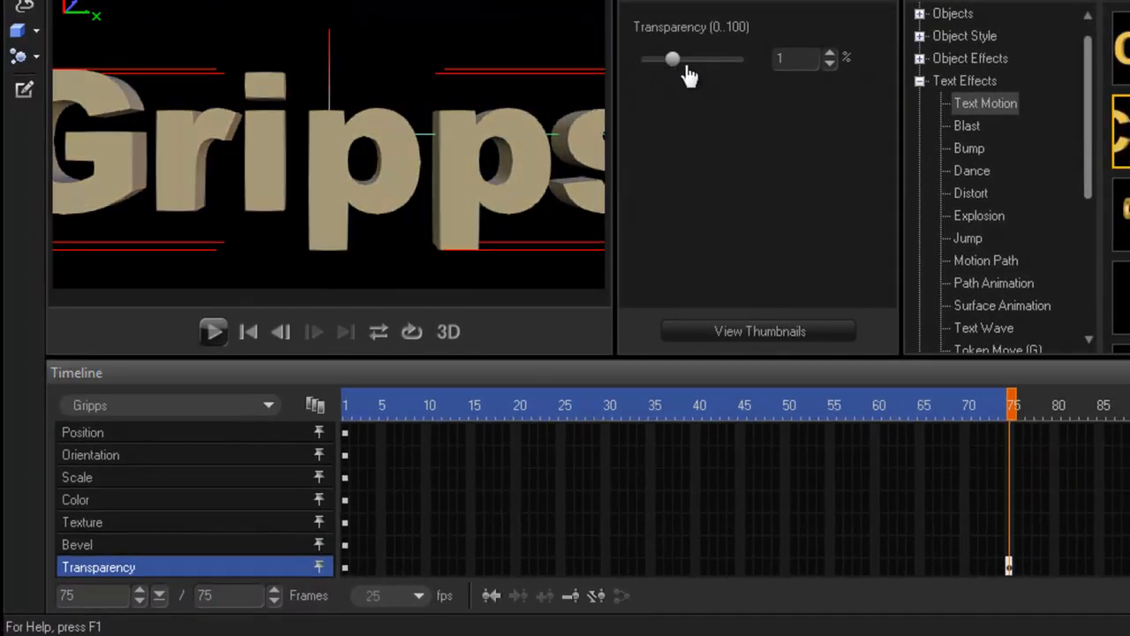
left_click_drag(673, 59, 744, 59)
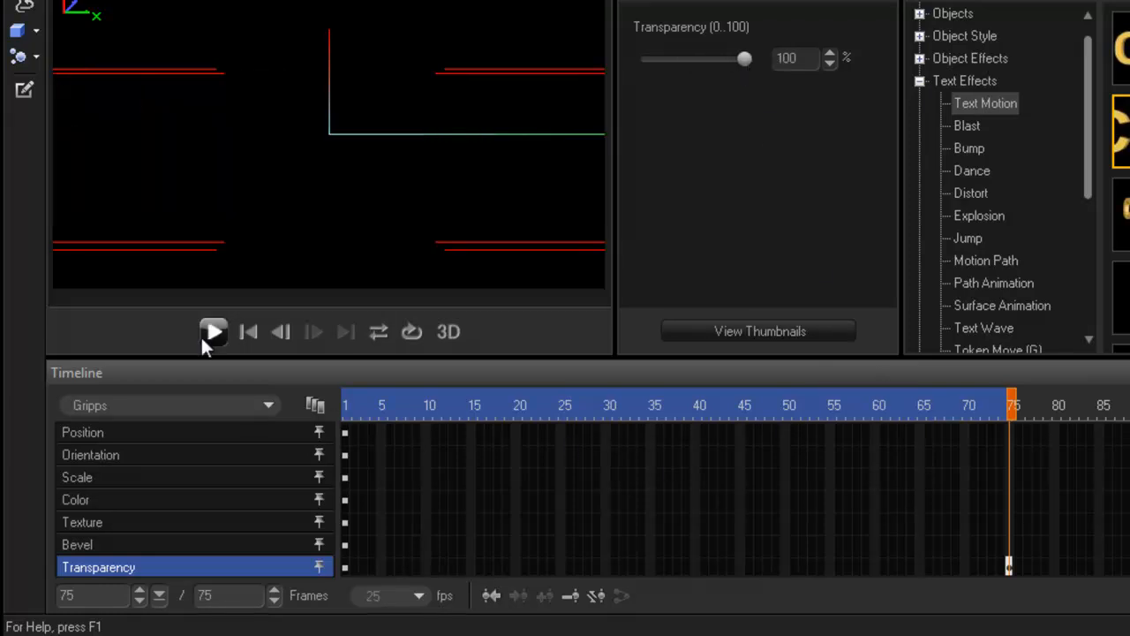
left_click(213, 331)
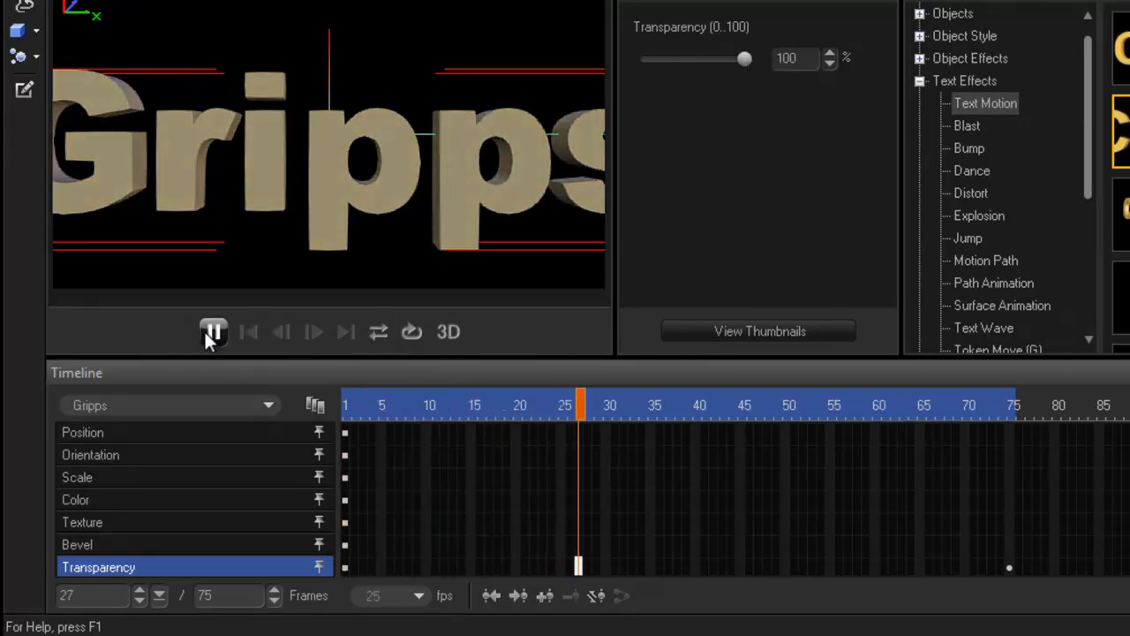
left_click(214, 331)
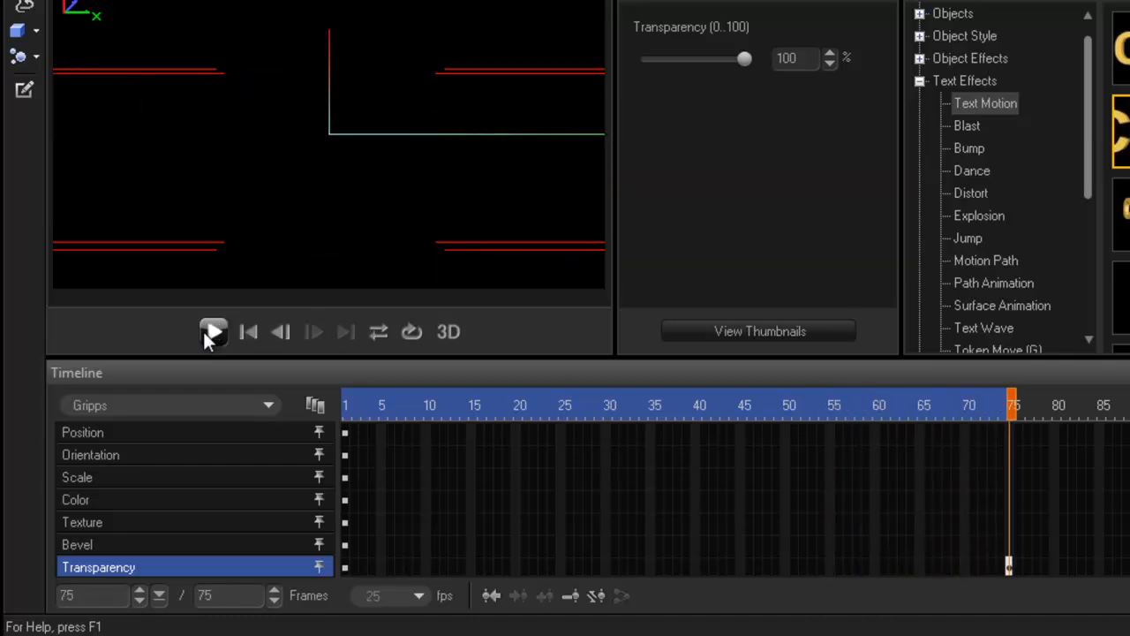
left_click(213, 332)
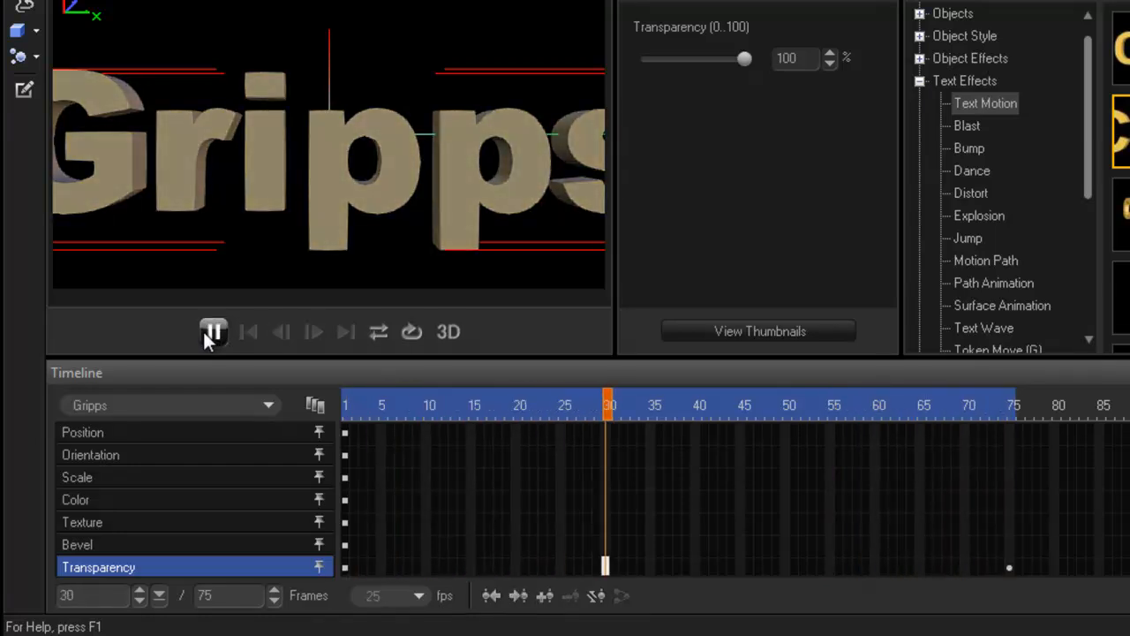
left_click(212, 331)
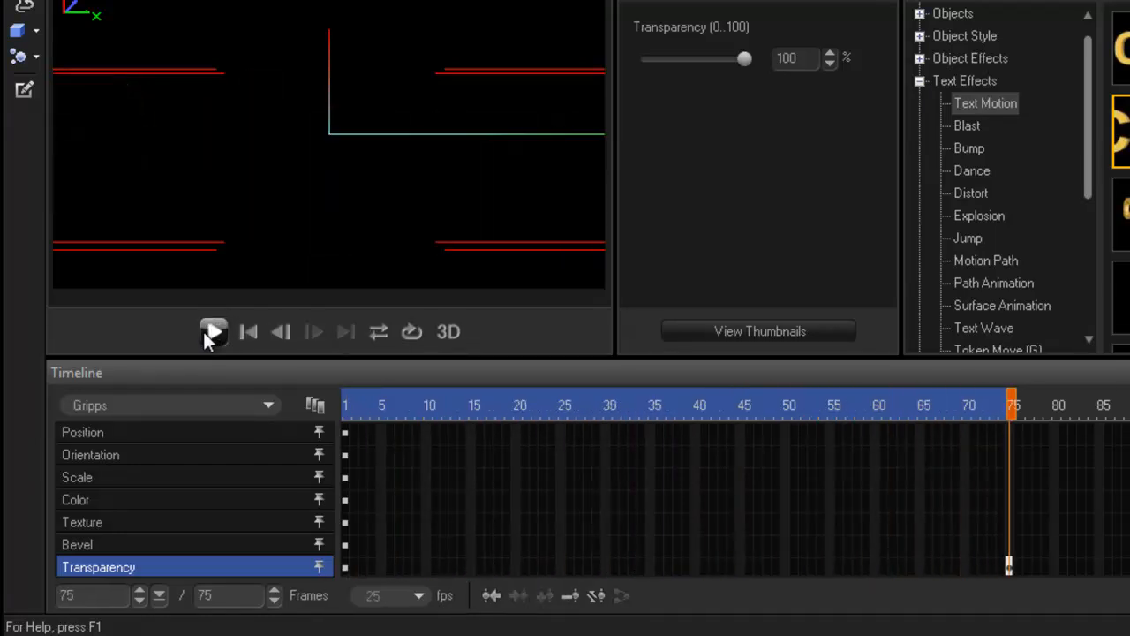
left_click(214, 331)
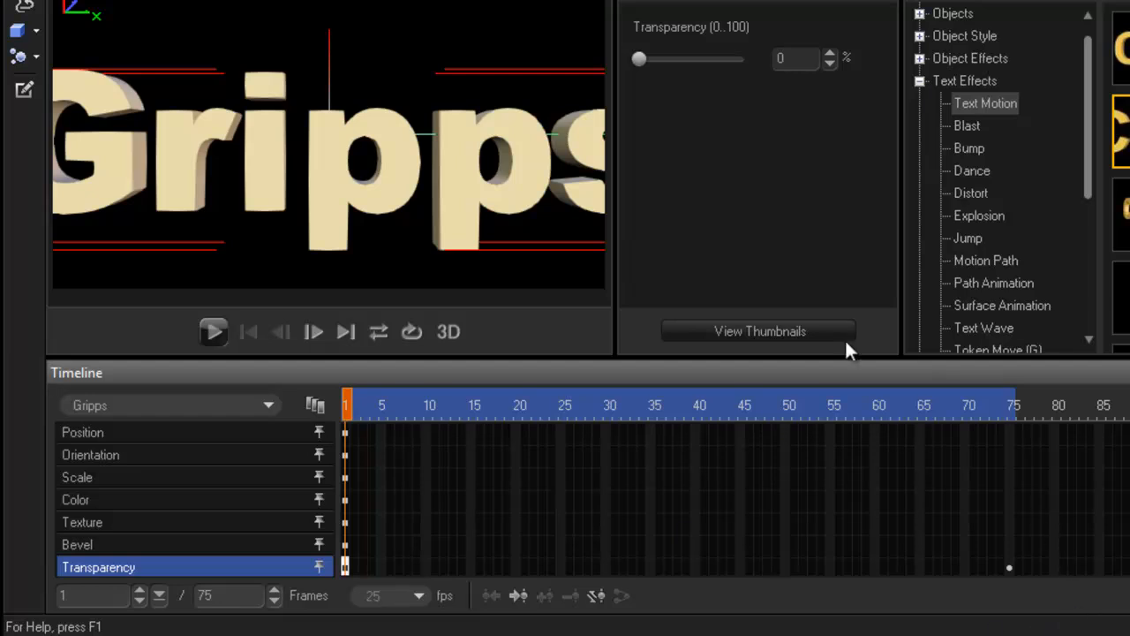
mouse_move(534, 207)
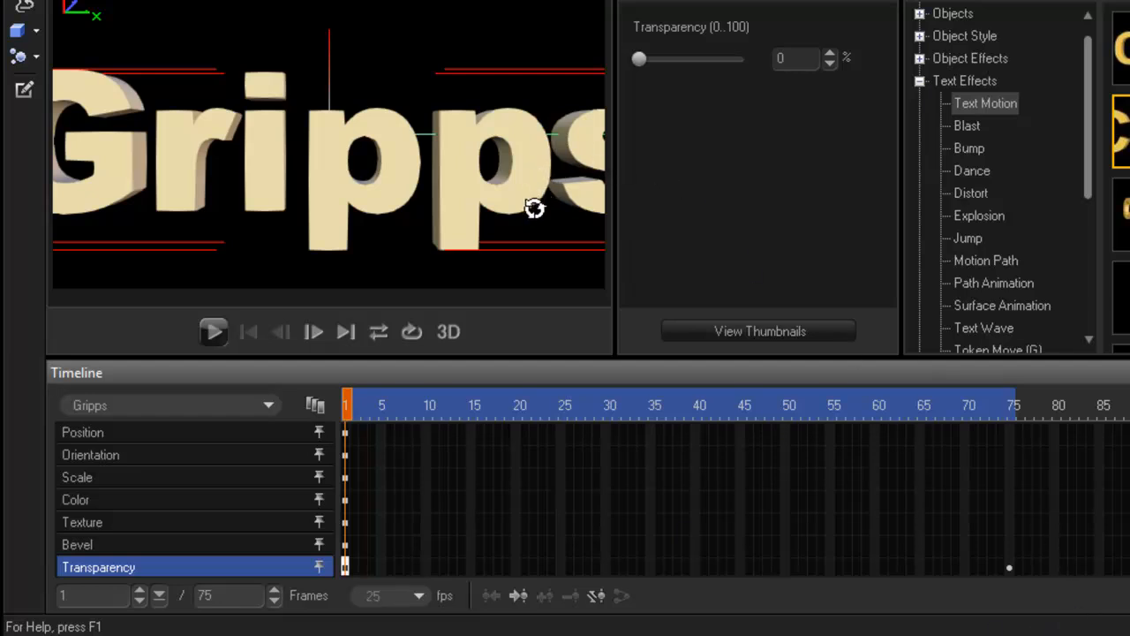
Scale the Gripps text down to about 74%
left_click(82, 432)
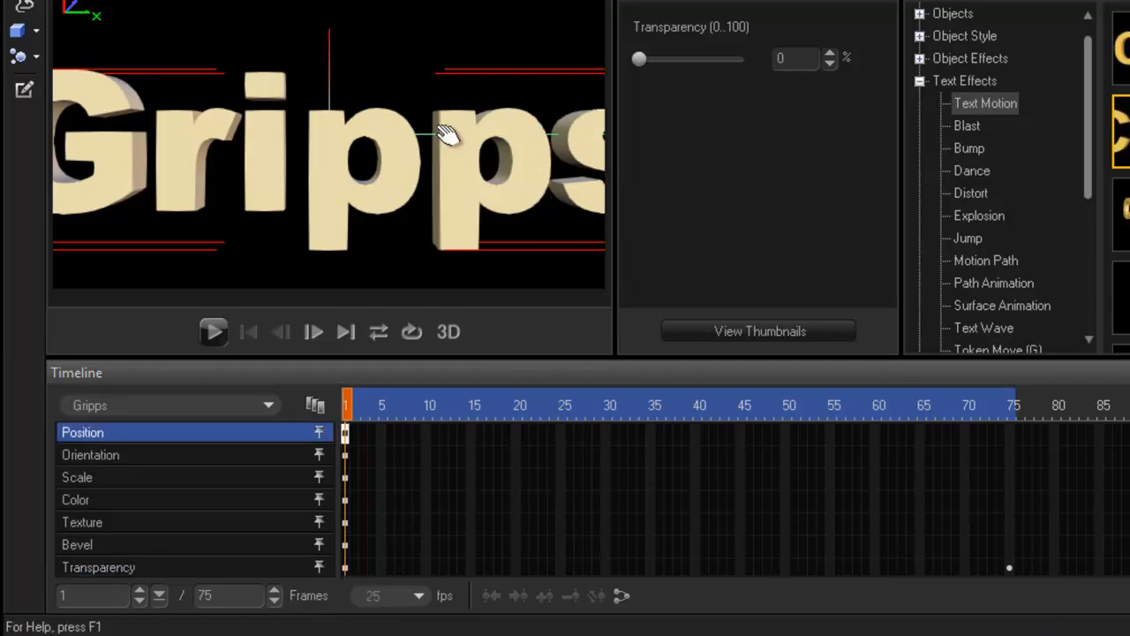
left_click(77, 476)
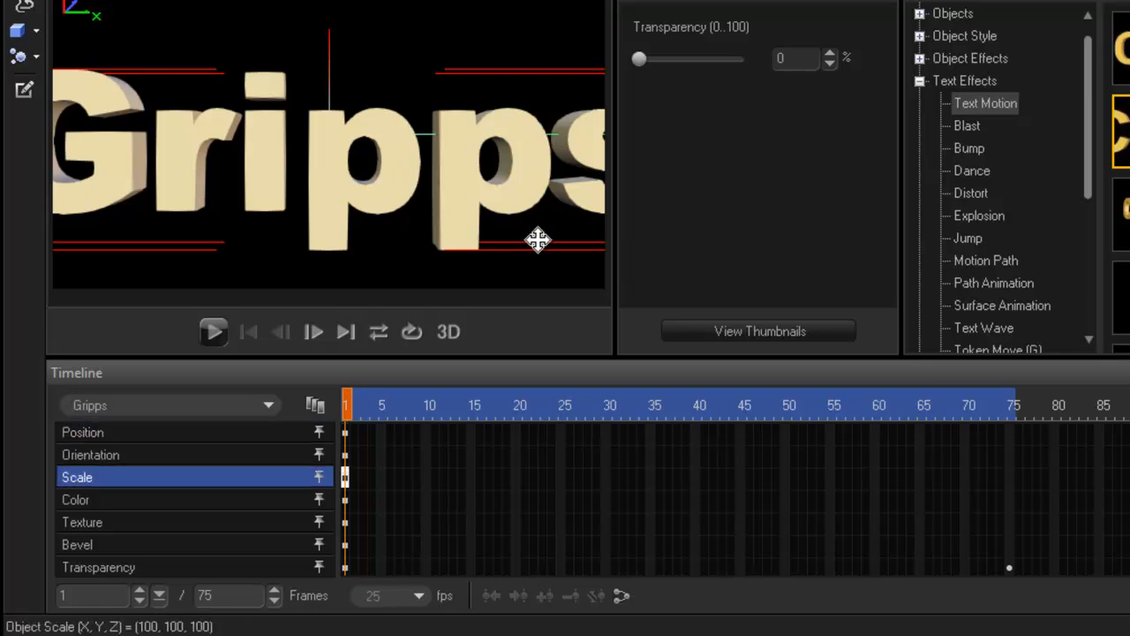
left_click_drag(539, 239, 512, 207)
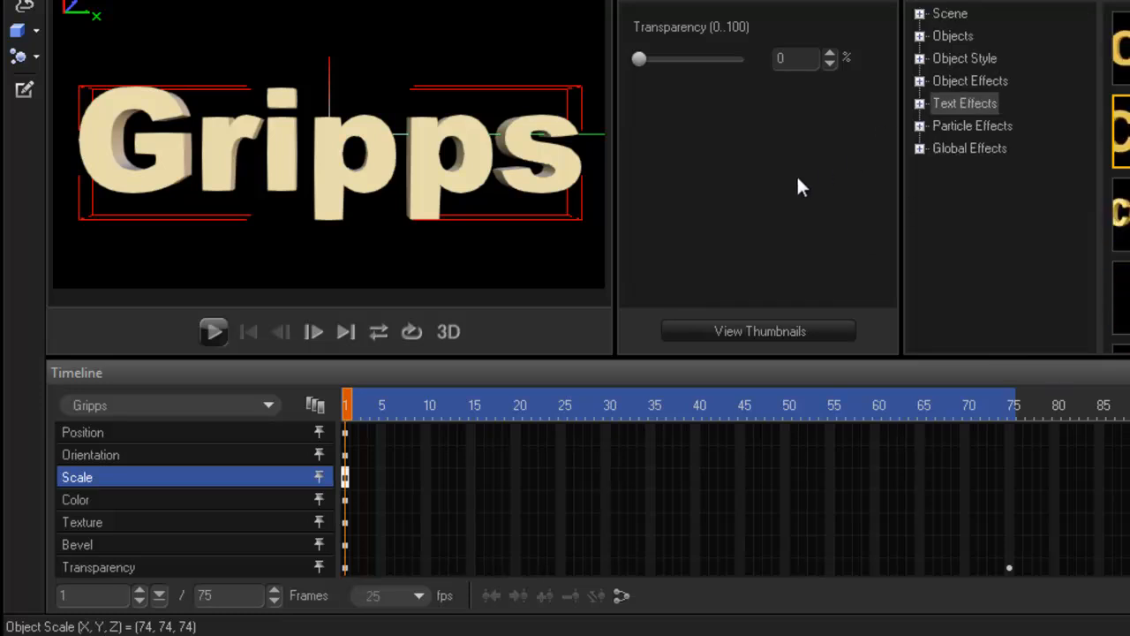
mouse_move(451, 176)
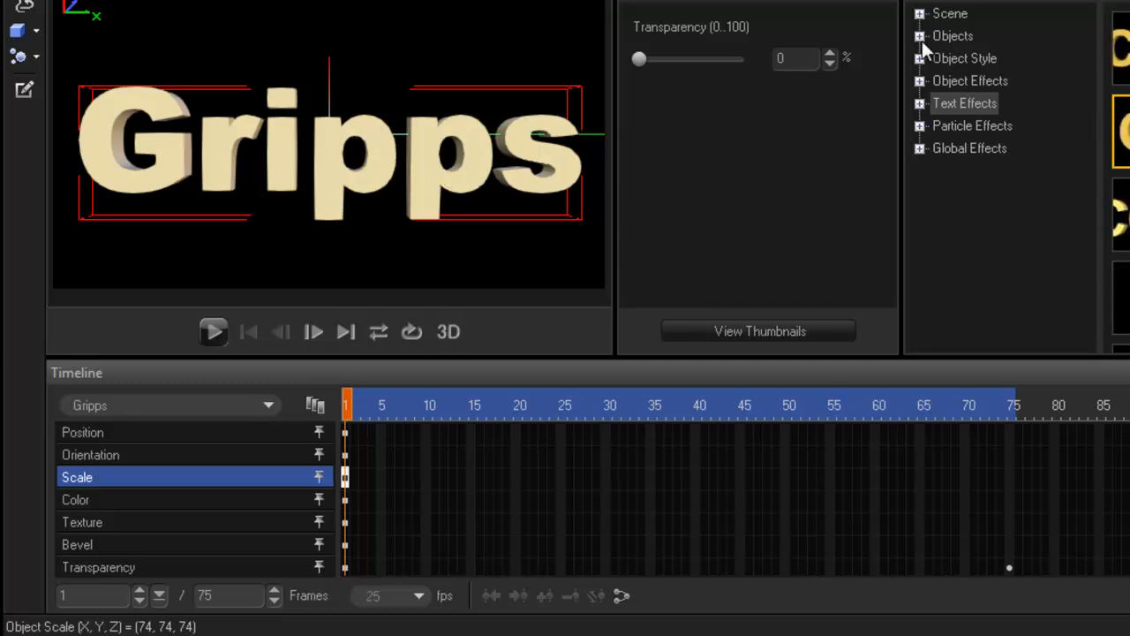
Apply a Spotlight preset from Global Effects and preview the beams behind Gripps
left_click(920, 37)
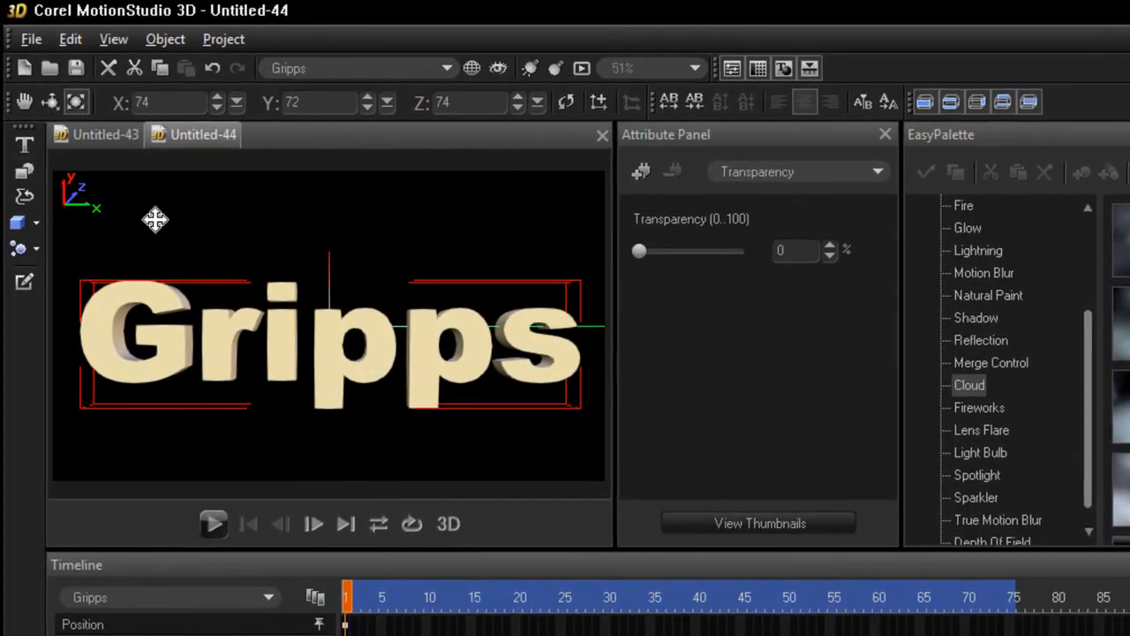
left_click_drag(154, 219, 326, 318)
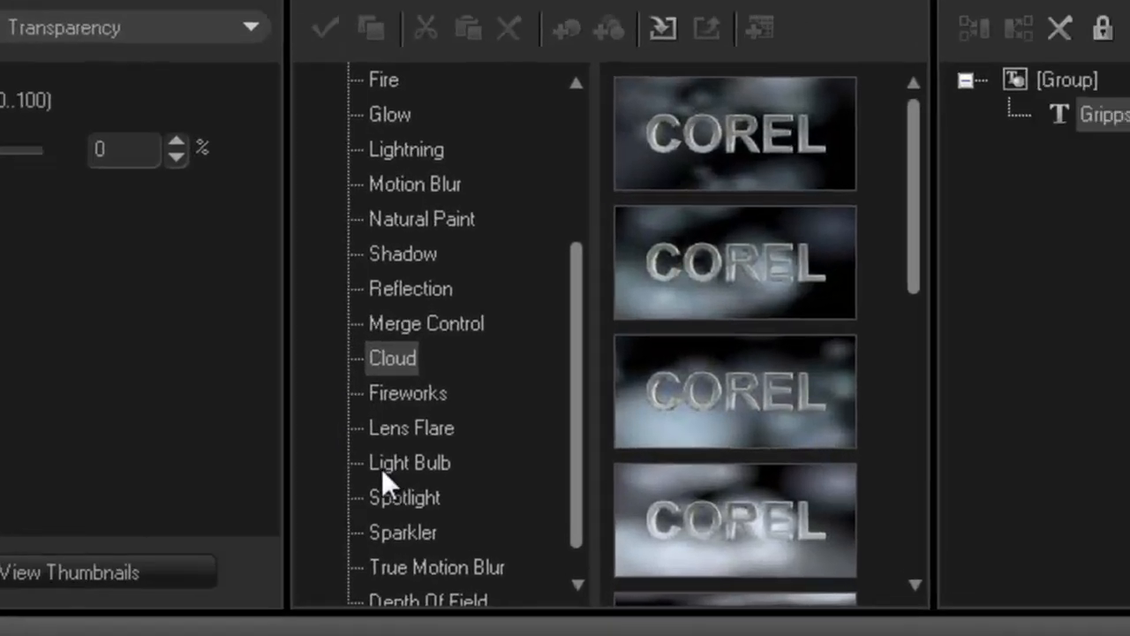
left_click(404, 497)
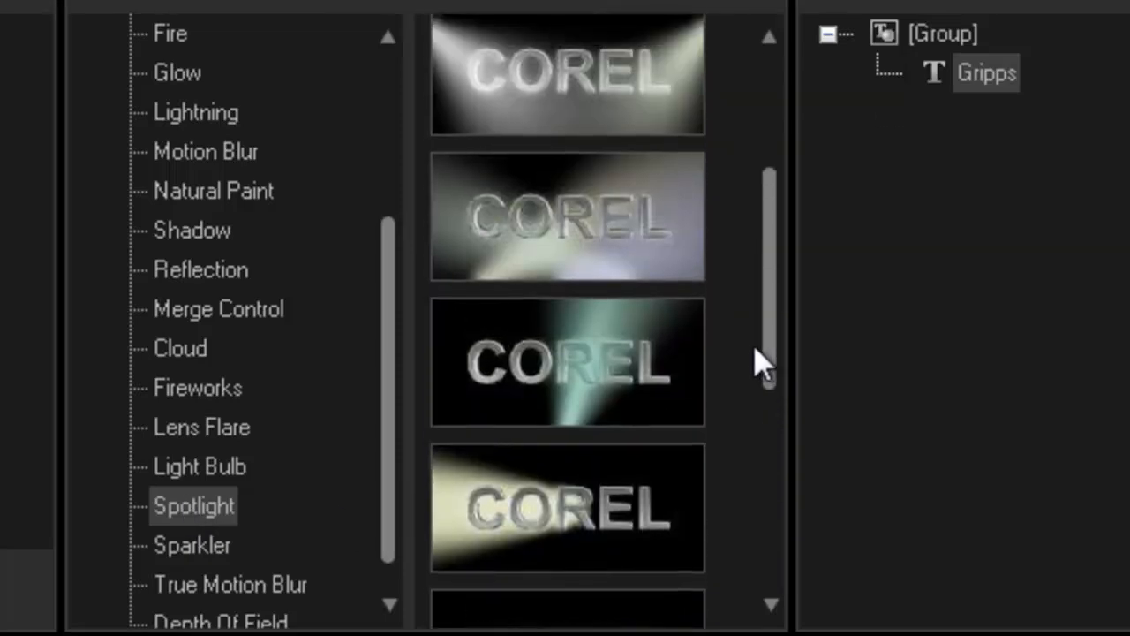
scroll("down", 3)
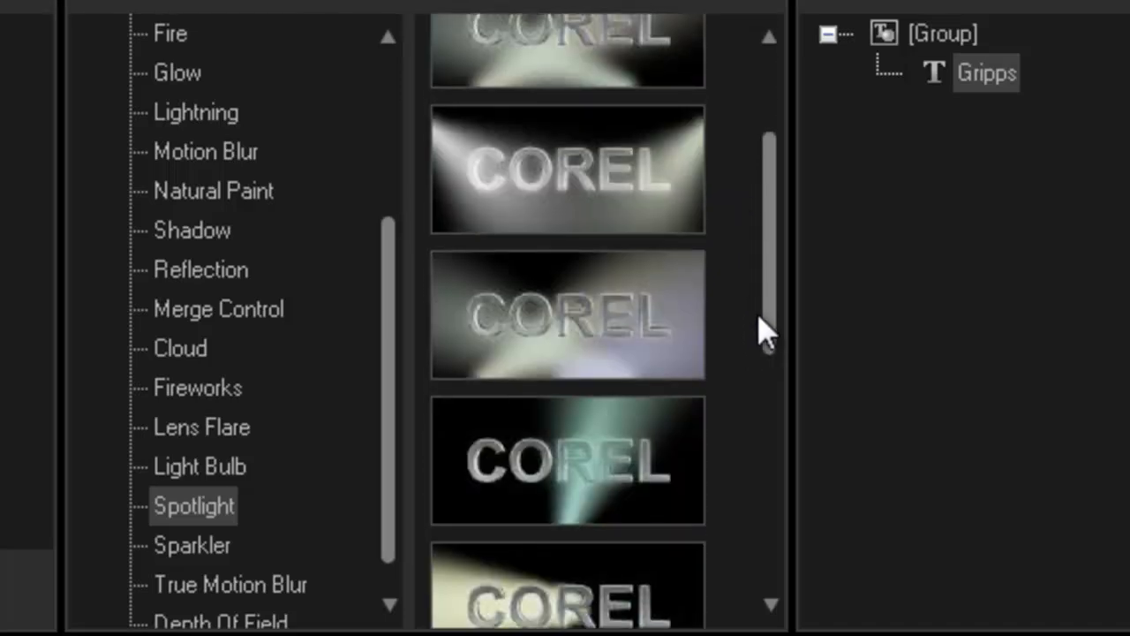
left_click(568, 314)
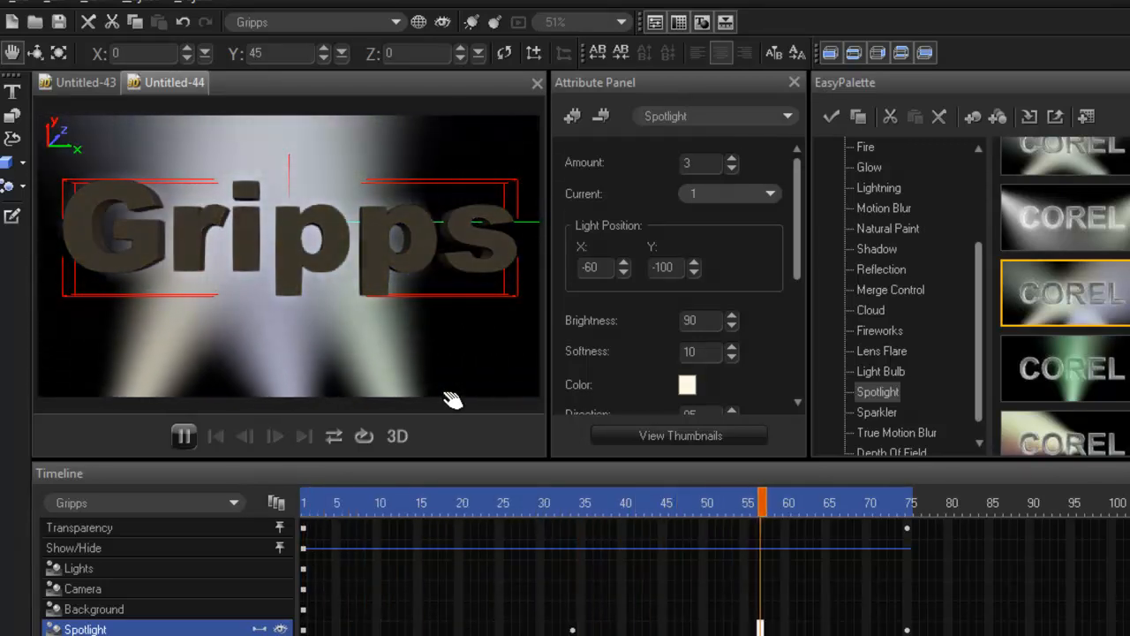
left_click(183, 436)
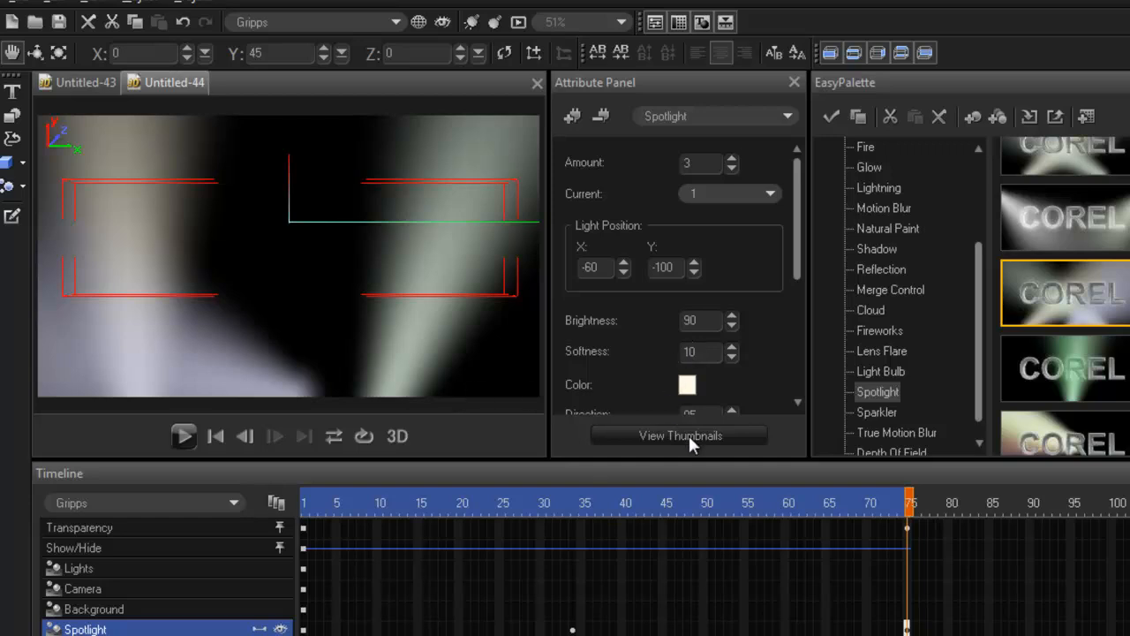
mouse_move(847, 538)
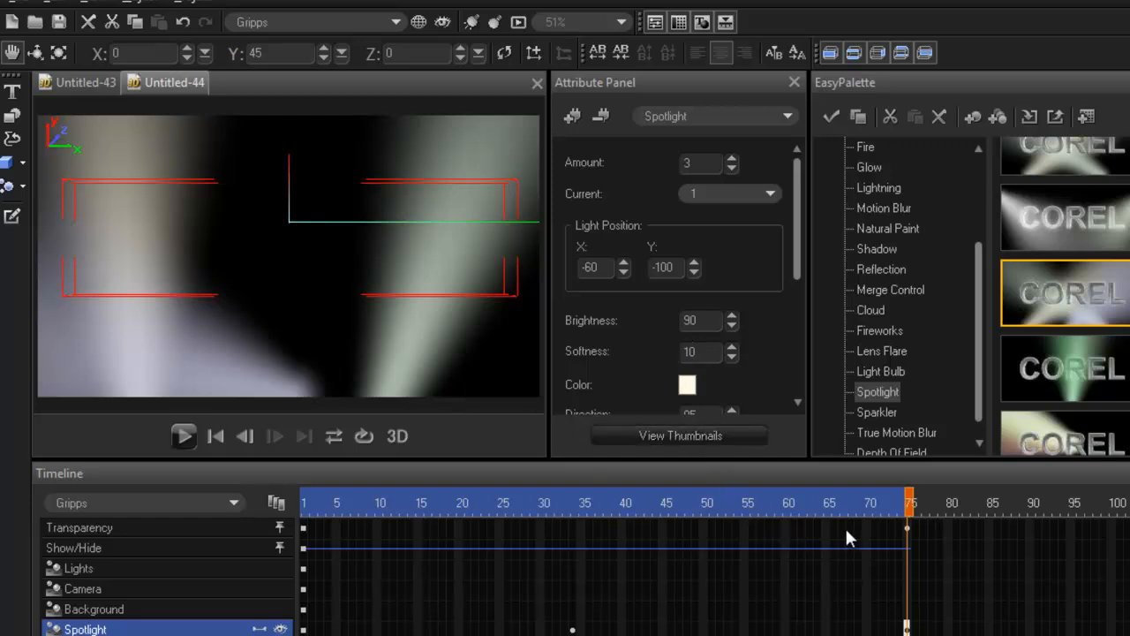
left_click(183, 436)
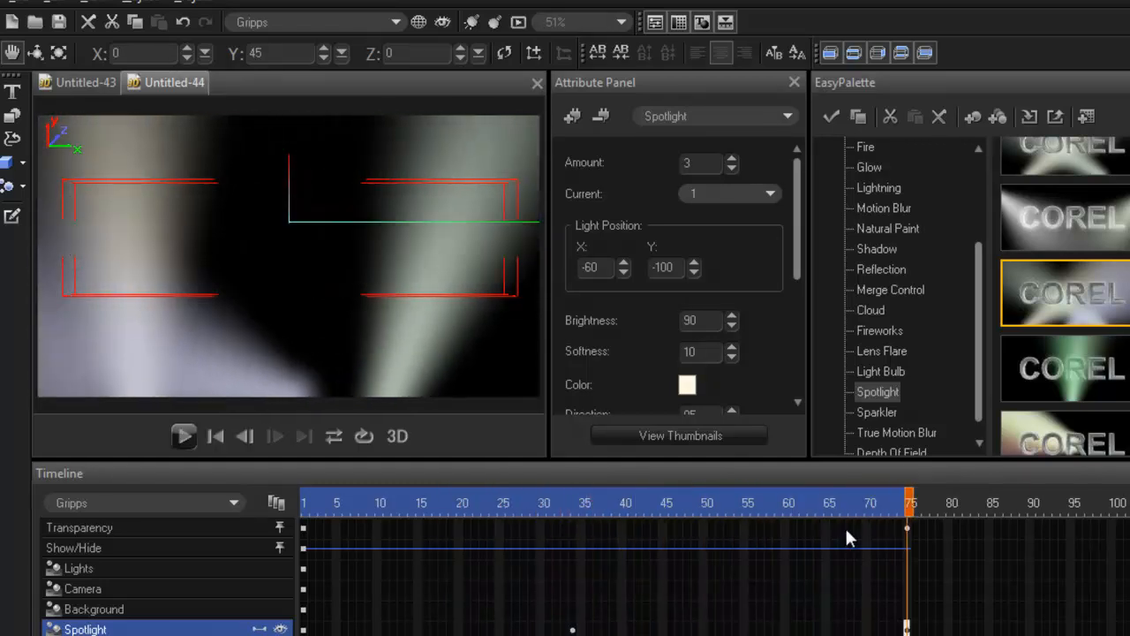
left_click(380, 502)
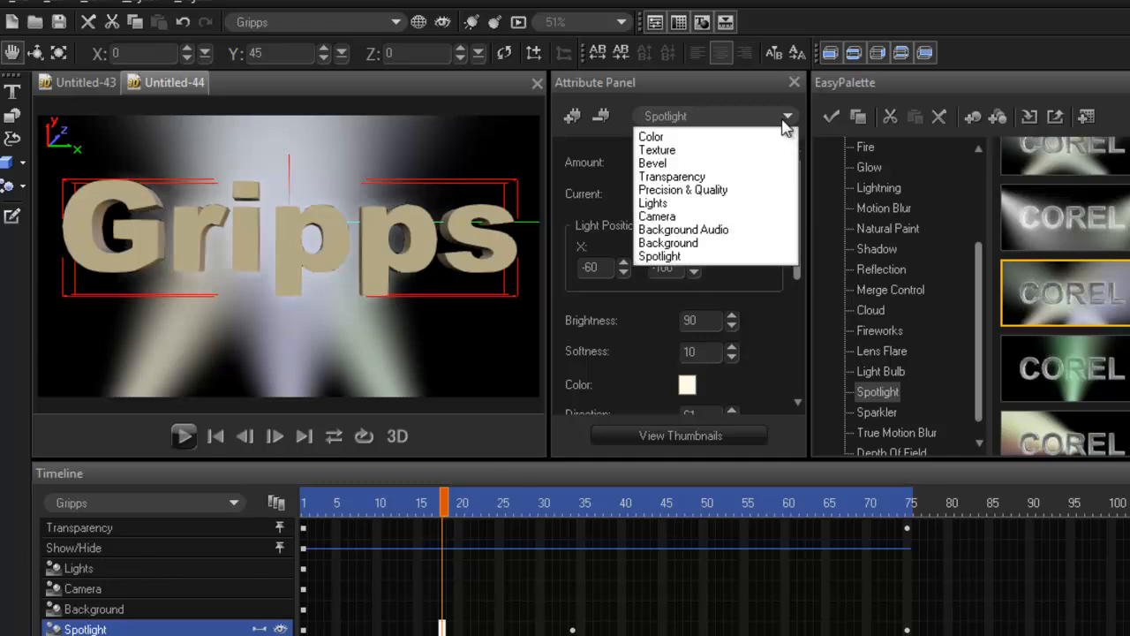
mouse_move(225, 165)
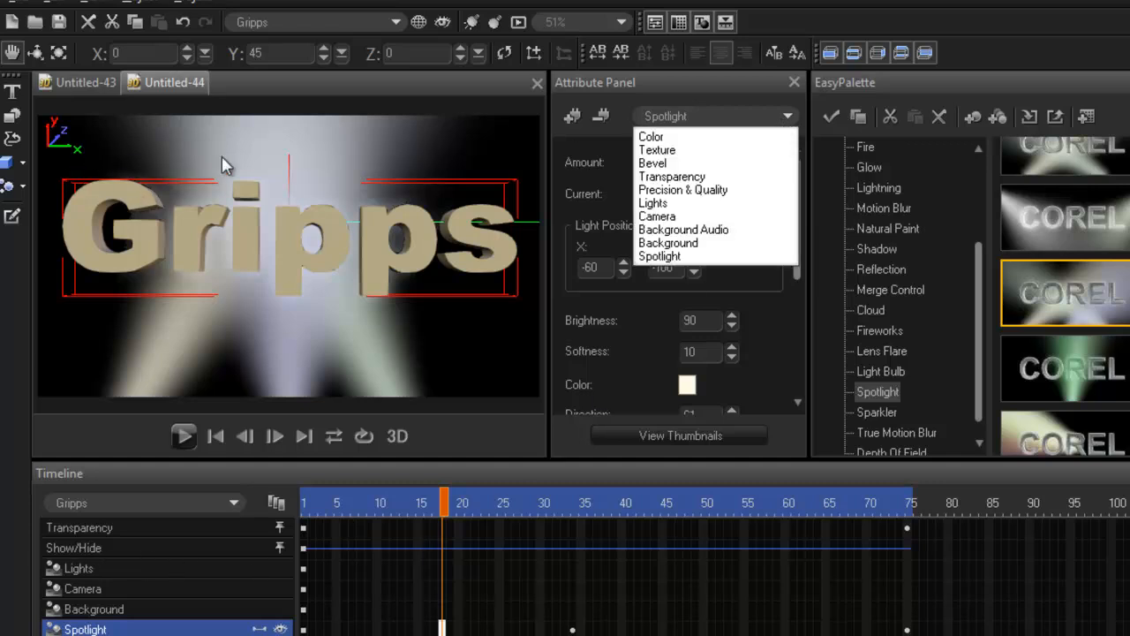
Show the Background attributes and raise brightness to turn the black background grey
left_click(669, 243)
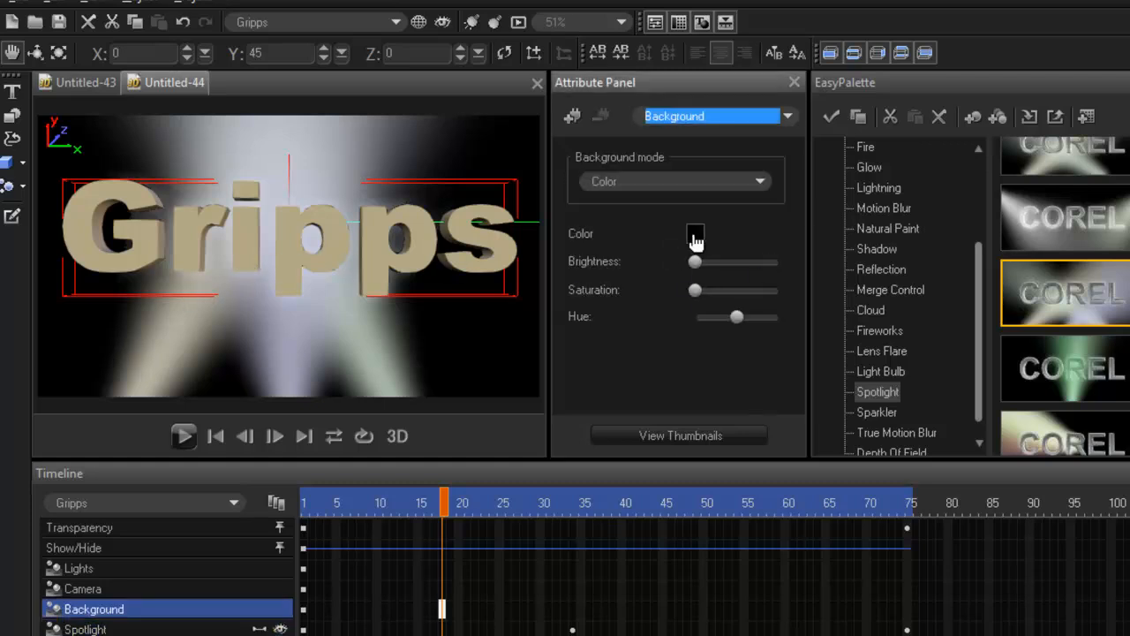
left_click(695, 234)
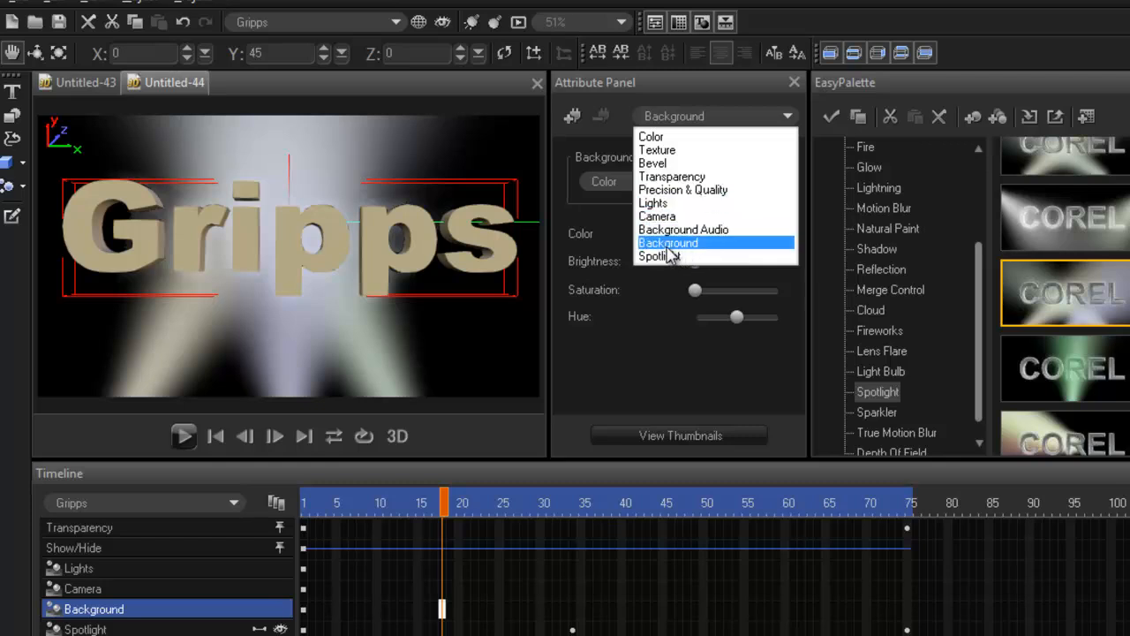
left_click(668, 243)
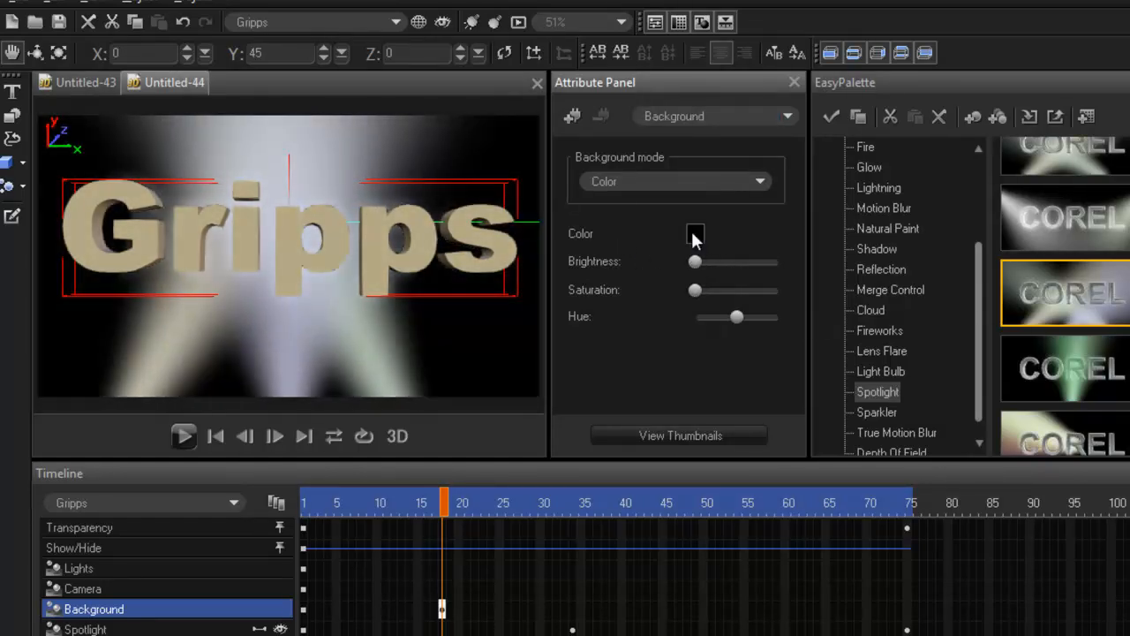
left_click(695, 233)
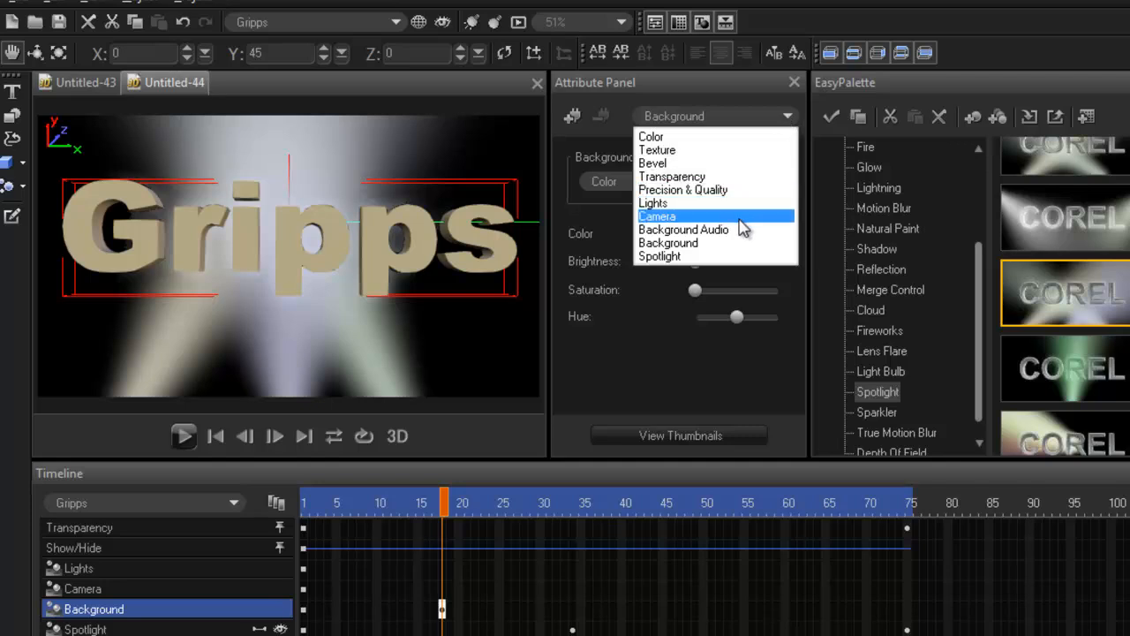
left_click(668, 243)
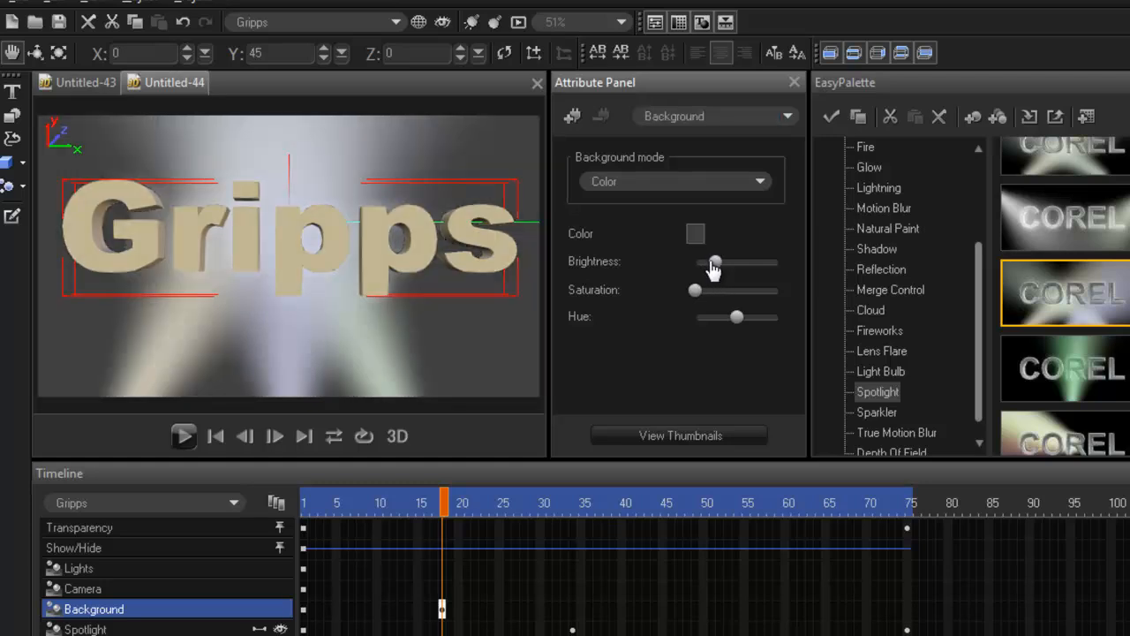
left_click_drag(715, 262, 737, 263)
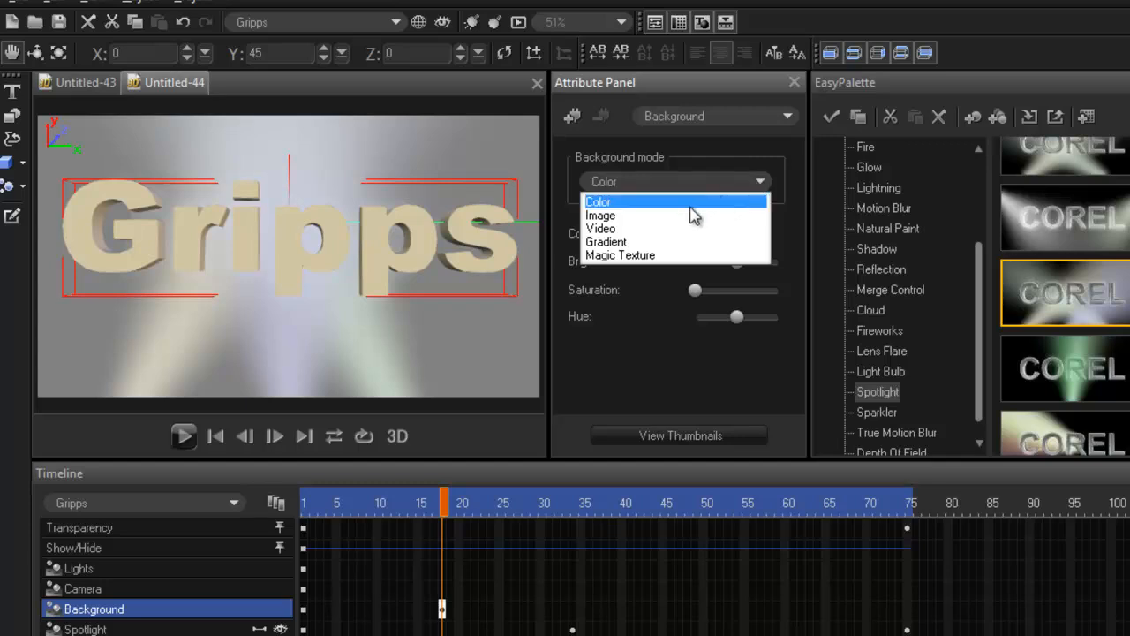
Switch the background mode to Image and check the first and last frames
left_click(601, 214)
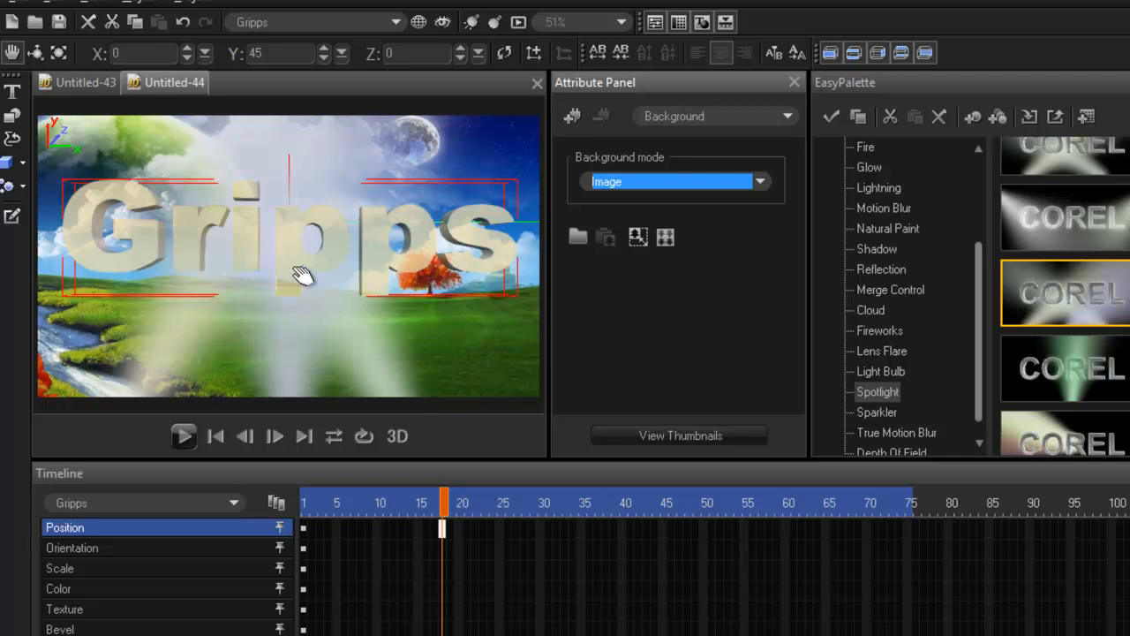
mouse_move(704, 358)
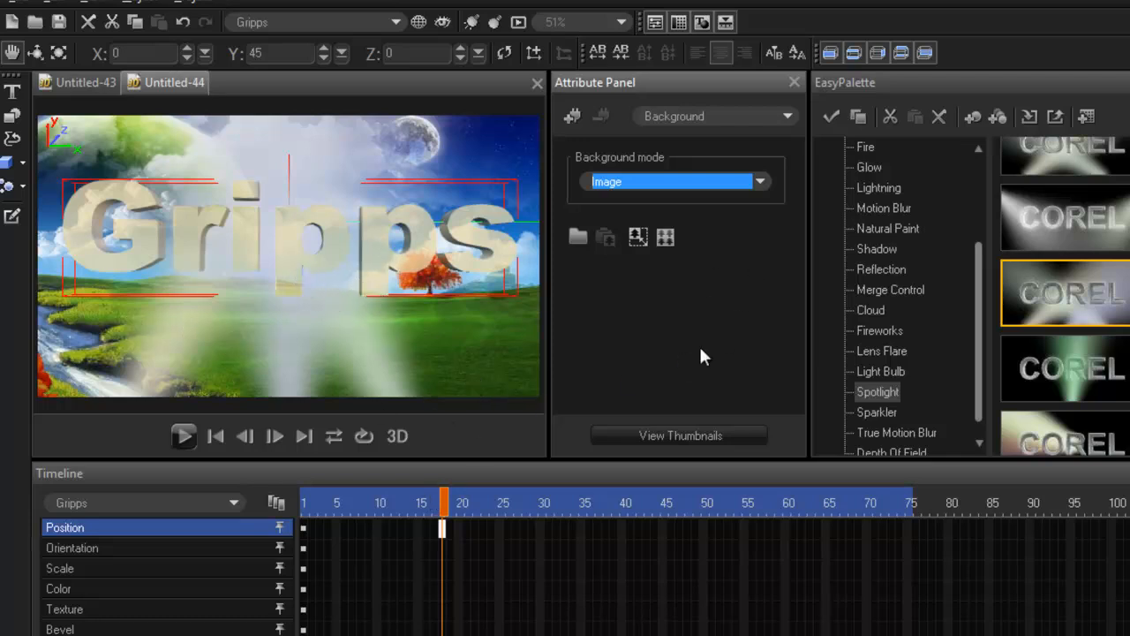
left_click(215, 435)
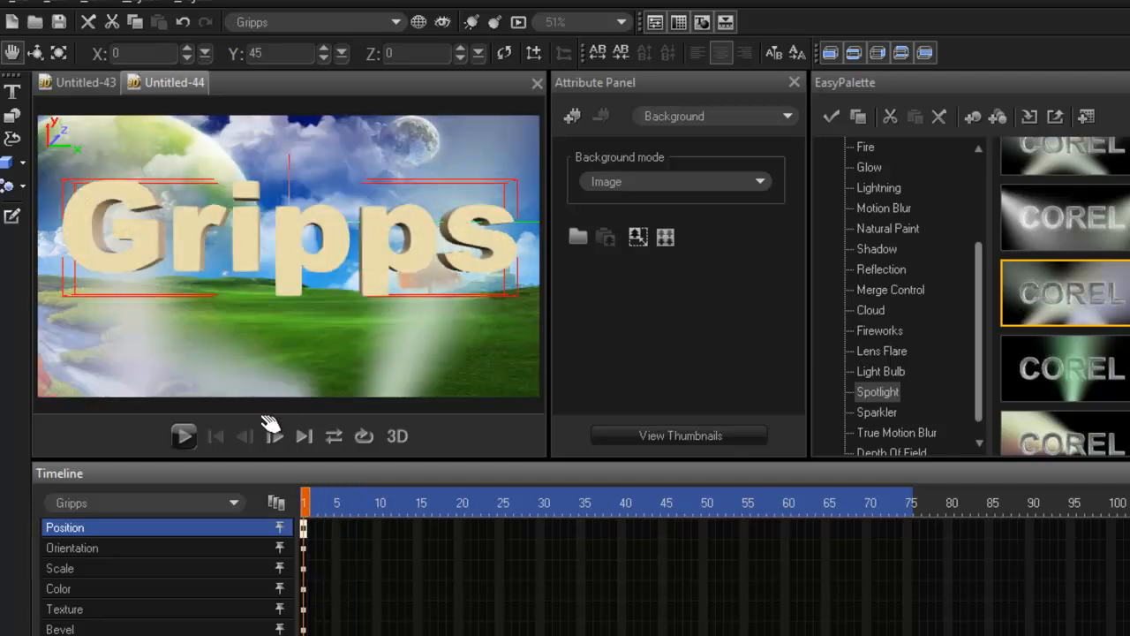
left_click(184, 435)
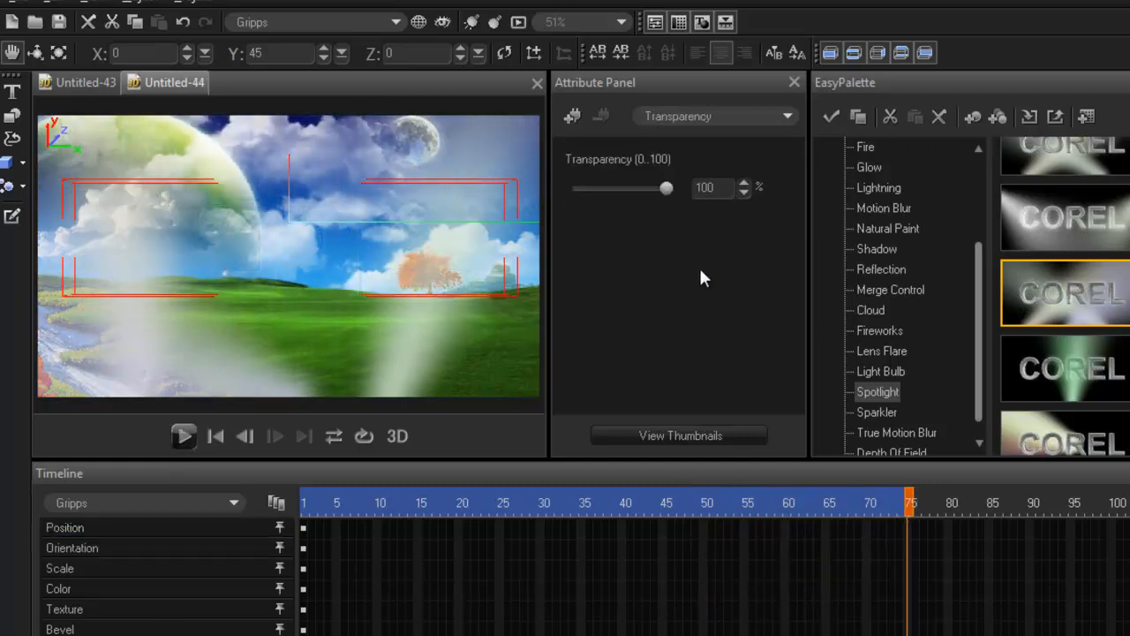
Set the Gripps transparency at the final frame to 0 and preview the animation
left_click_drag(666, 187, 570, 187)
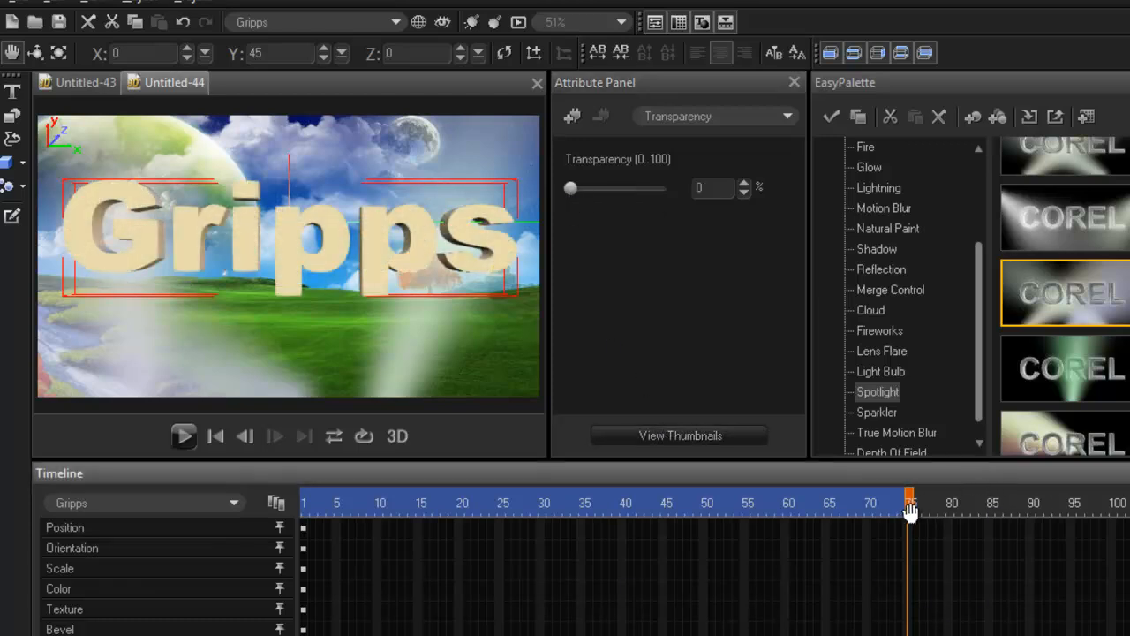
left_click(184, 435)
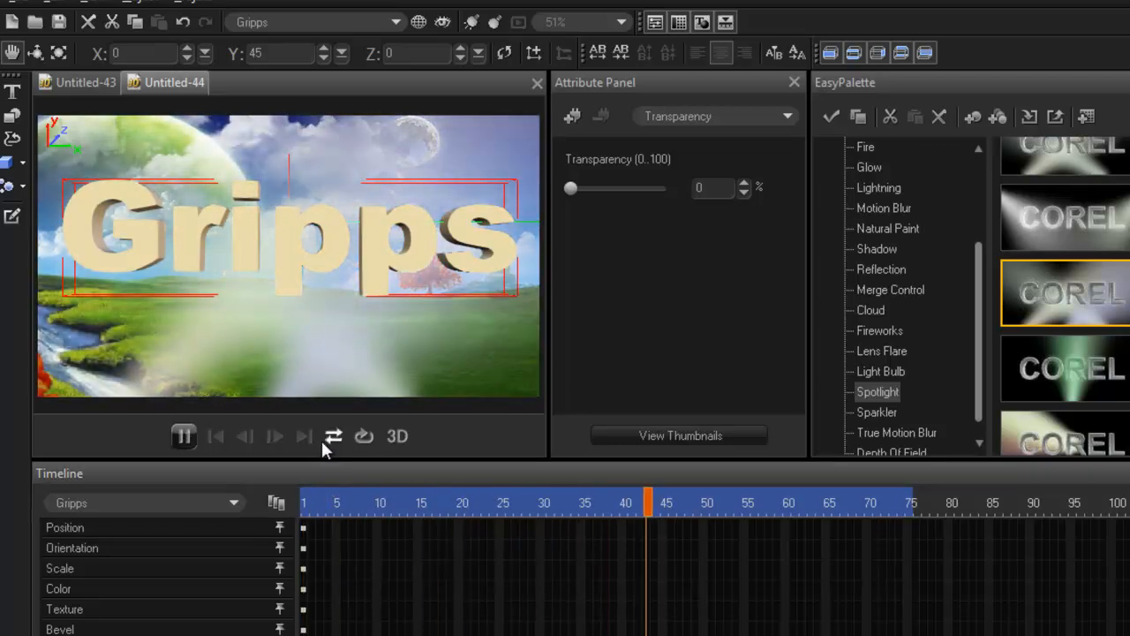
left_click(183, 436)
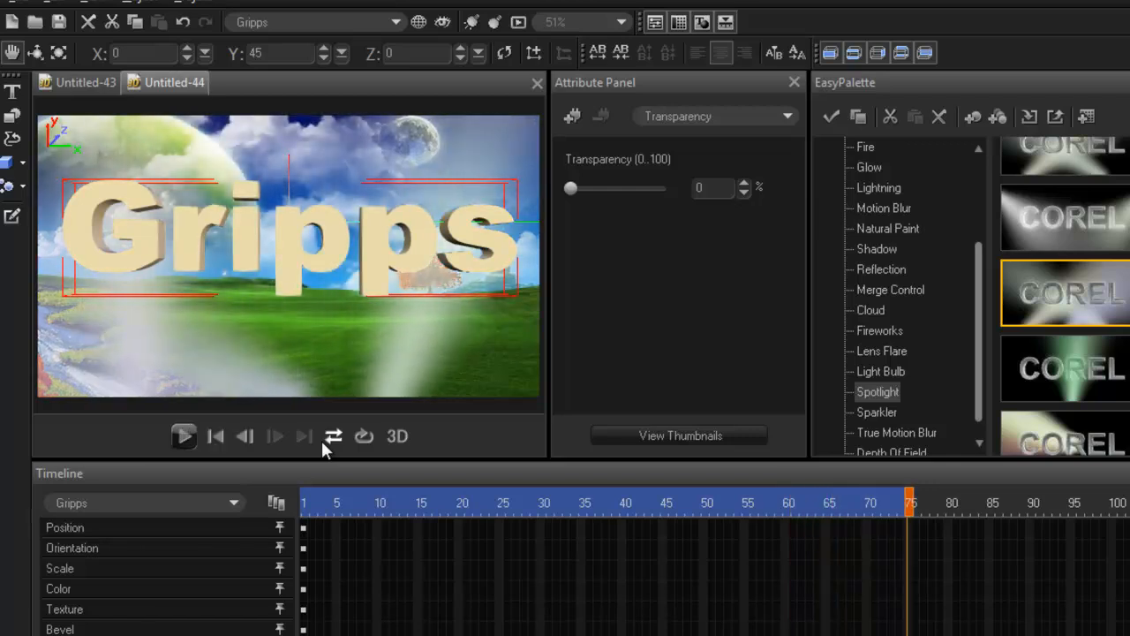
scroll("down", 3)
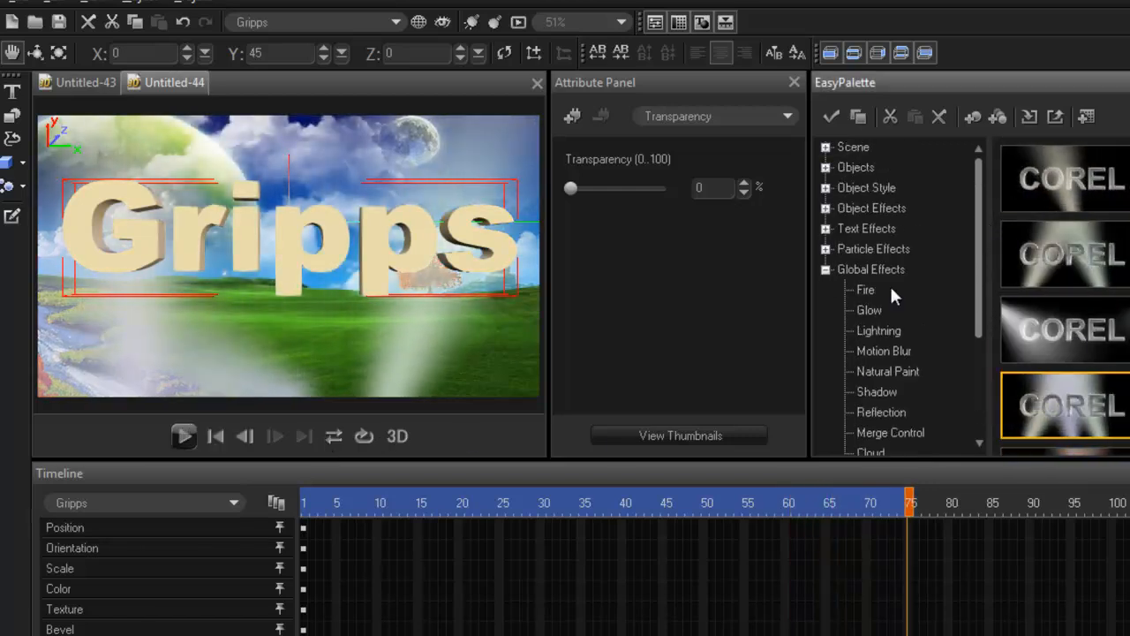
Apply the Dance effect in Scatter mode to the Gripps letters and preview the tumble
left_click(867, 228)
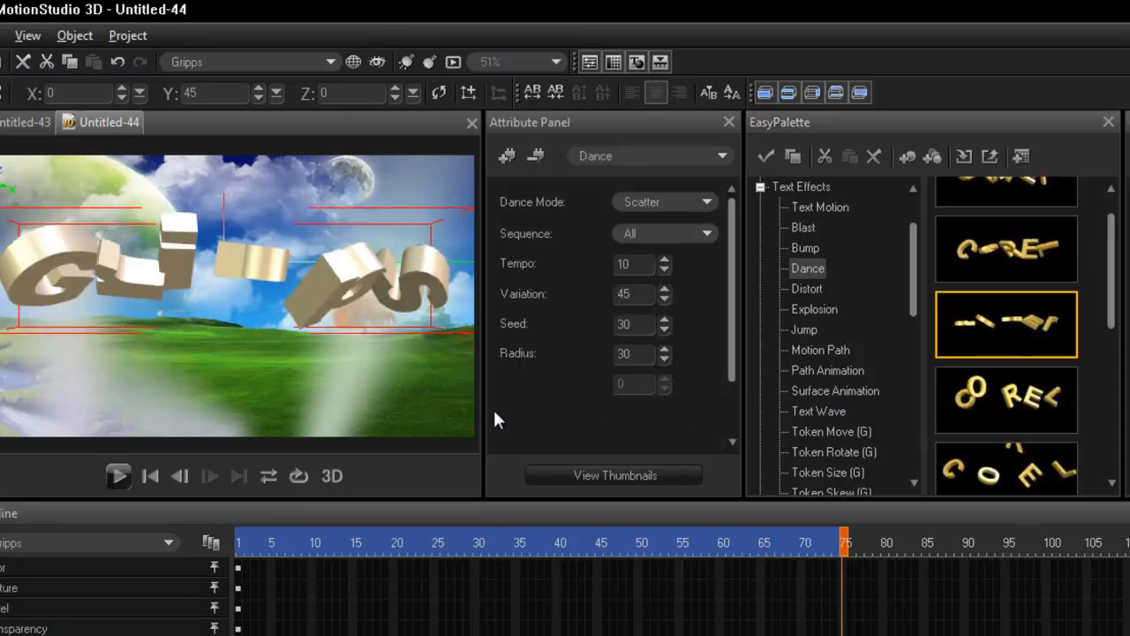
left_click(119, 475)
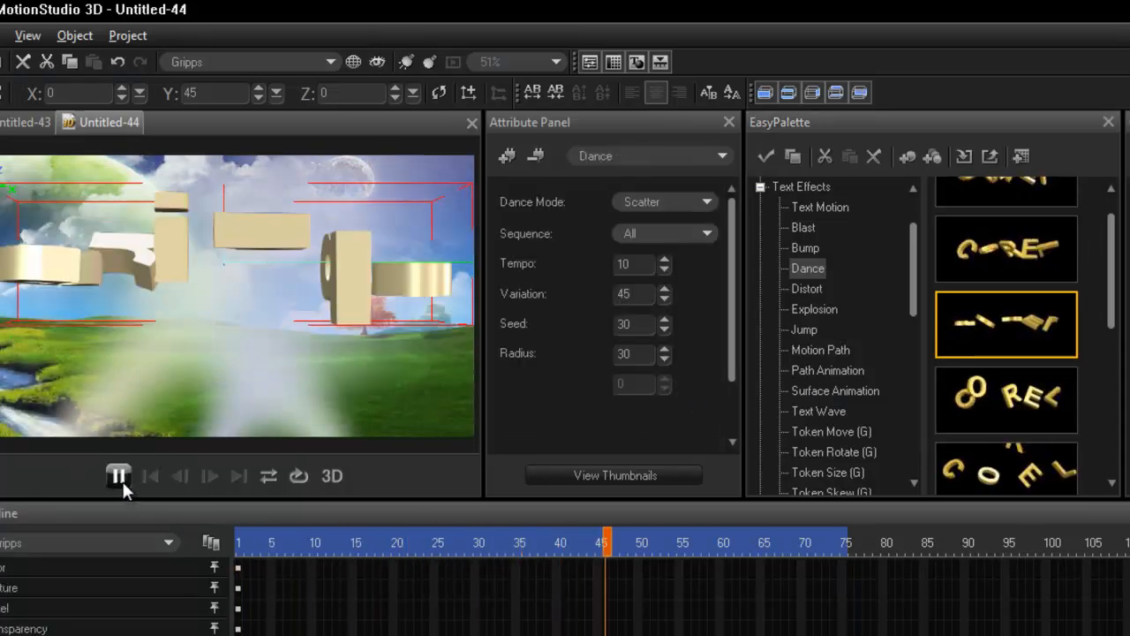
left_click(119, 476)
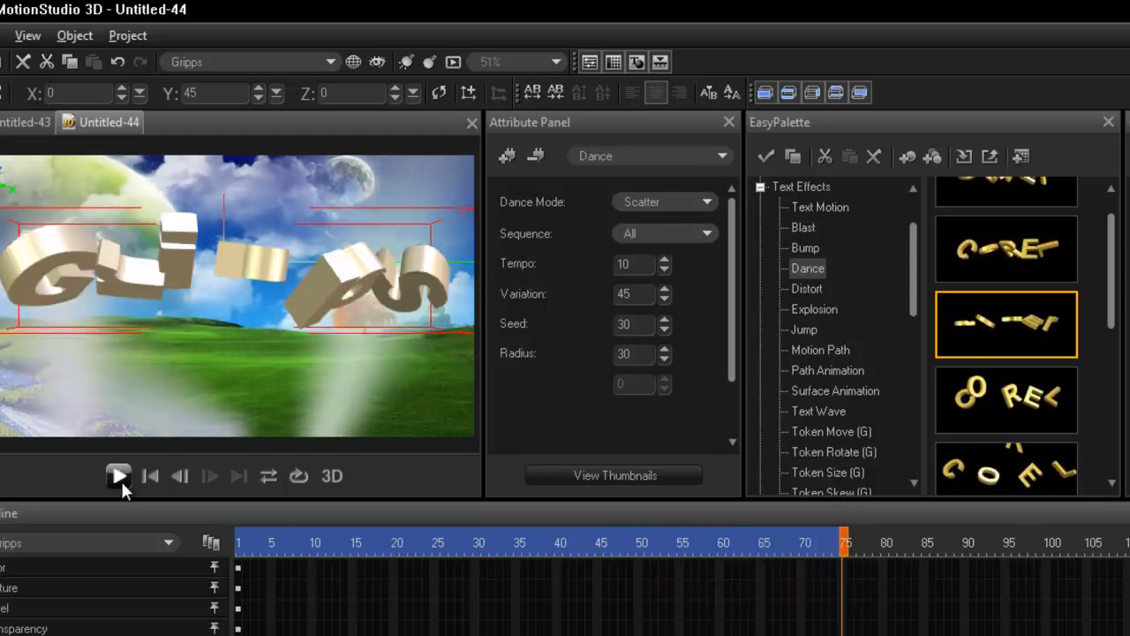
left_click(120, 476)
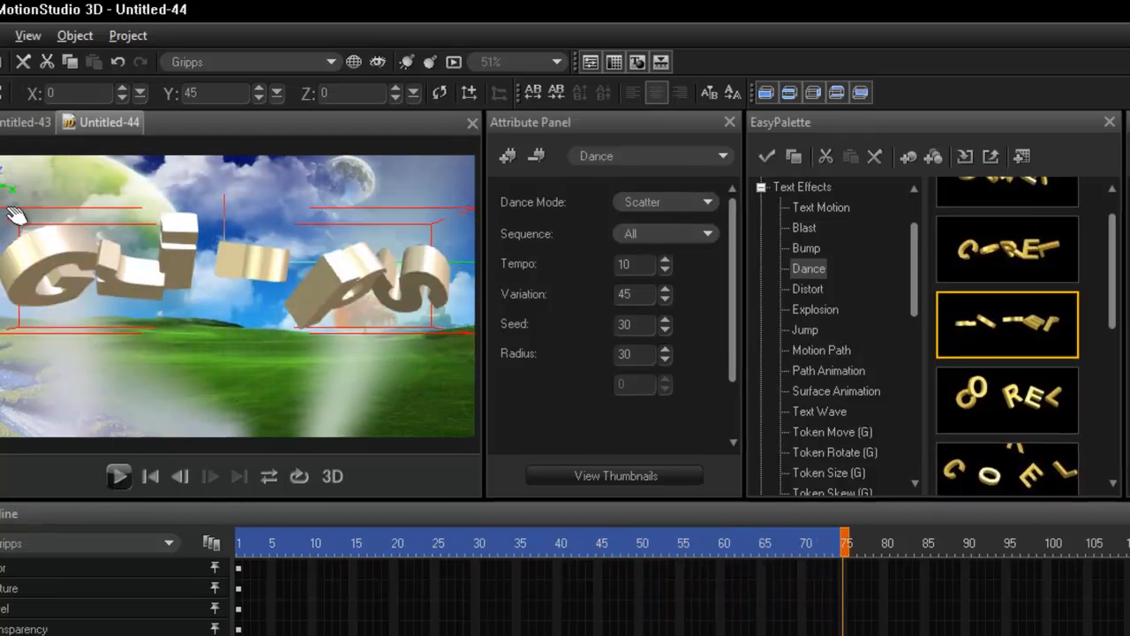
left_click(27, 35)
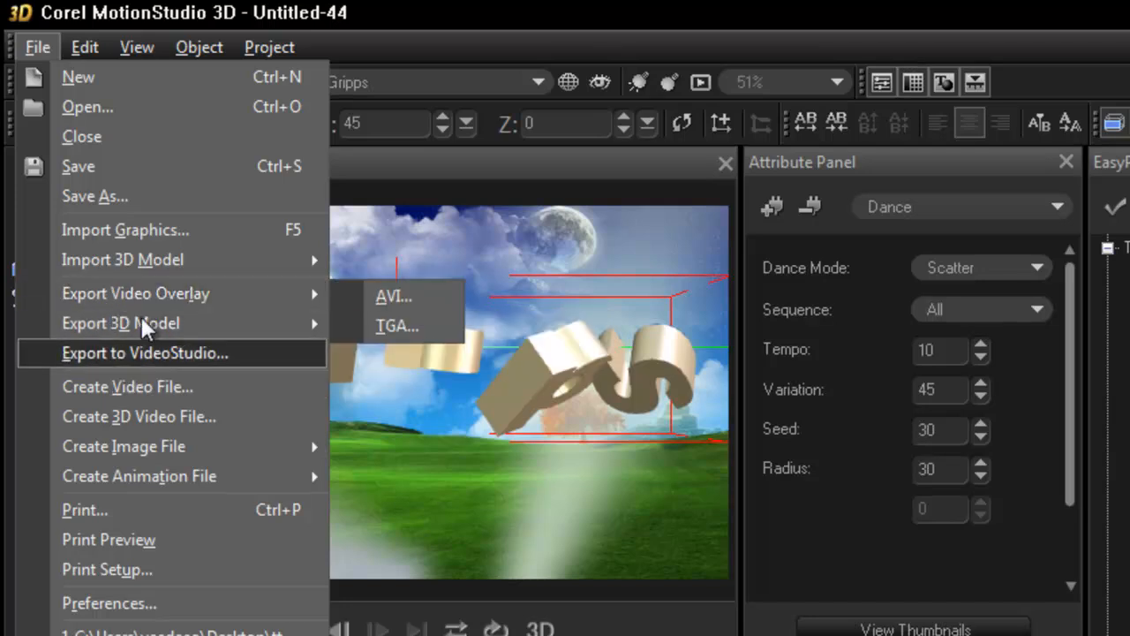
mouse_move(146, 294)
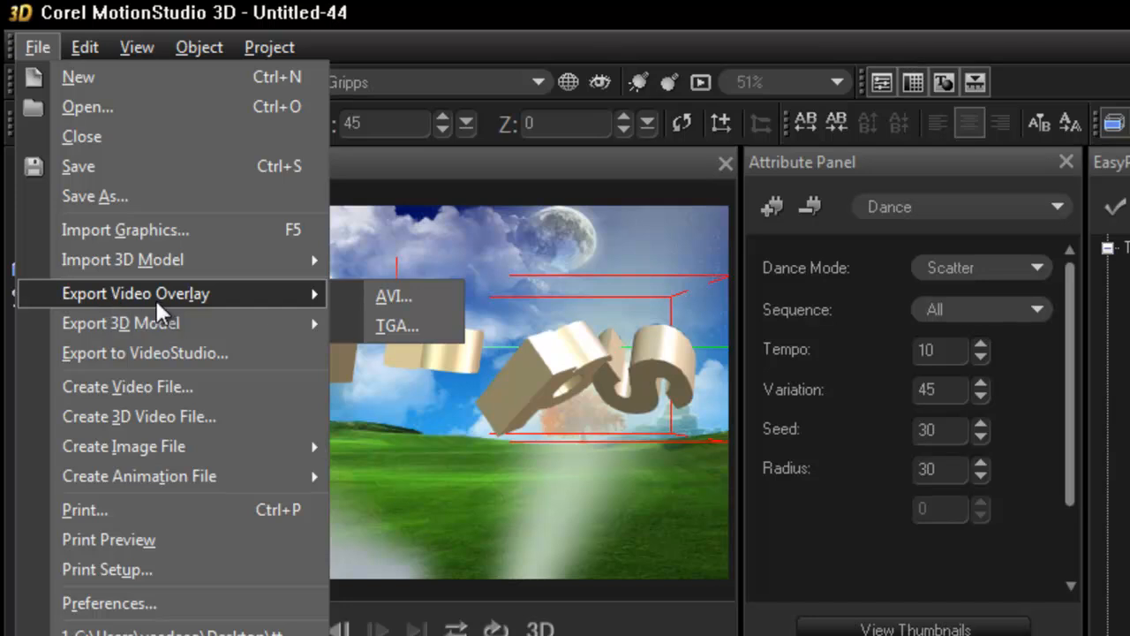
mouse_move(501, 351)
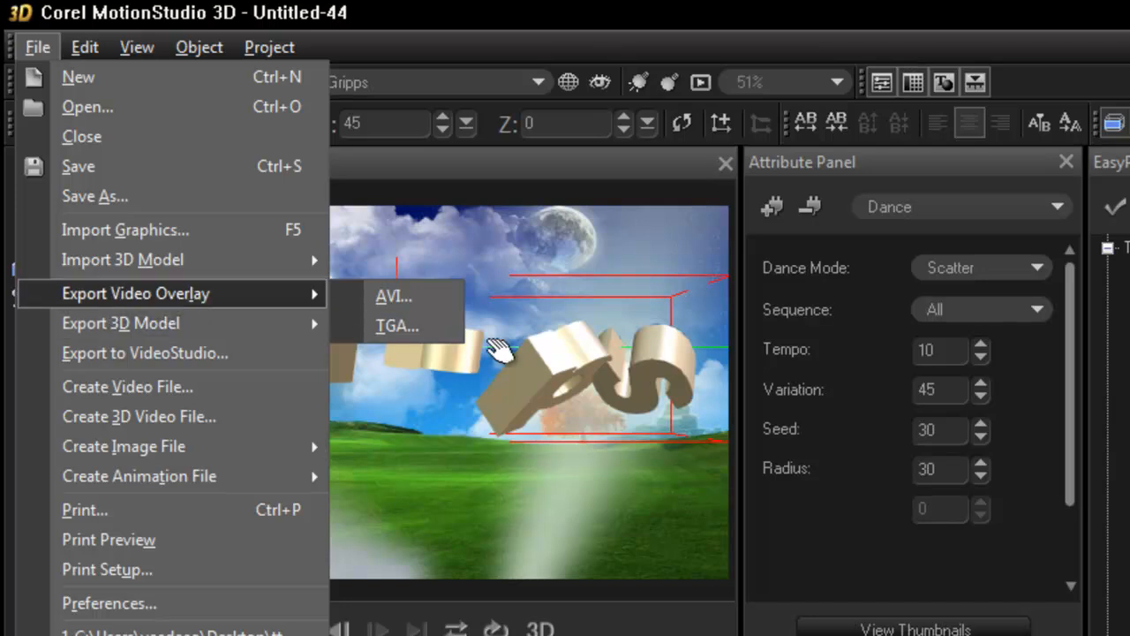
mouse_move(658, 239)
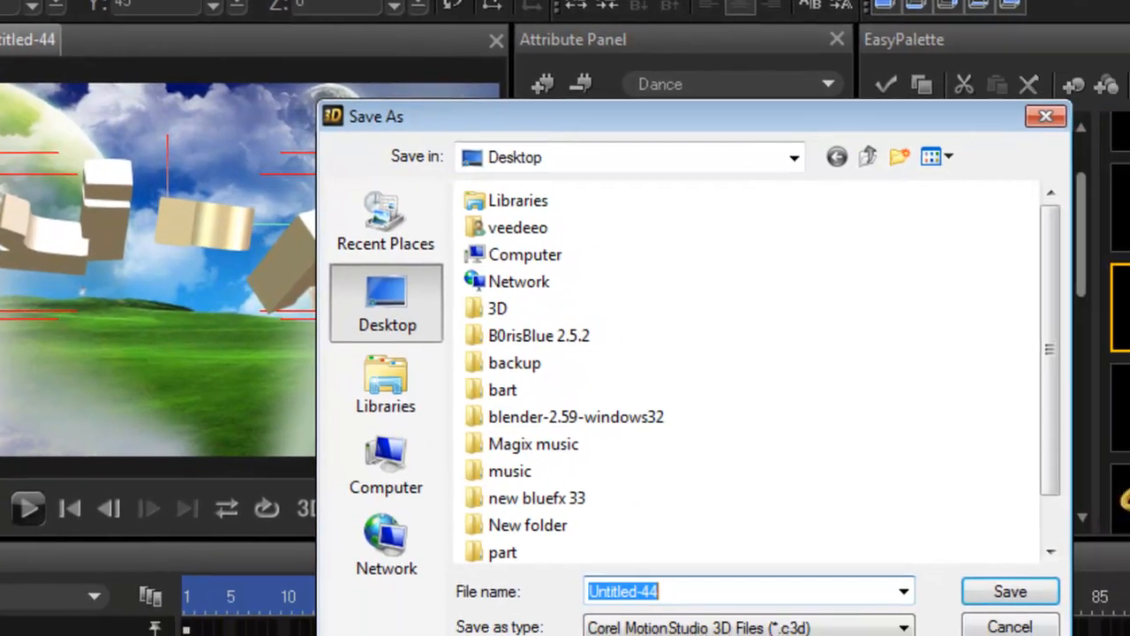
Save the animated project as 'rrr' for export to VideoStudio
type("rr")
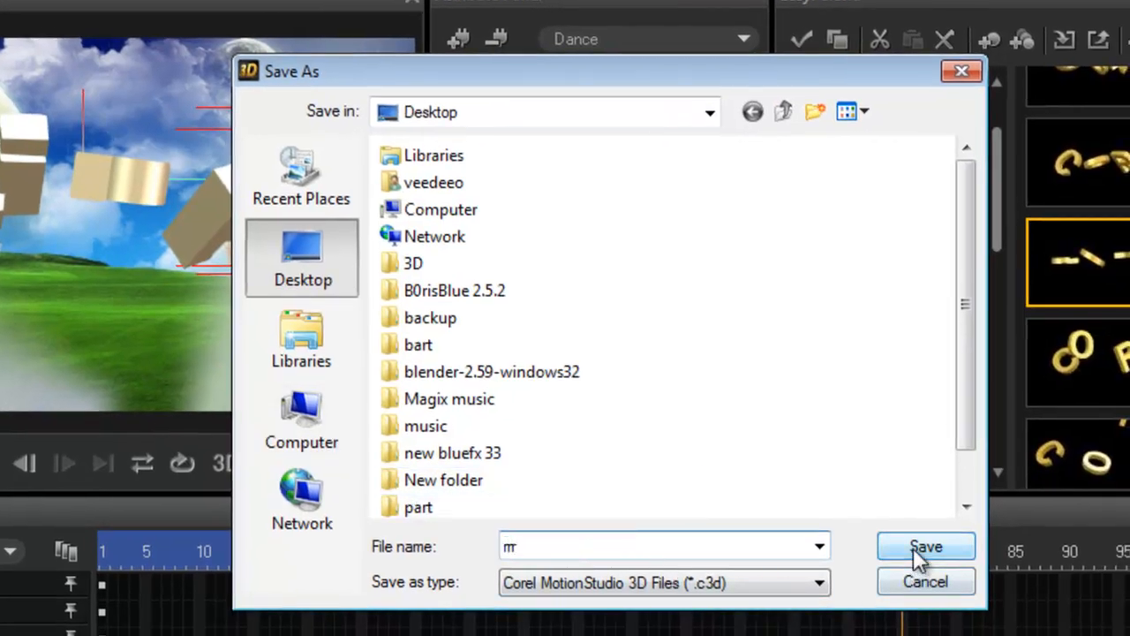
left_click(925, 546)
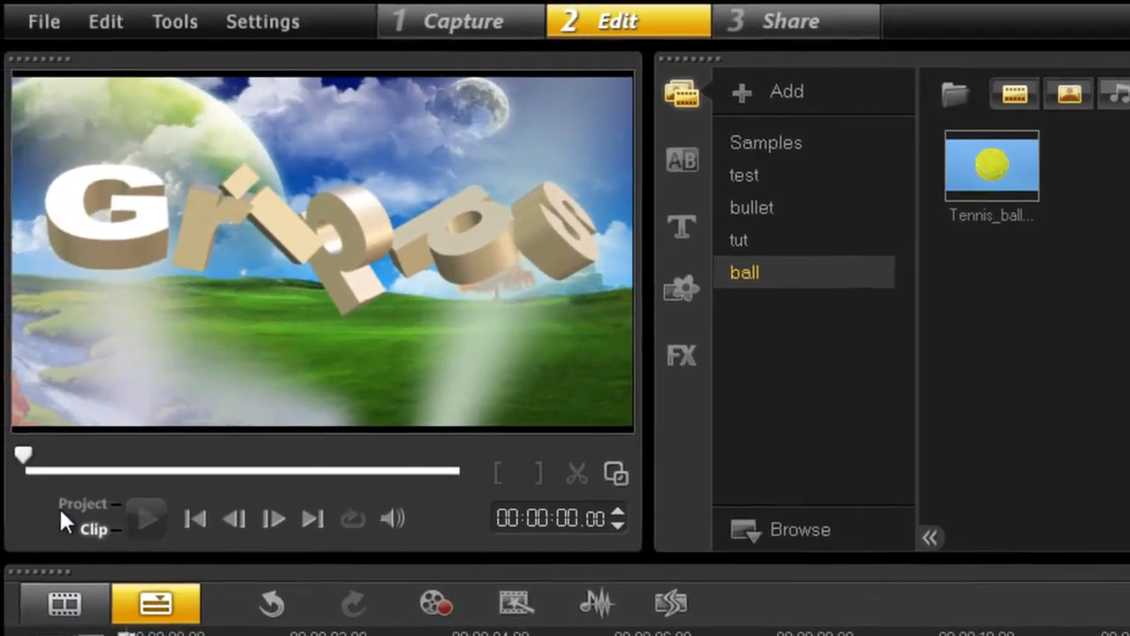
Play back the whole Gripps project in Project mode, then move to the Share workspace
left_click(146, 518)
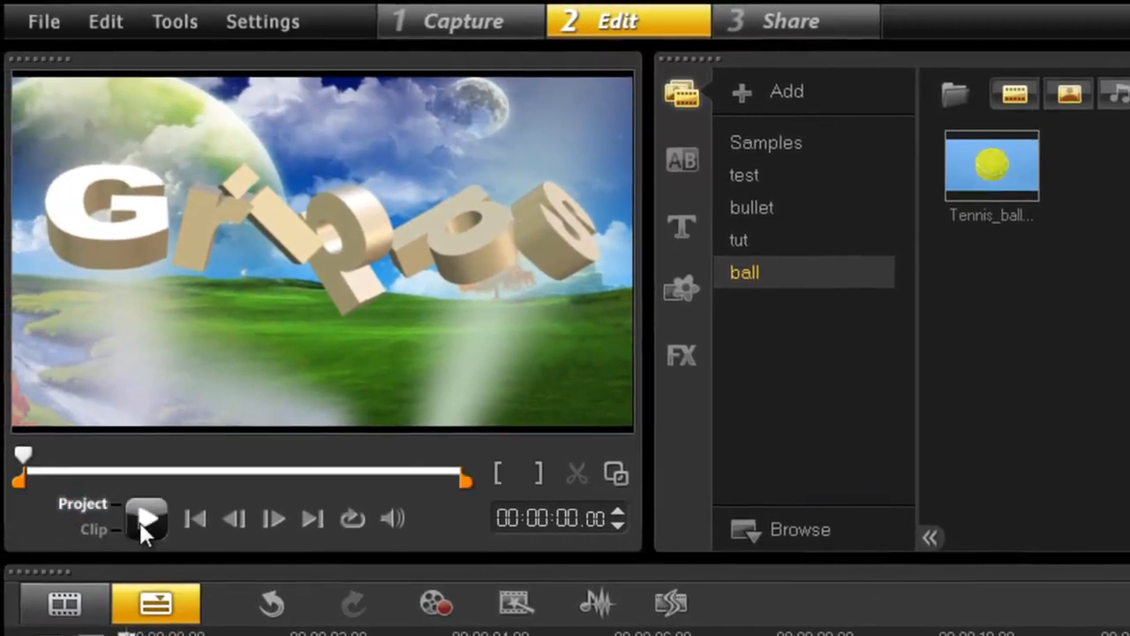
left_click(146, 519)
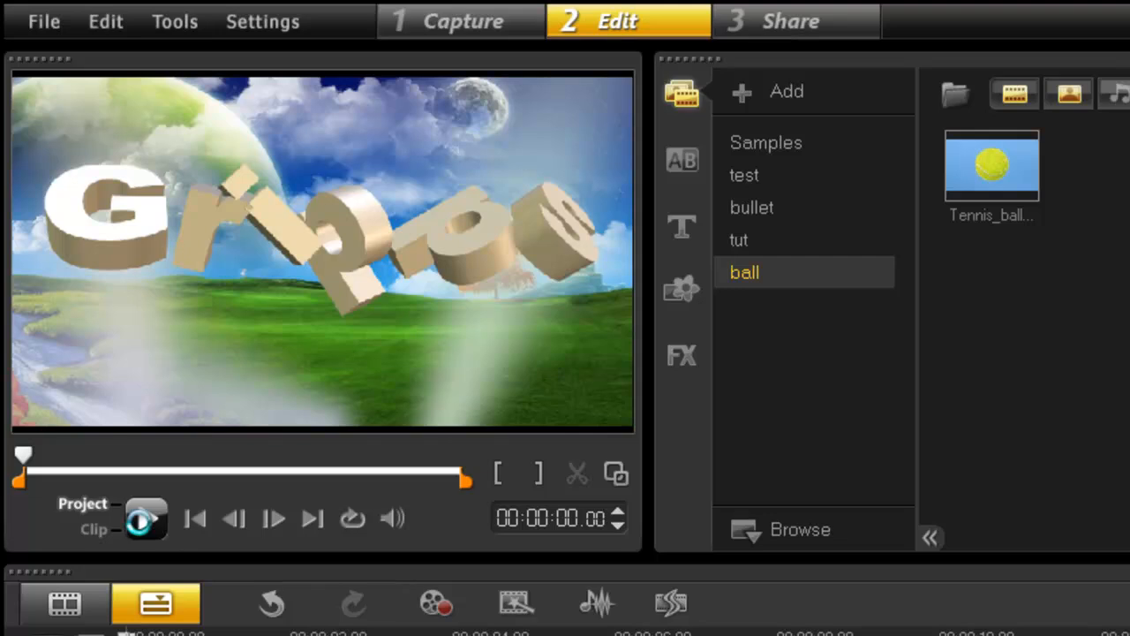
left_click(146, 518)
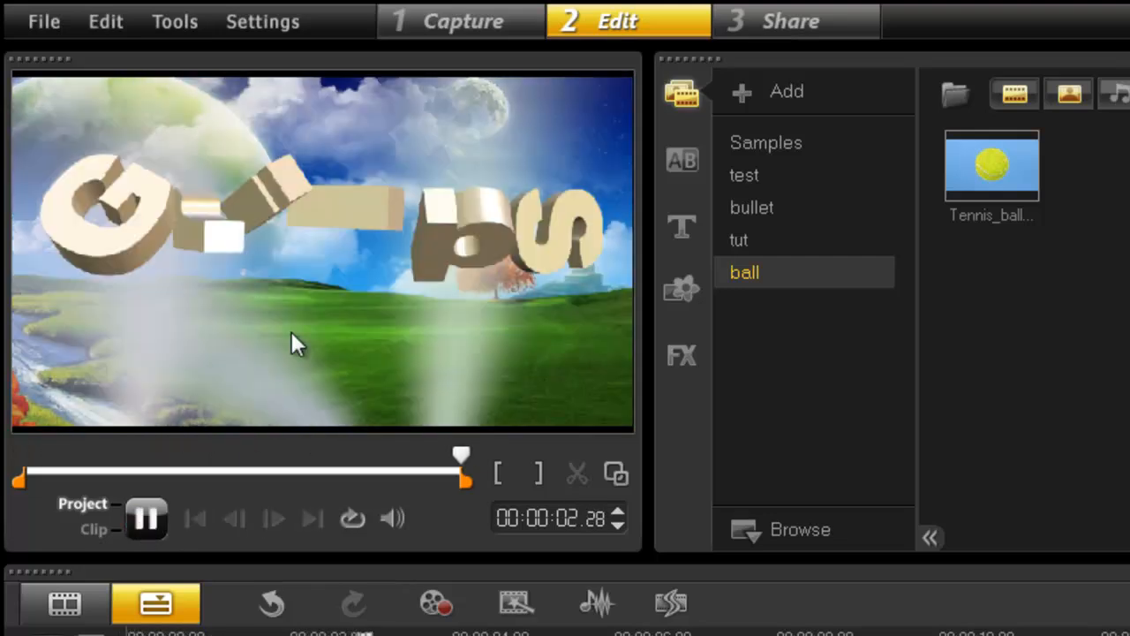
left_click(147, 518)
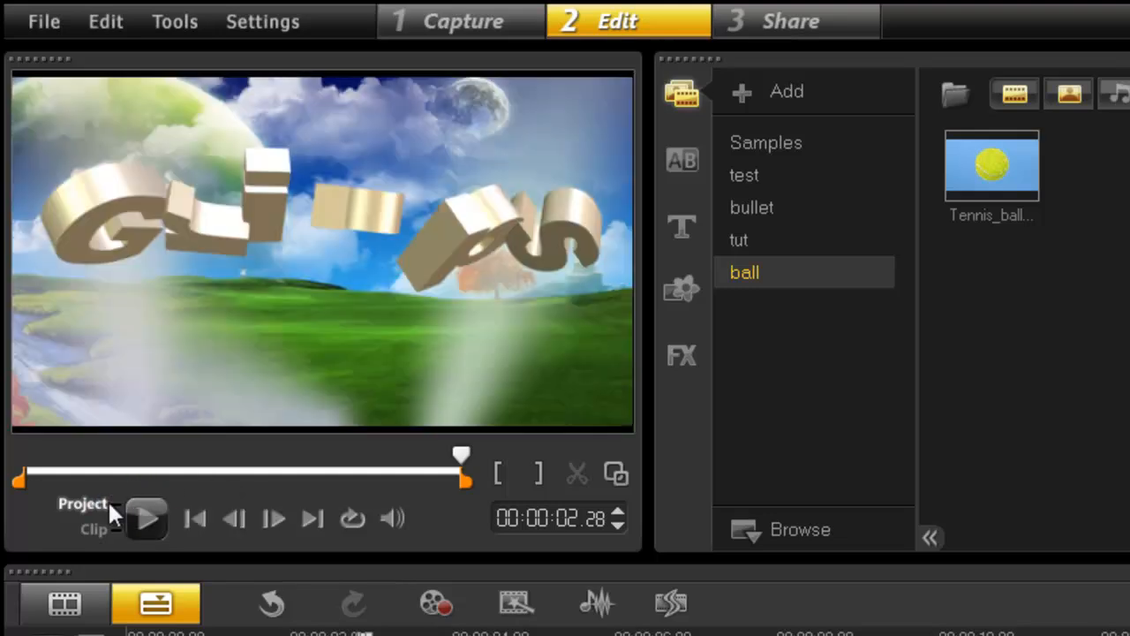
left_click(145, 519)
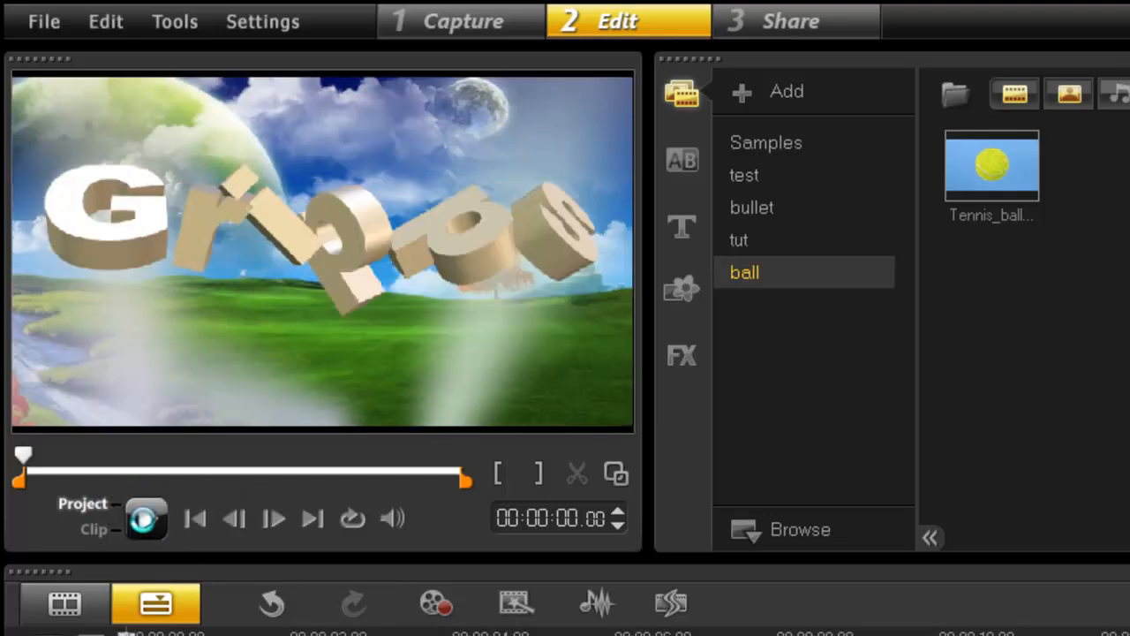
left_click(146, 518)
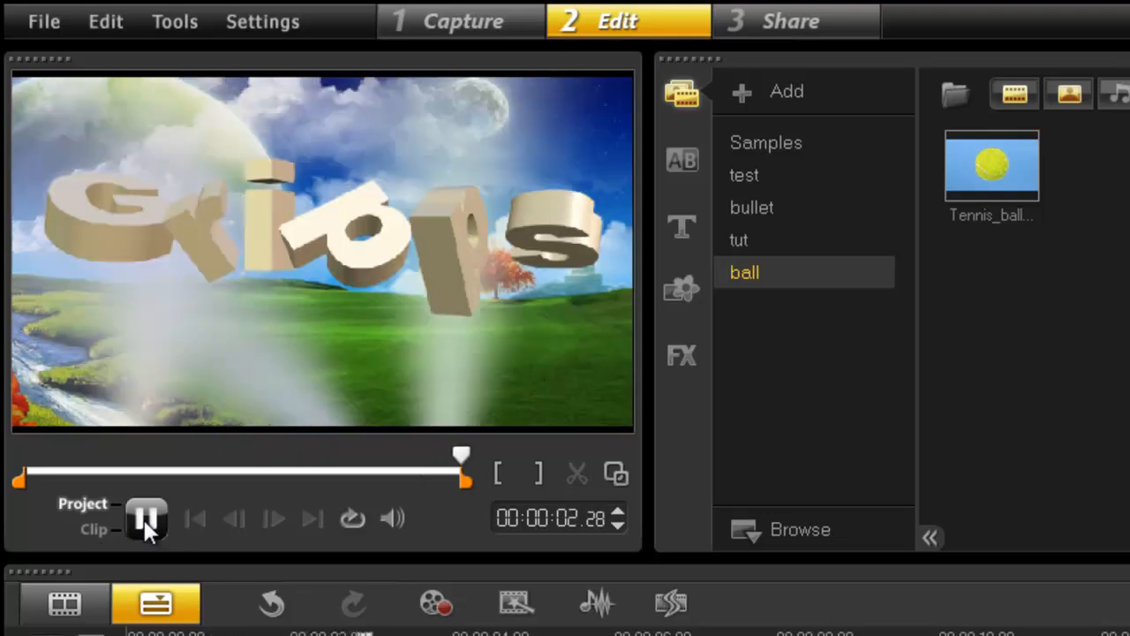
left_click(147, 518)
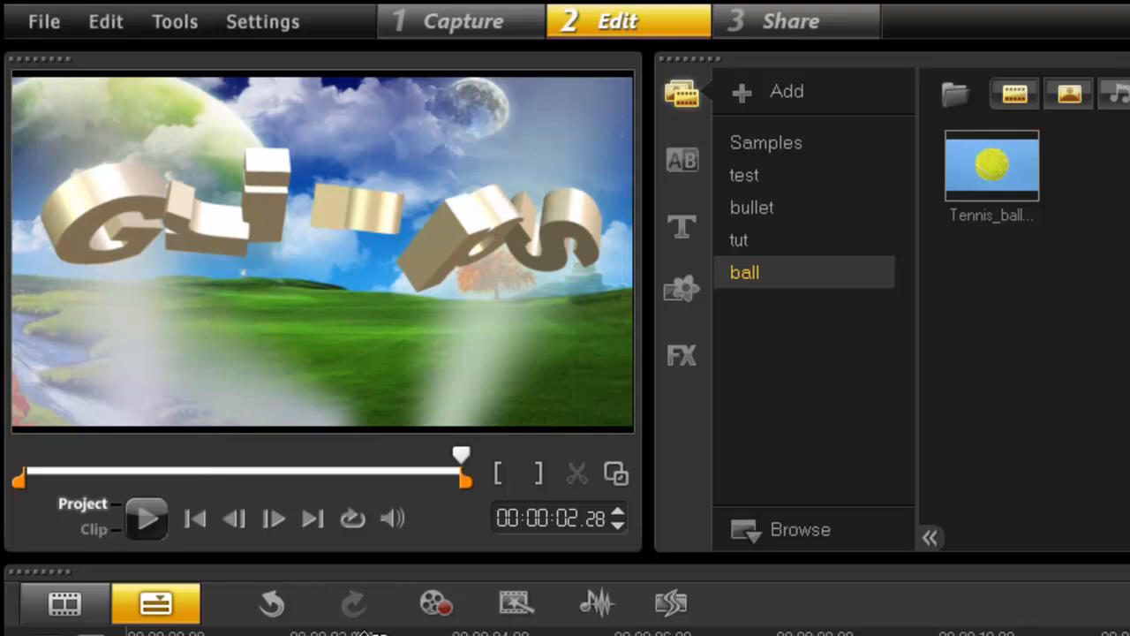
left_click(790, 20)
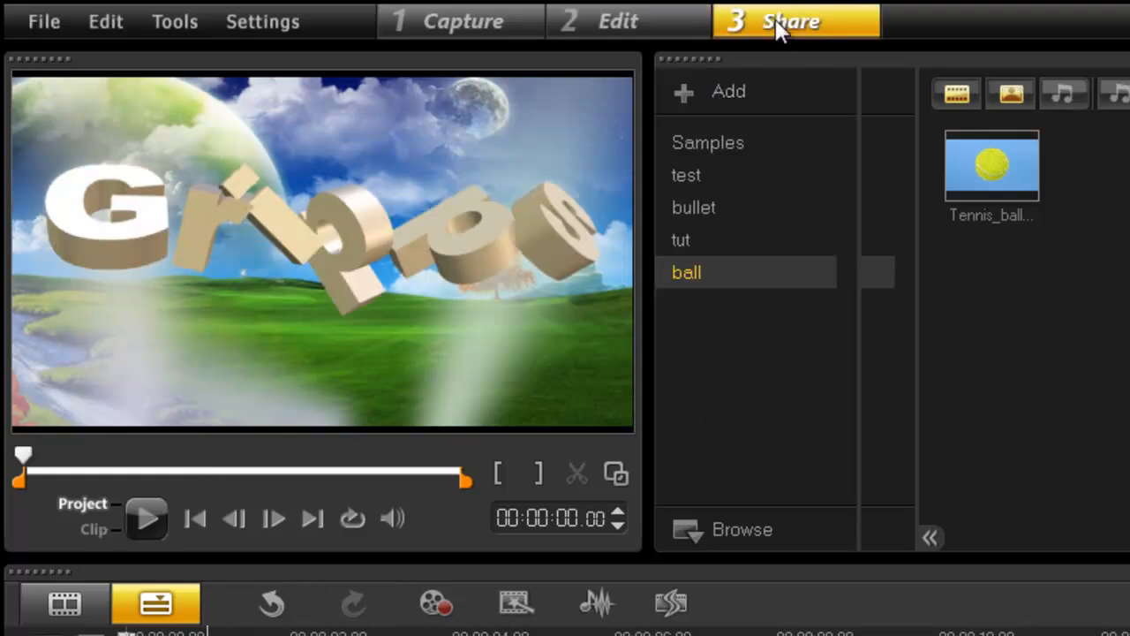
Create a video file from the Gripps project, choosing a format and entering a file name
left_click(790, 21)
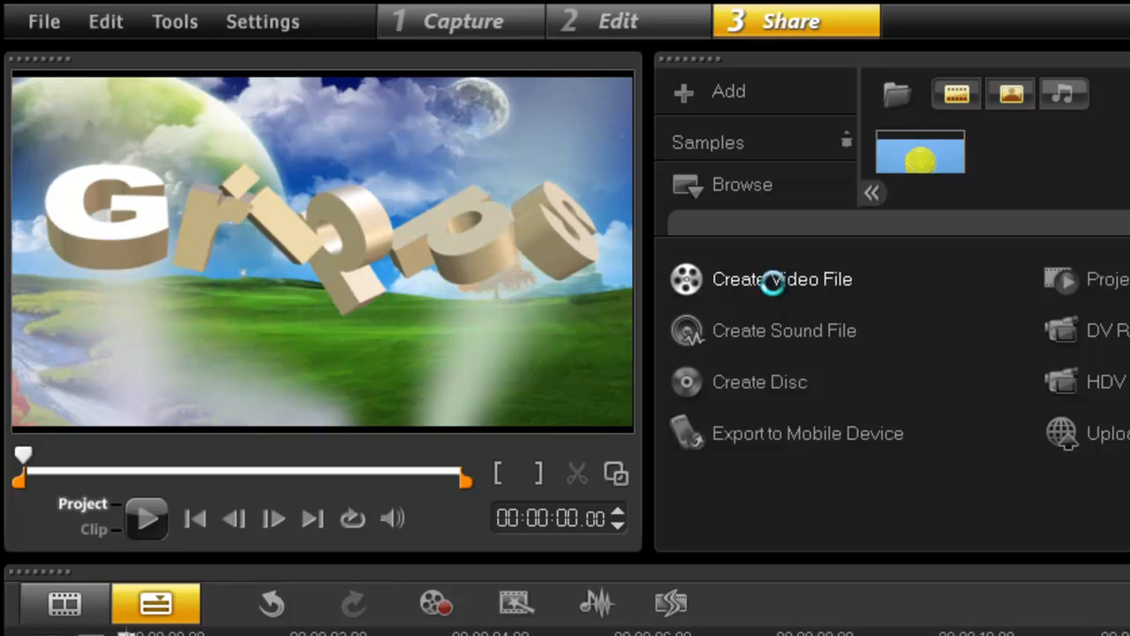
left_click(782, 278)
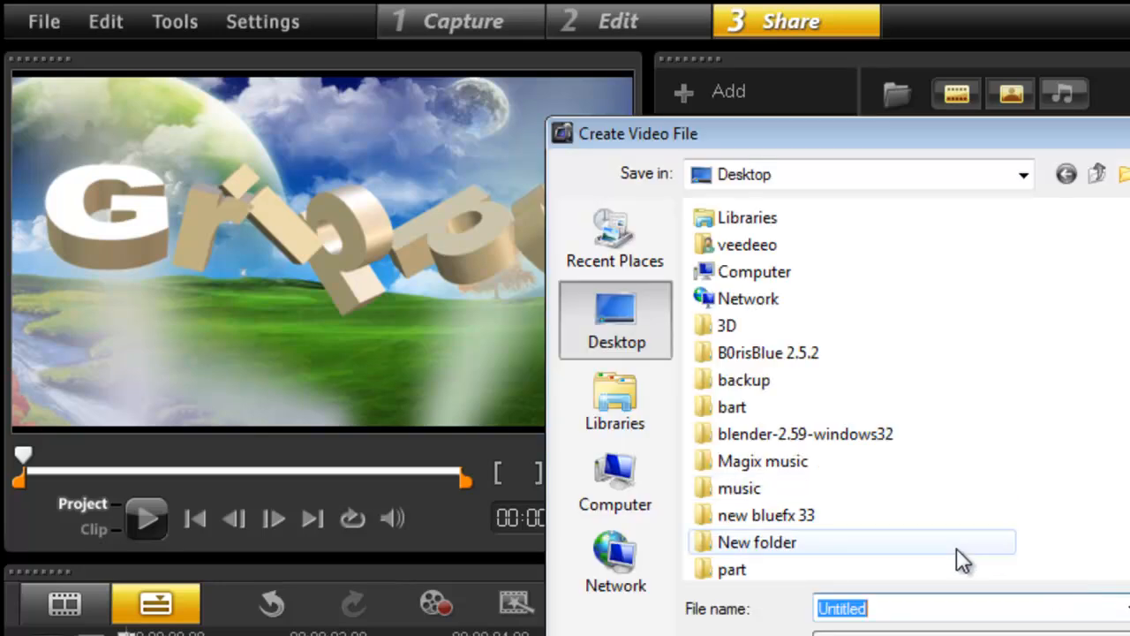
type("m")
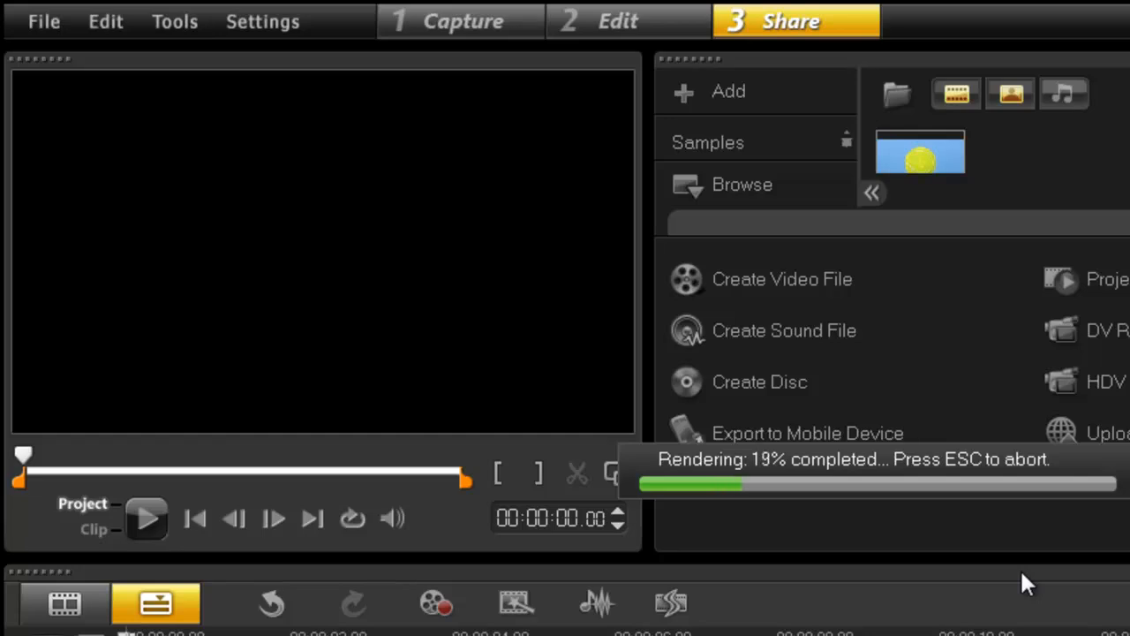
mouse_move(733, 382)
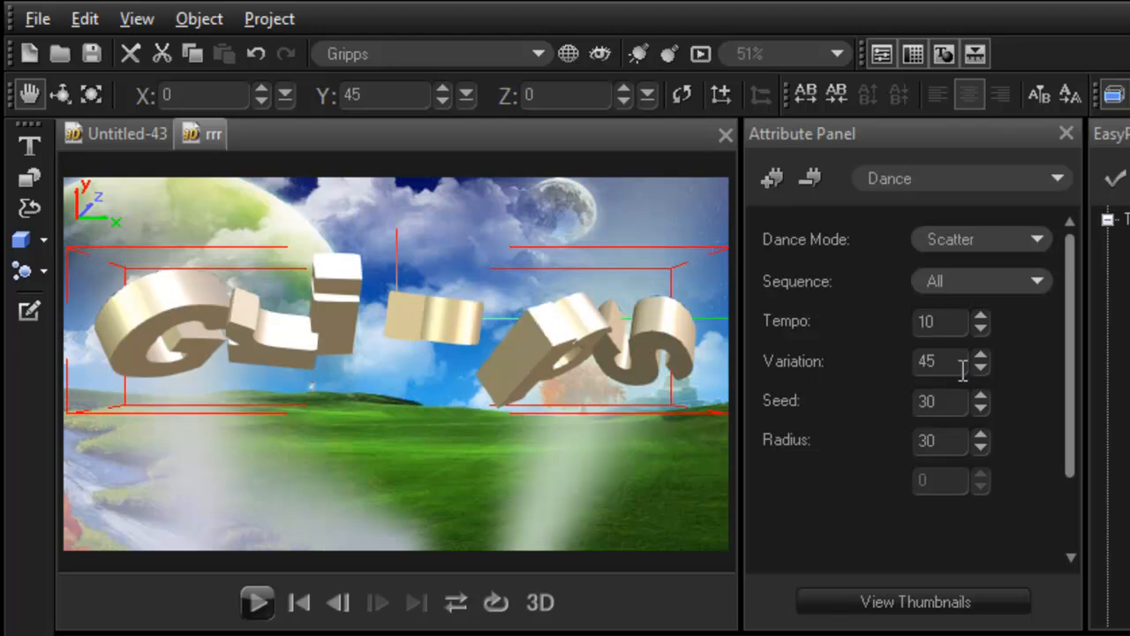
mouse_move(292, 357)
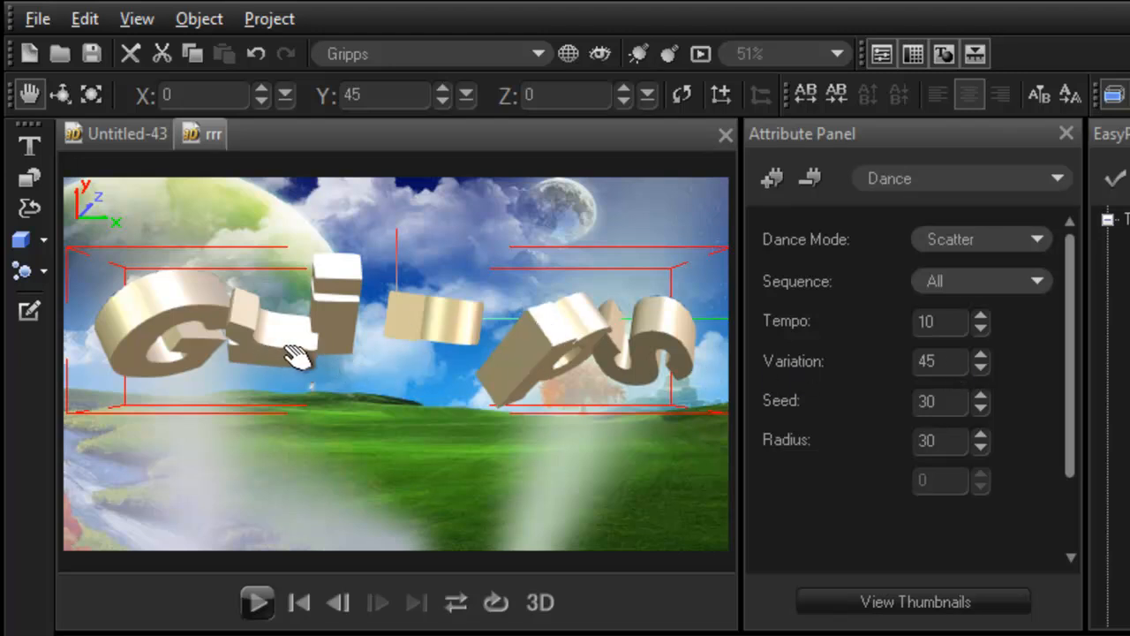
mouse_move(464, 322)
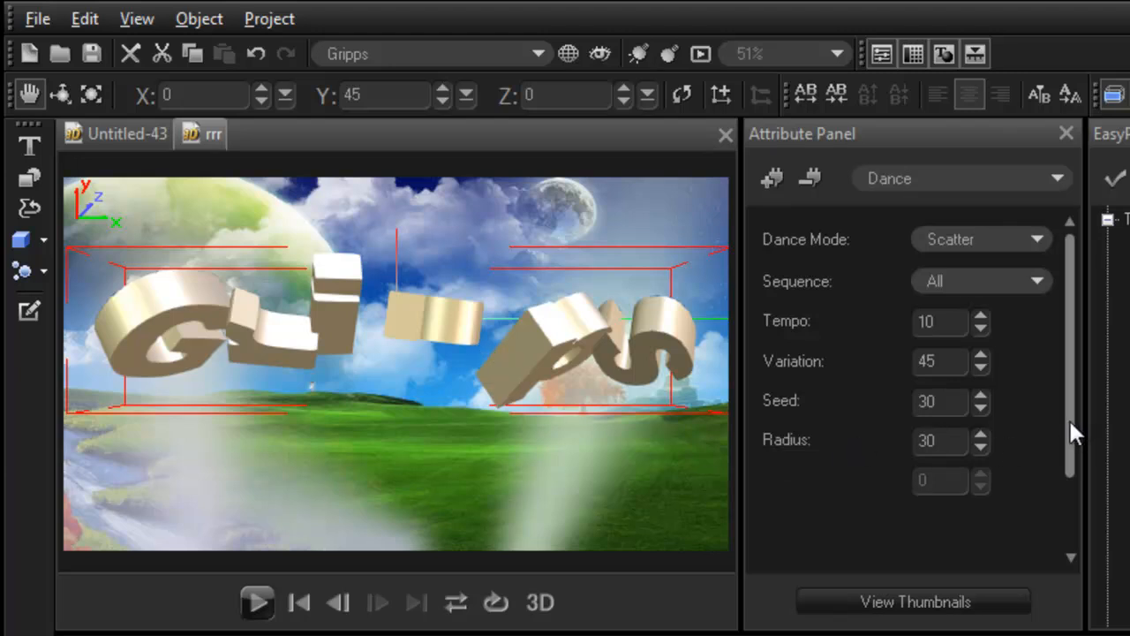
mouse_move(256, 388)
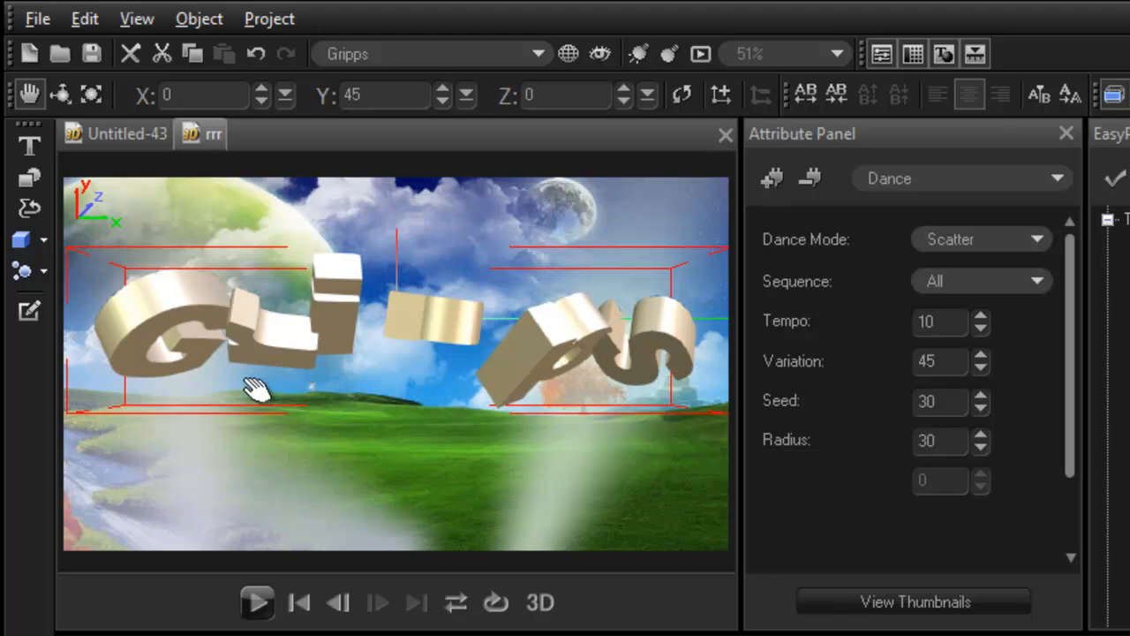